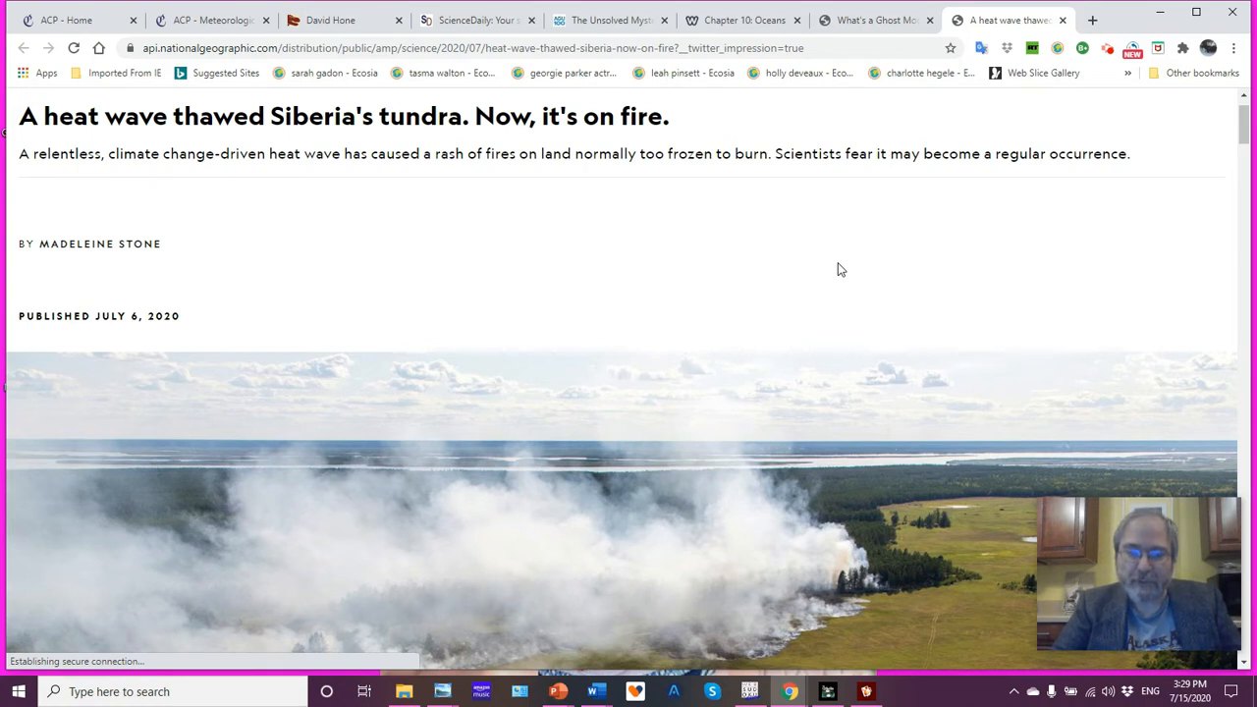
mouse_move(645, 269)
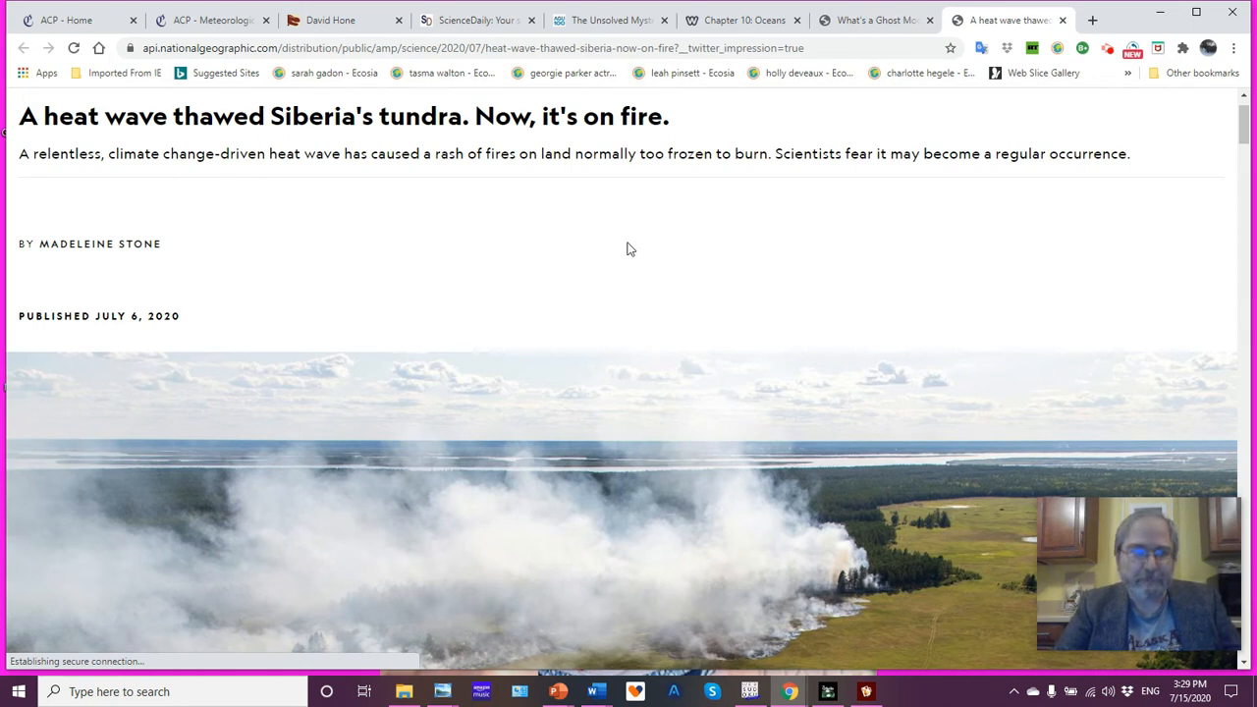
mouse_move(631, 332)
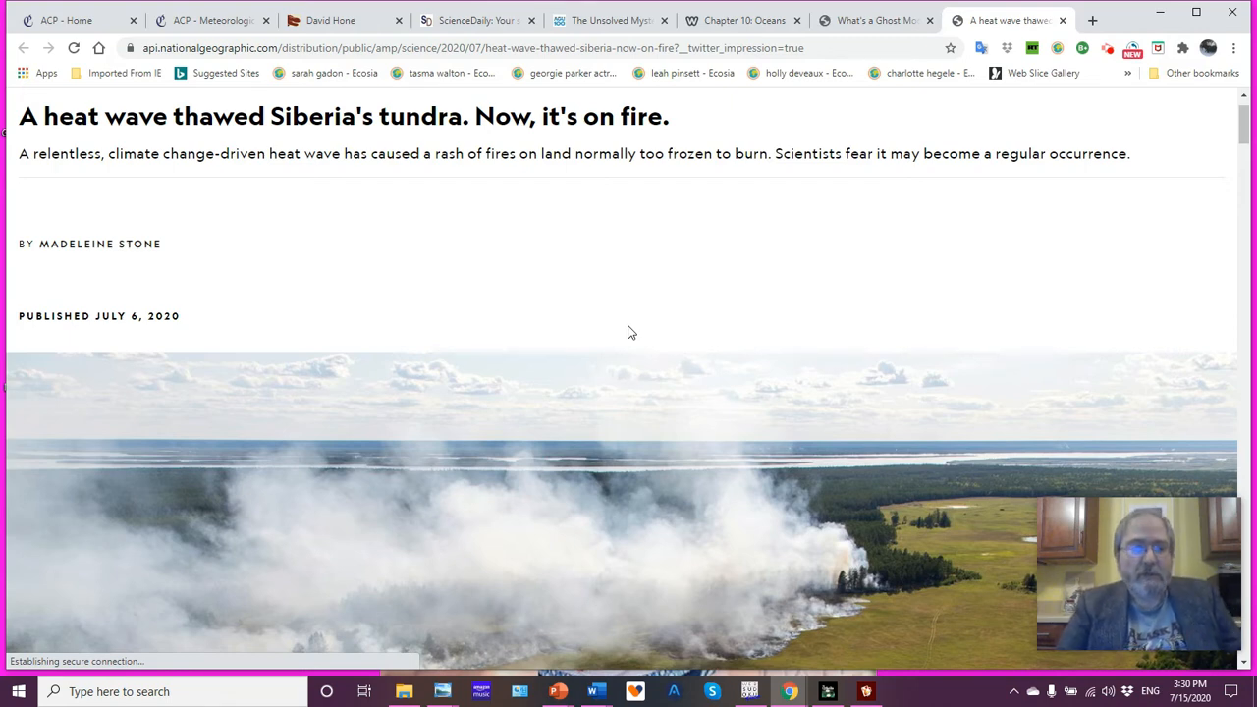
scroll(down, 3)
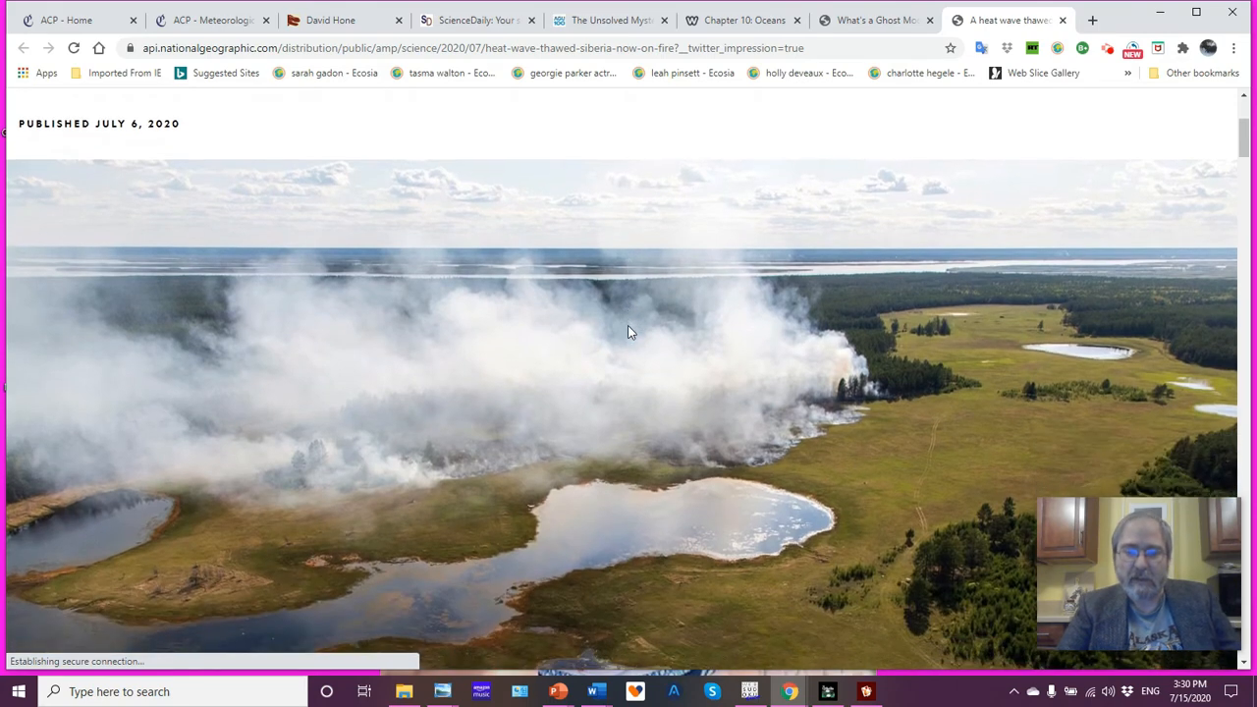
scroll(down, 3)
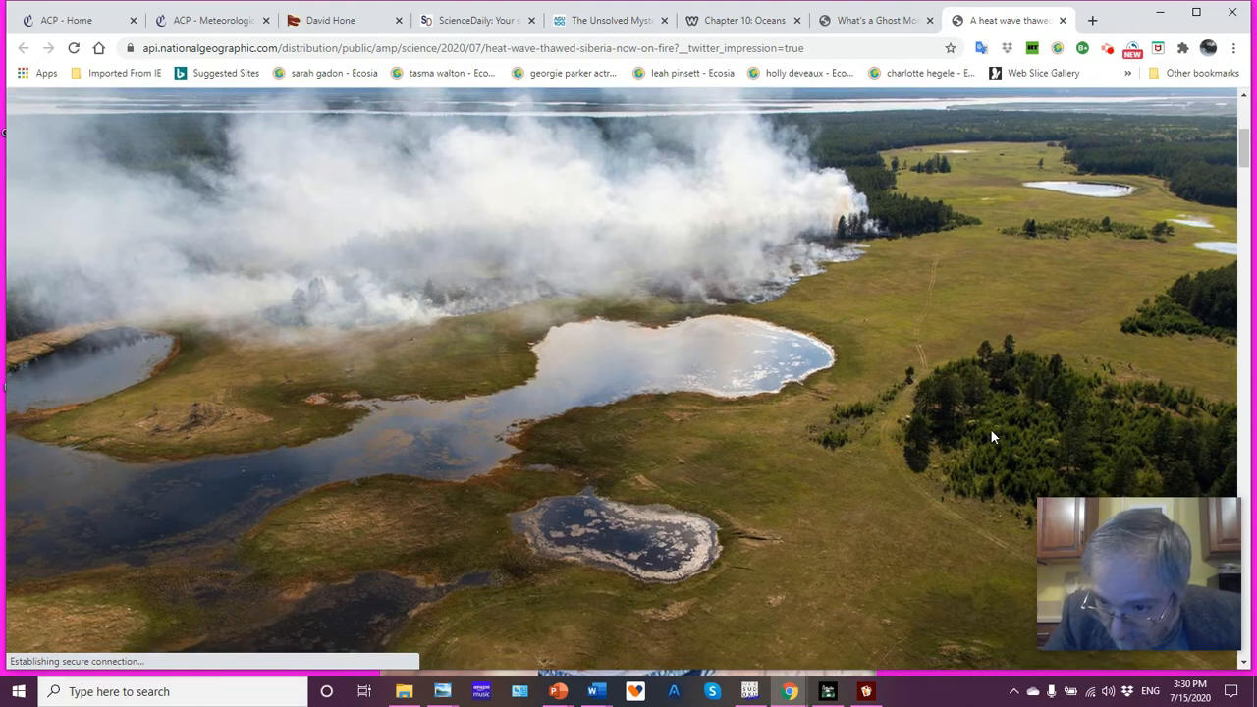
mouse_move(1055, 376)
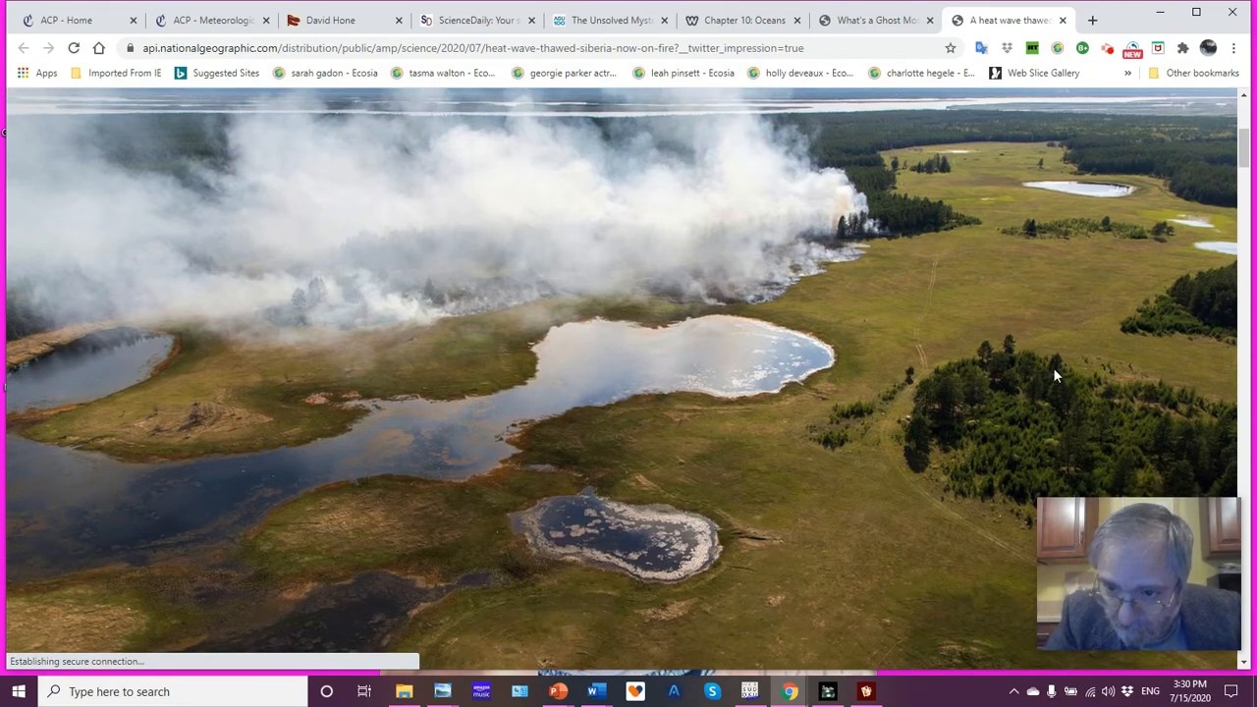
mouse_move(793, 516)
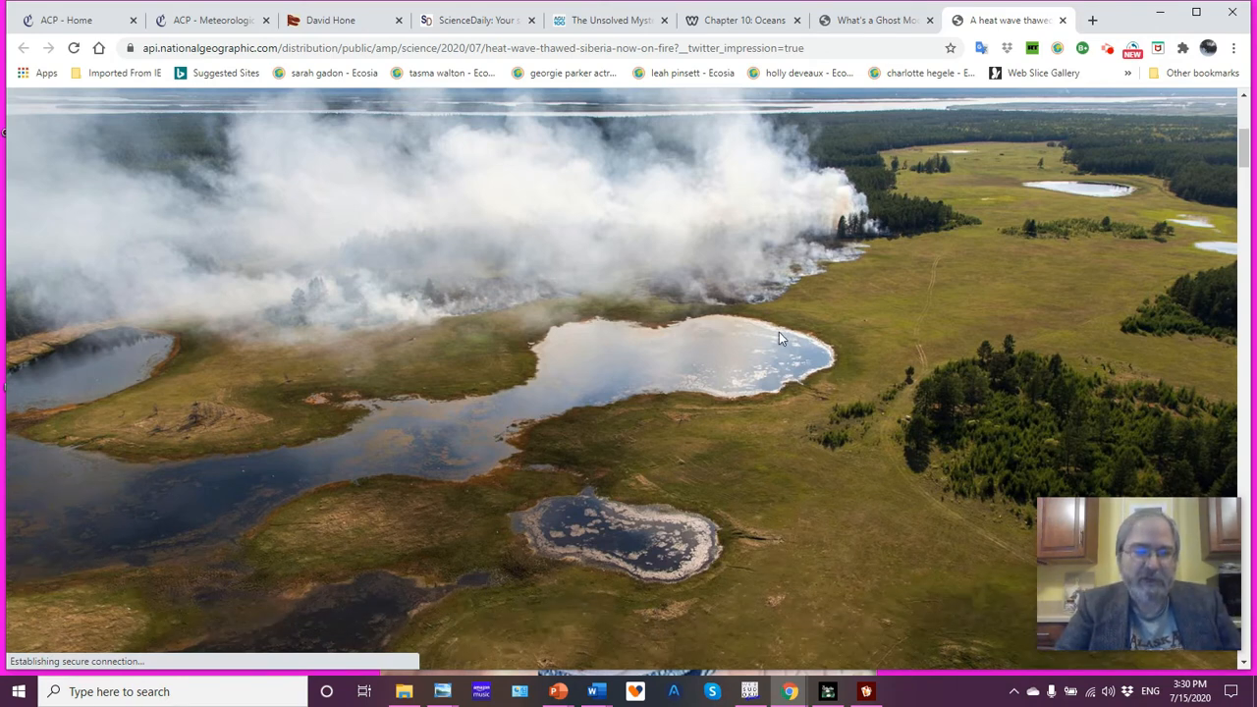
mouse_move(349, 481)
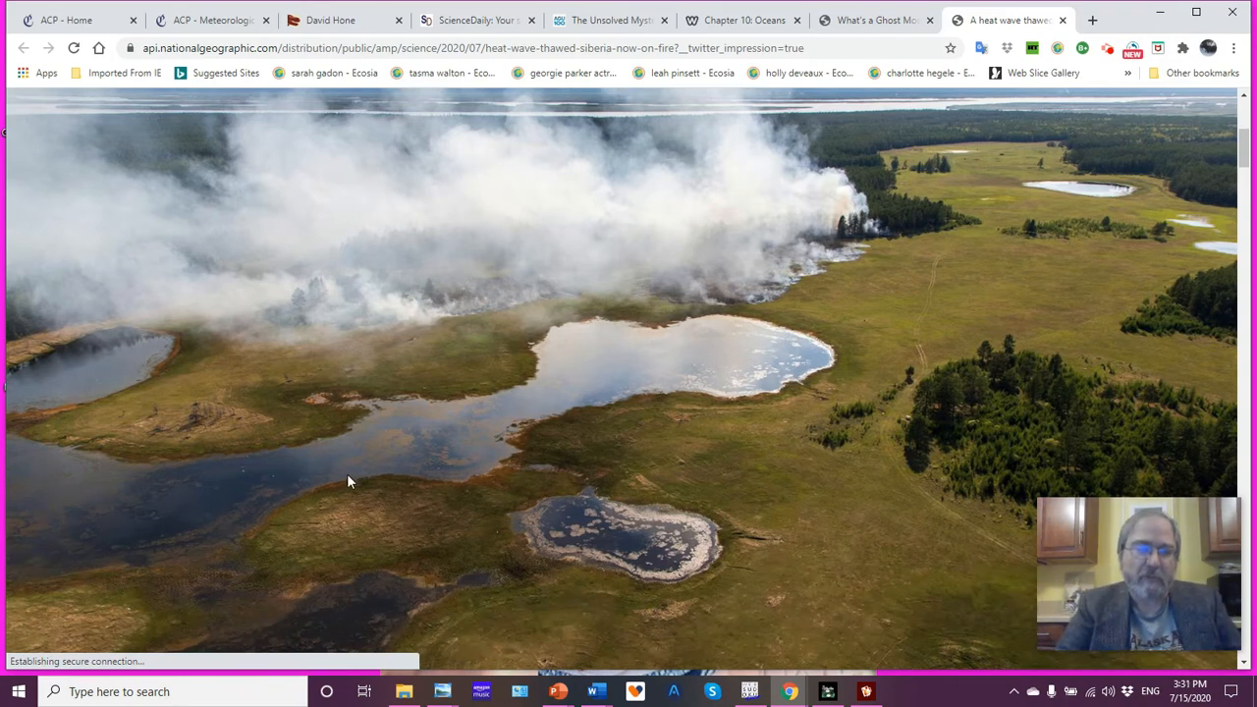
mouse_move(785, 235)
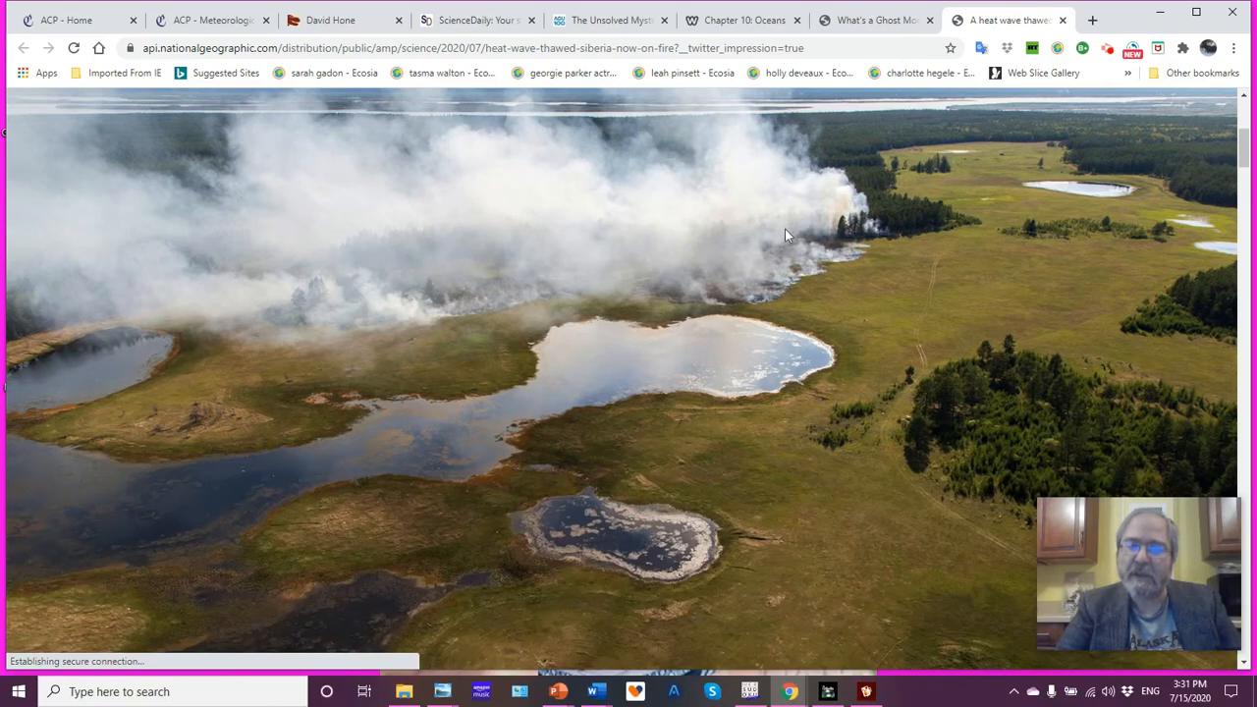
mouse_move(1006, 304)
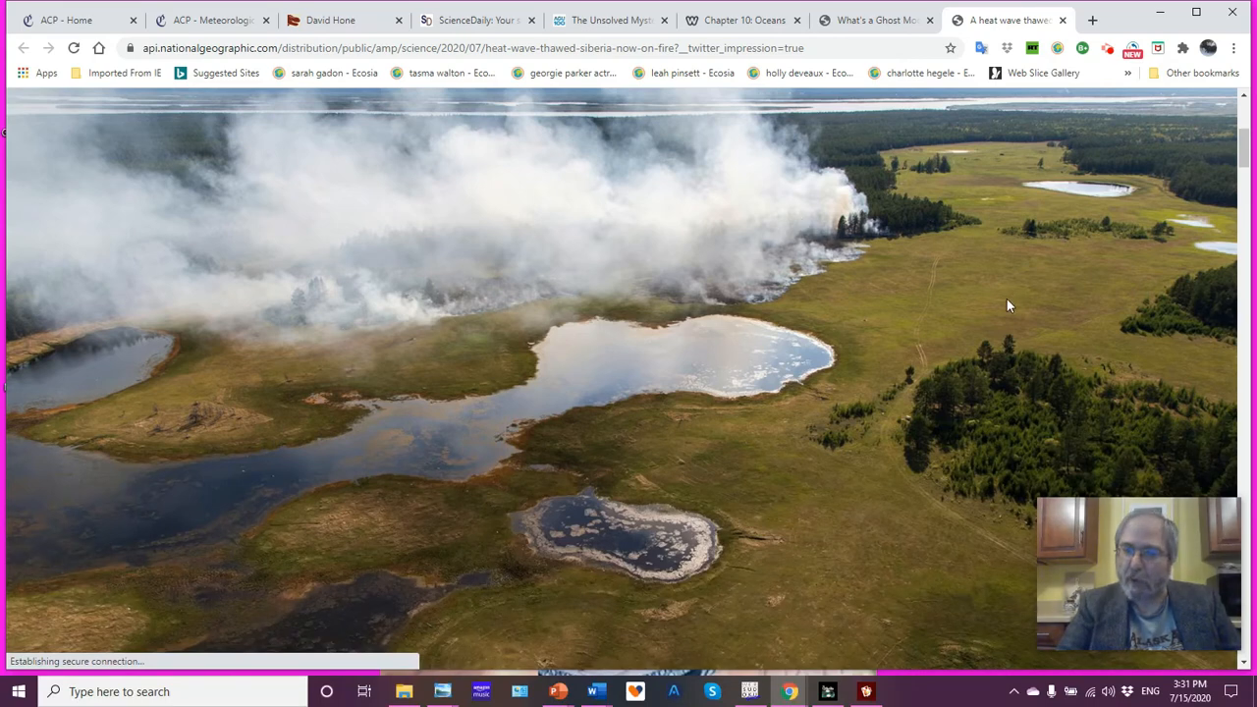
mouse_move(956, 302)
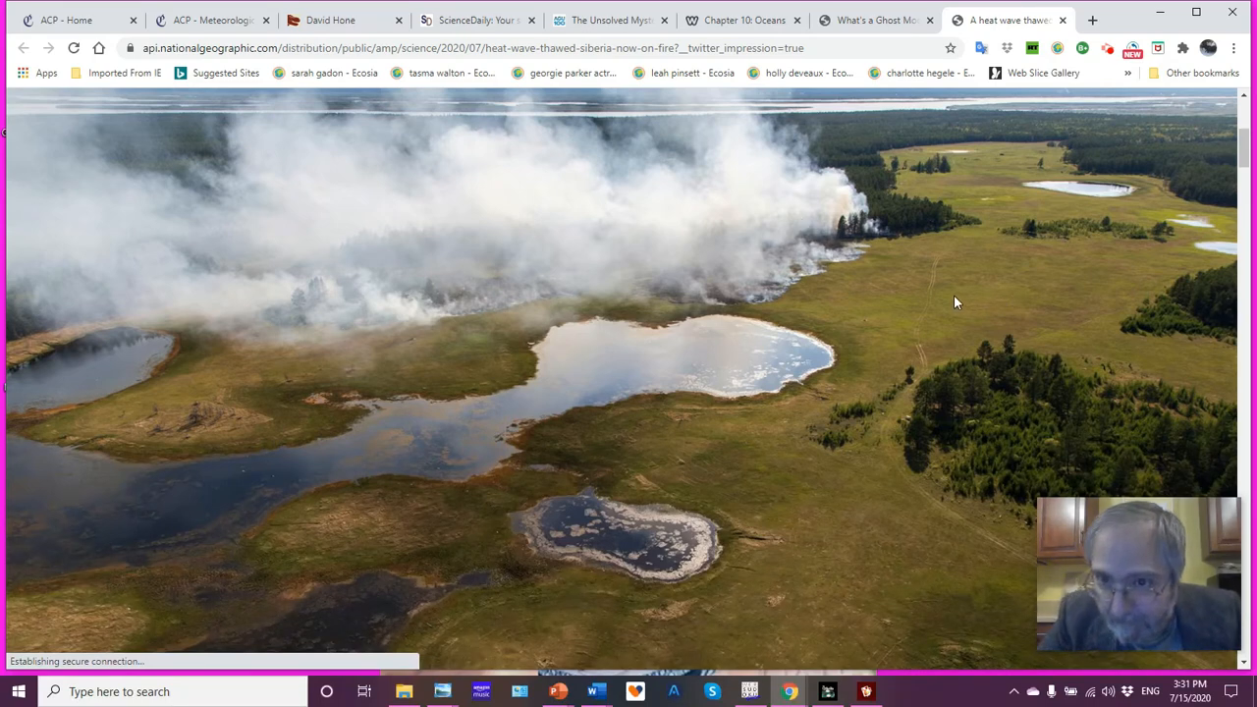
mouse_move(579, 135)
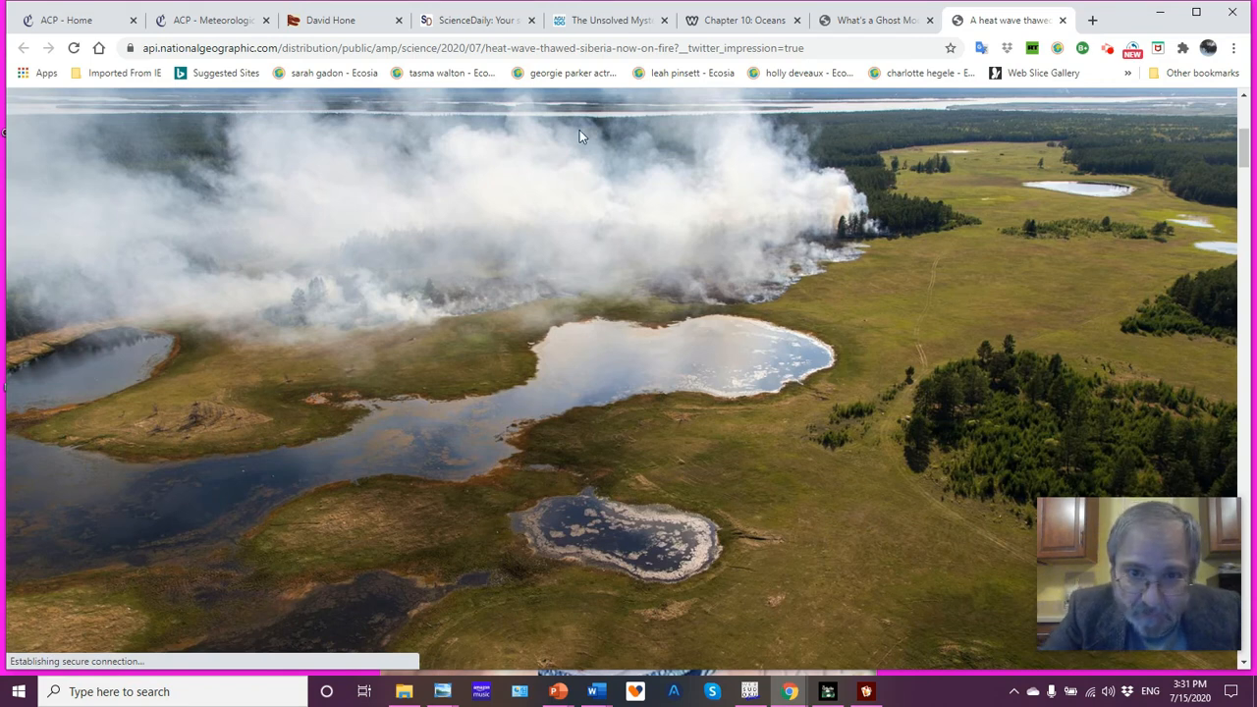
mouse_move(979, 105)
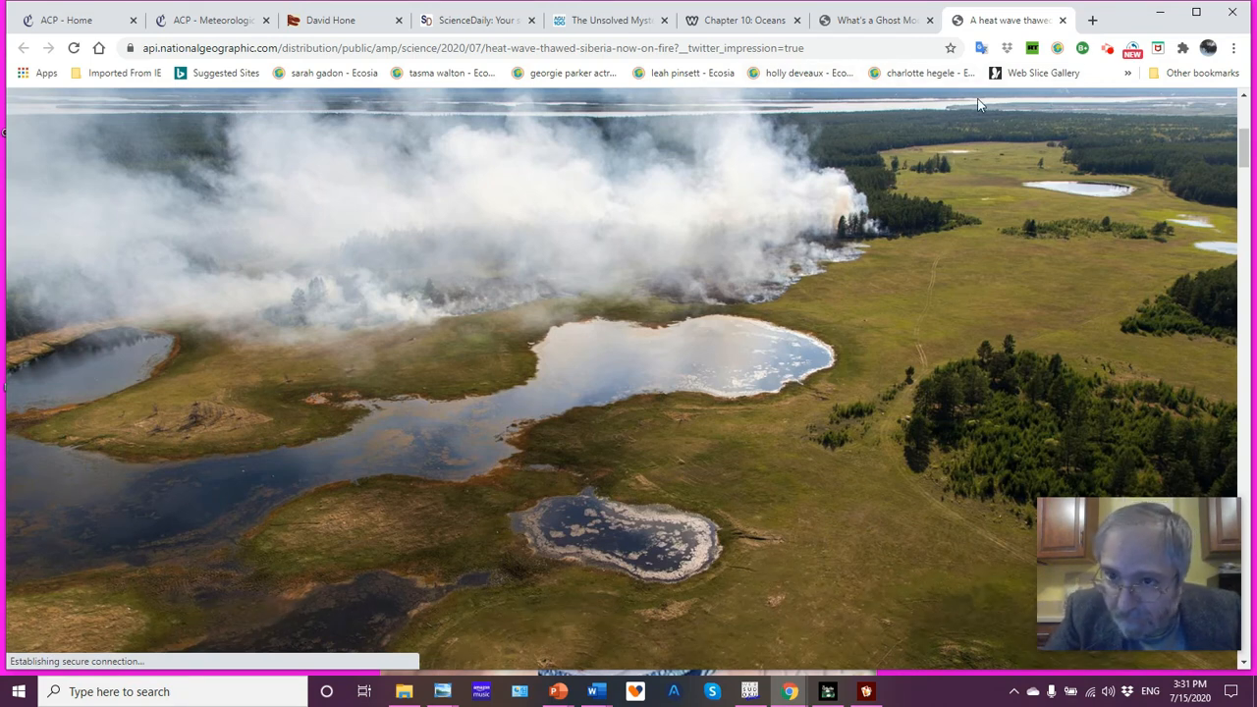
mouse_move(985, 303)
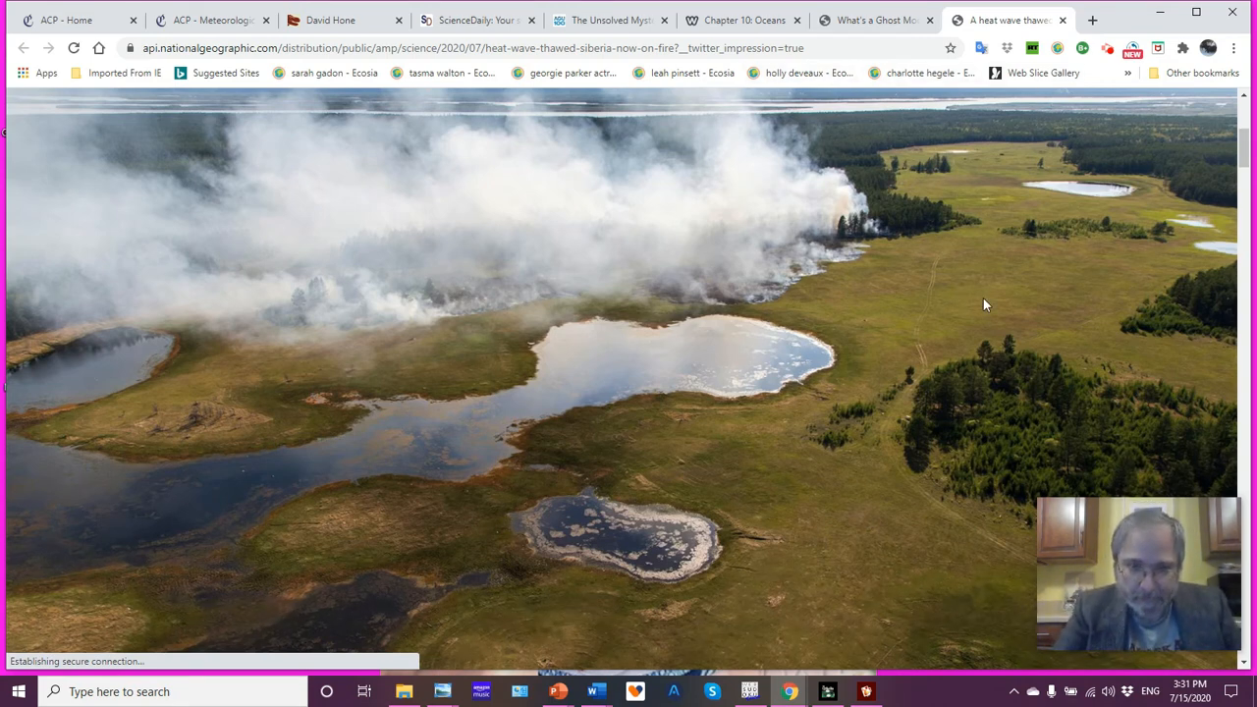
scroll(down, 3)
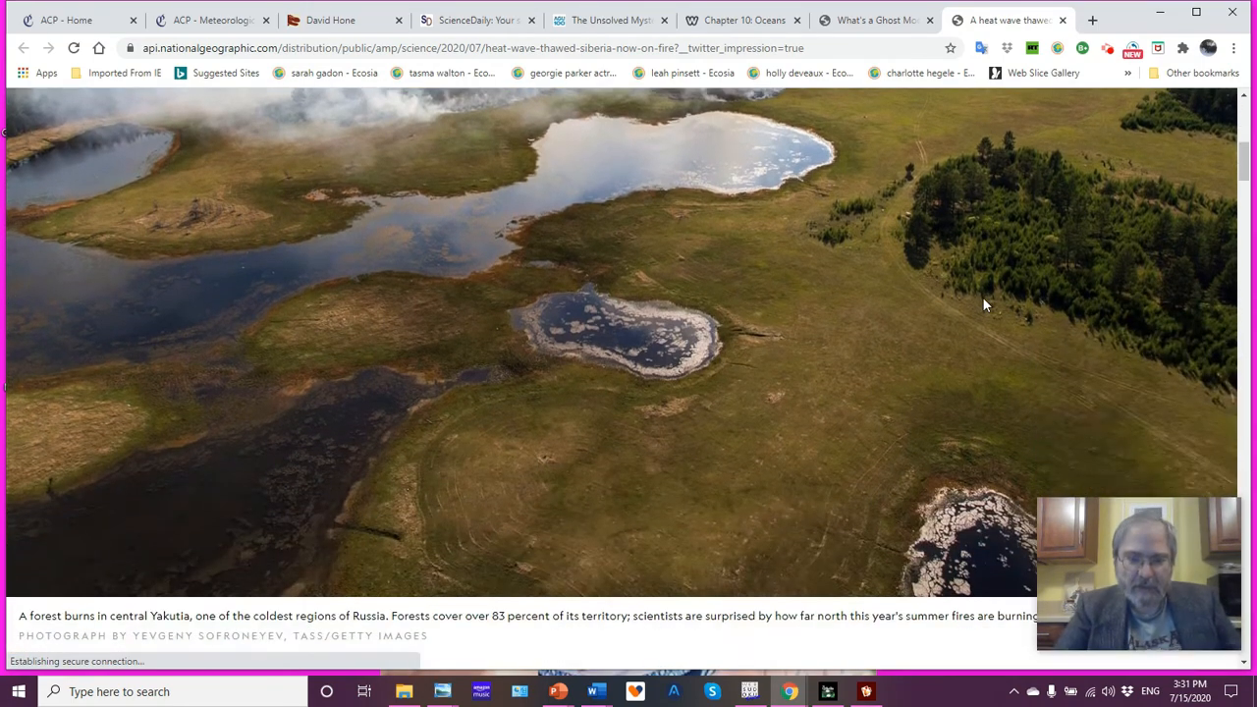
scroll(down, 3)
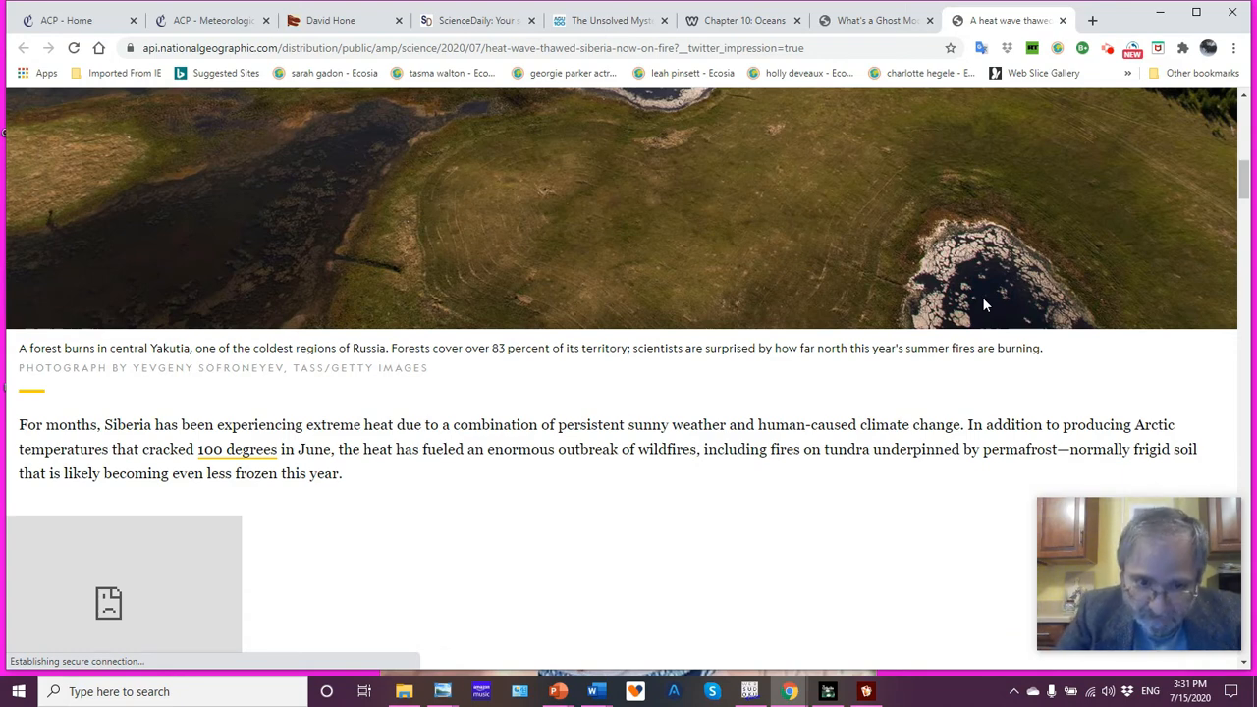
scroll(down, 3)
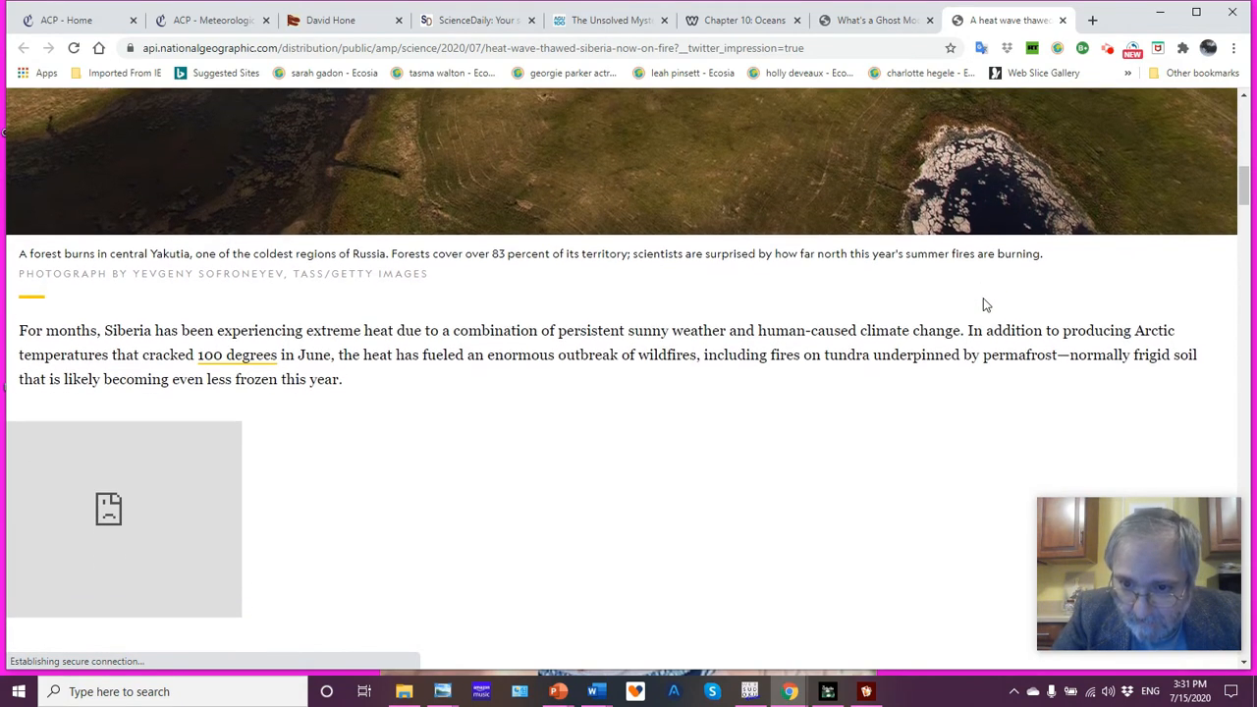
scroll(down, 3)
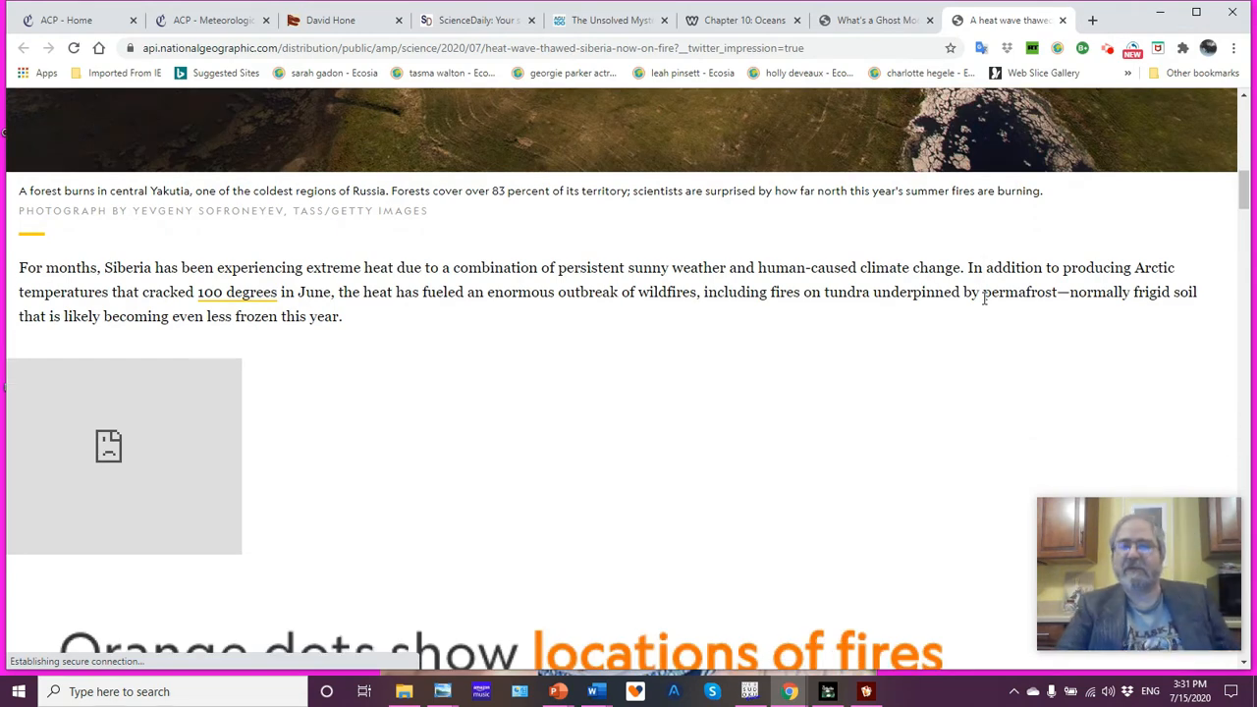
scroll(down, 3)
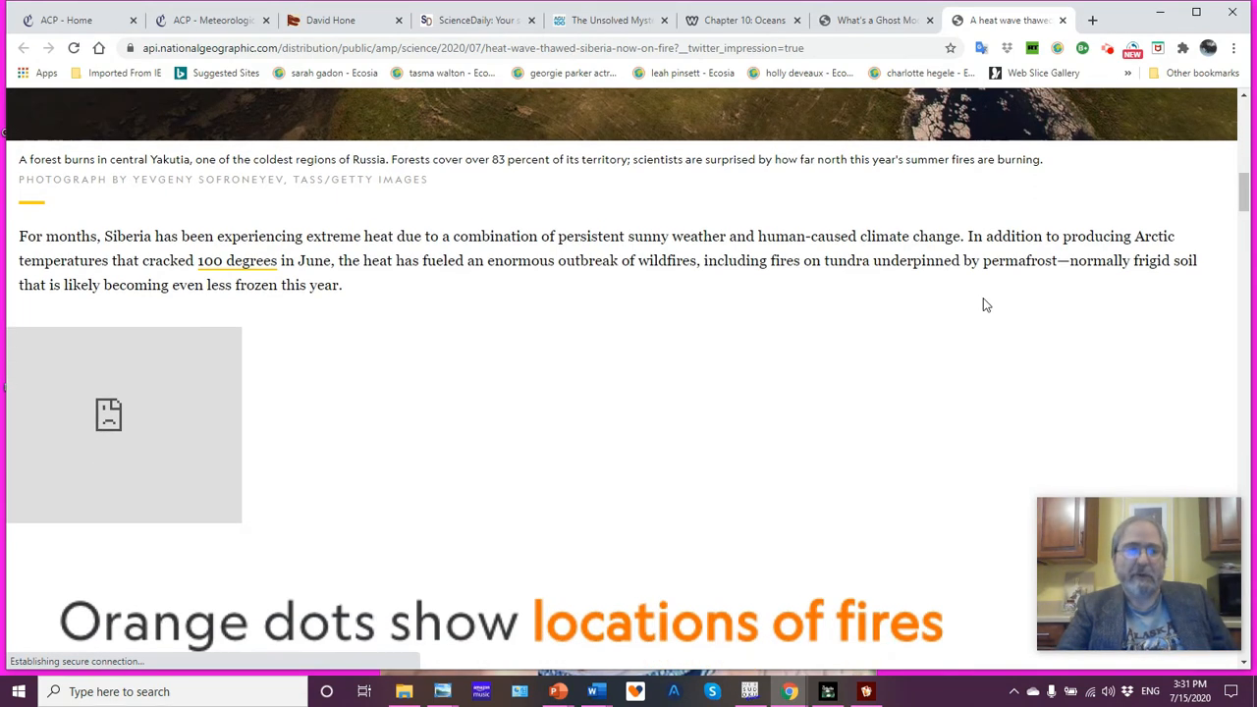
scroll(down, 3)
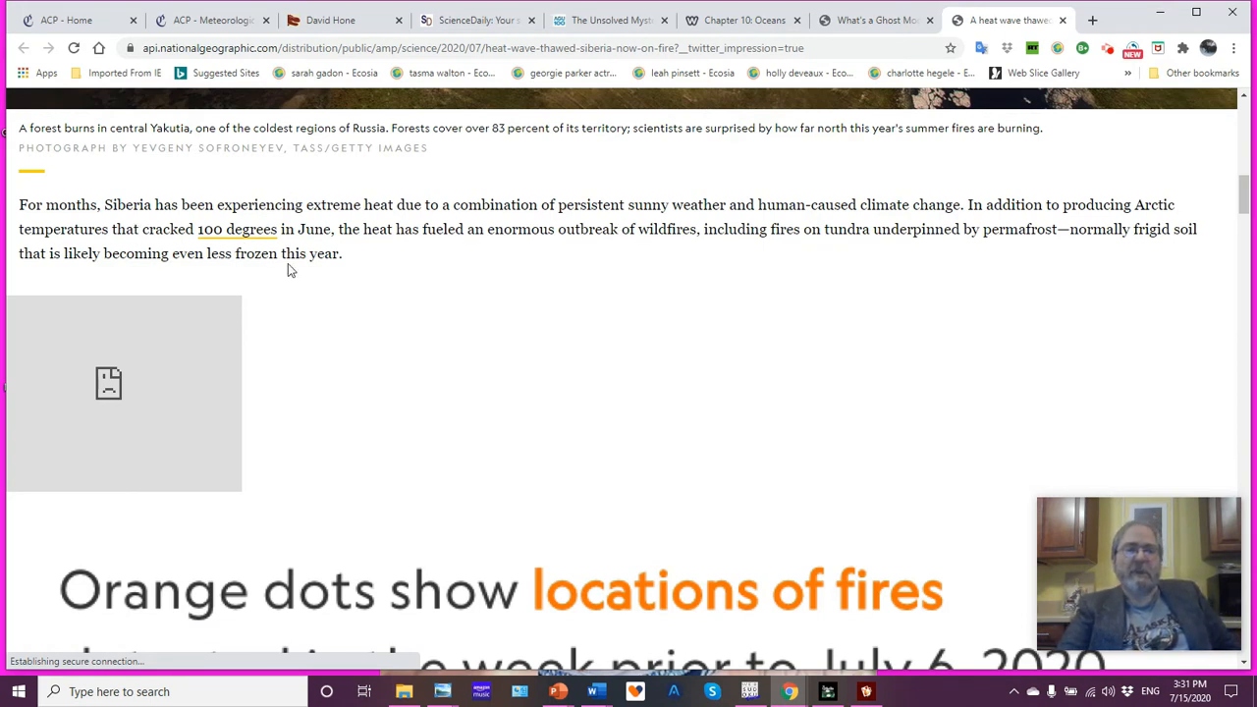
mouse_move(564, 301)
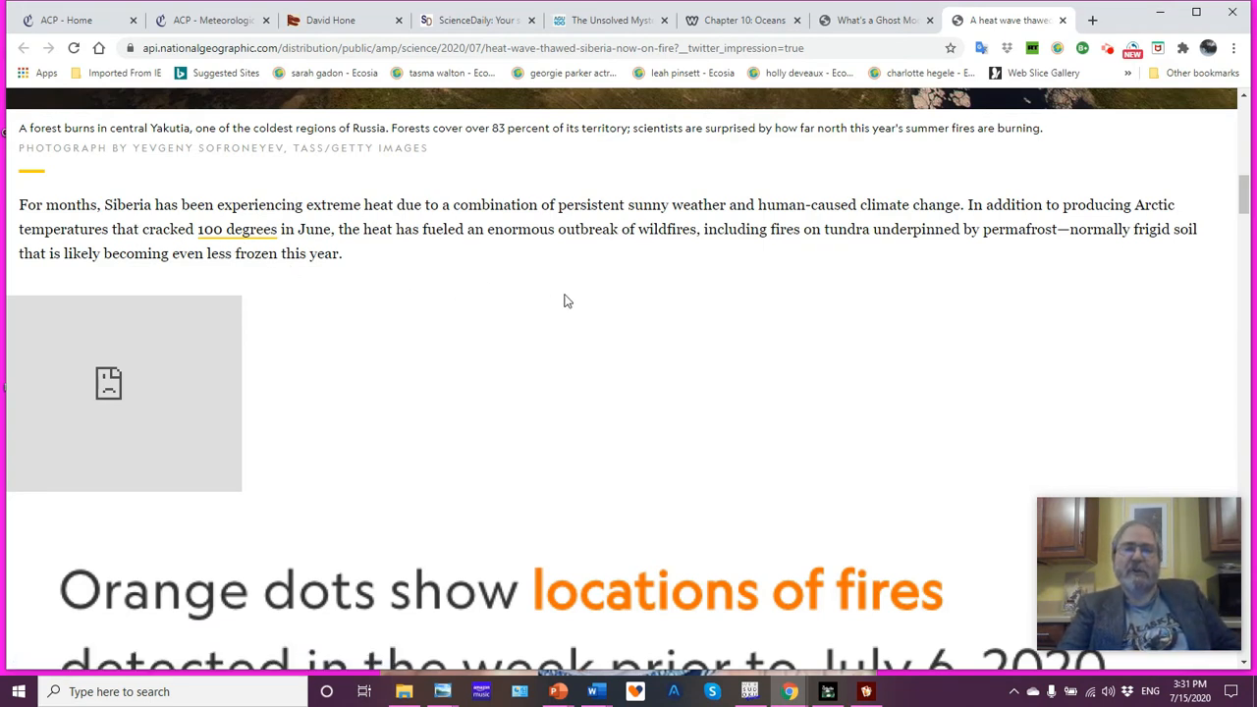
mouse_move(752, 304)
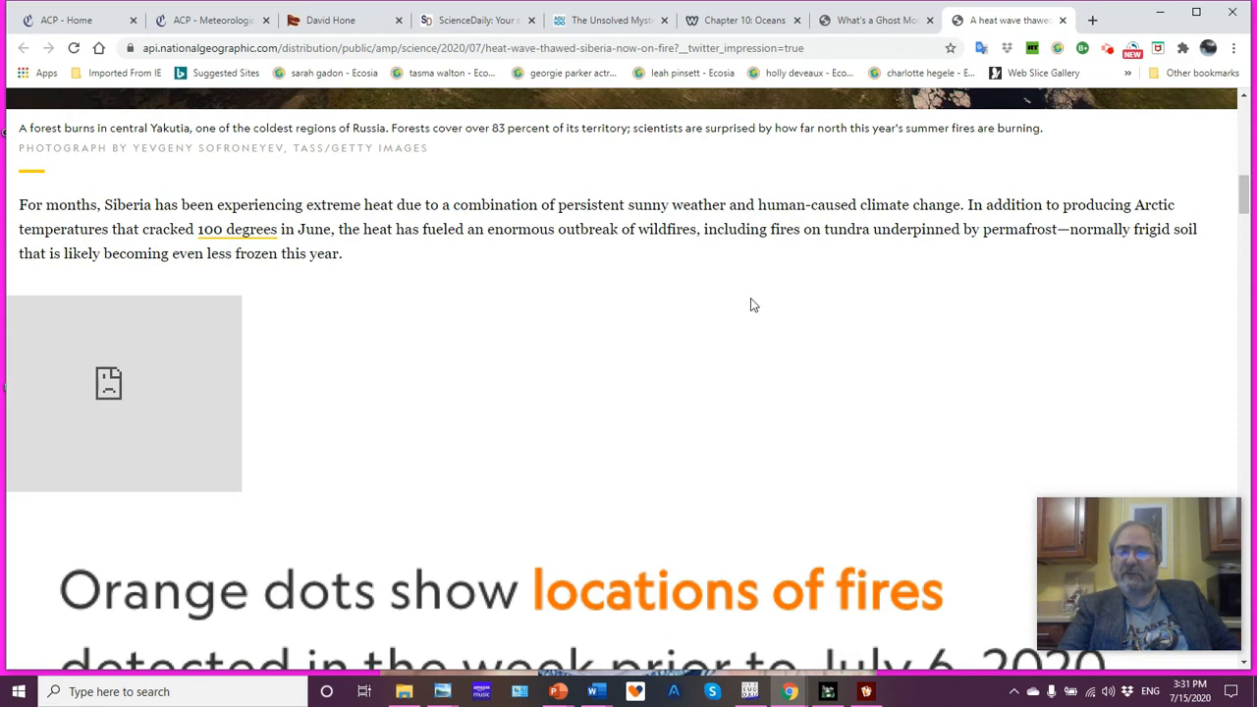
mouse_move(835, 312)
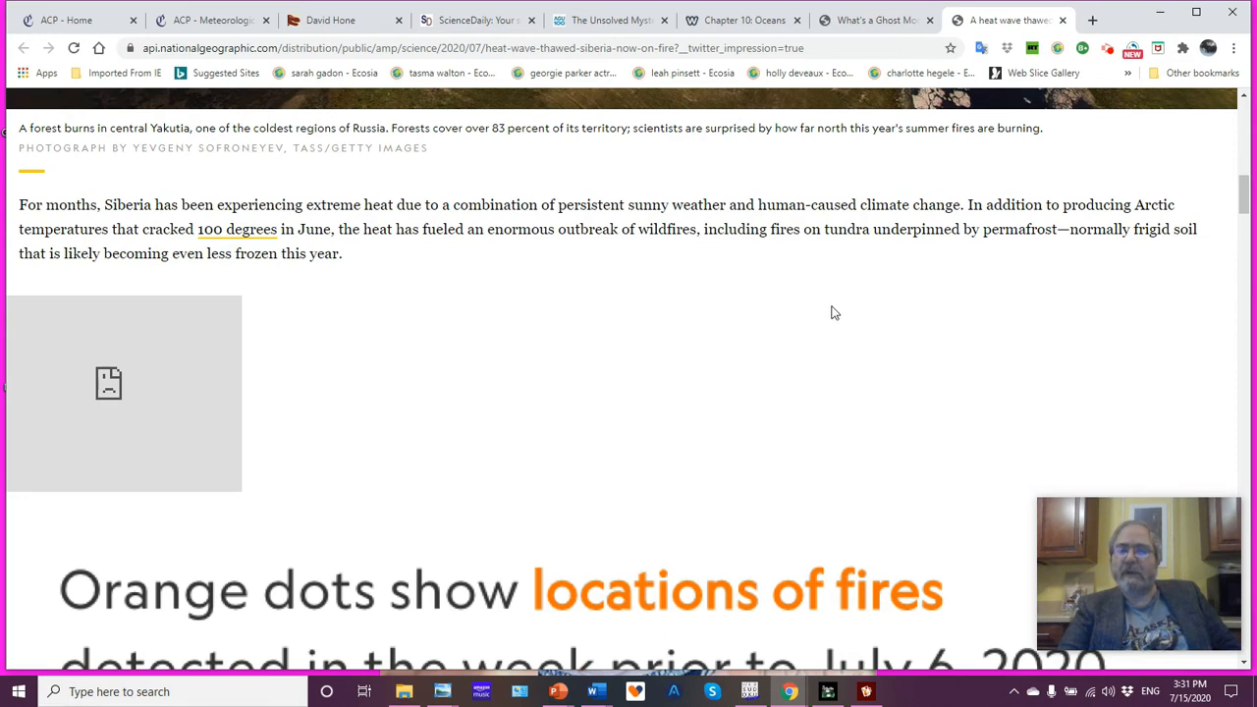
mouse_move(914, 335)
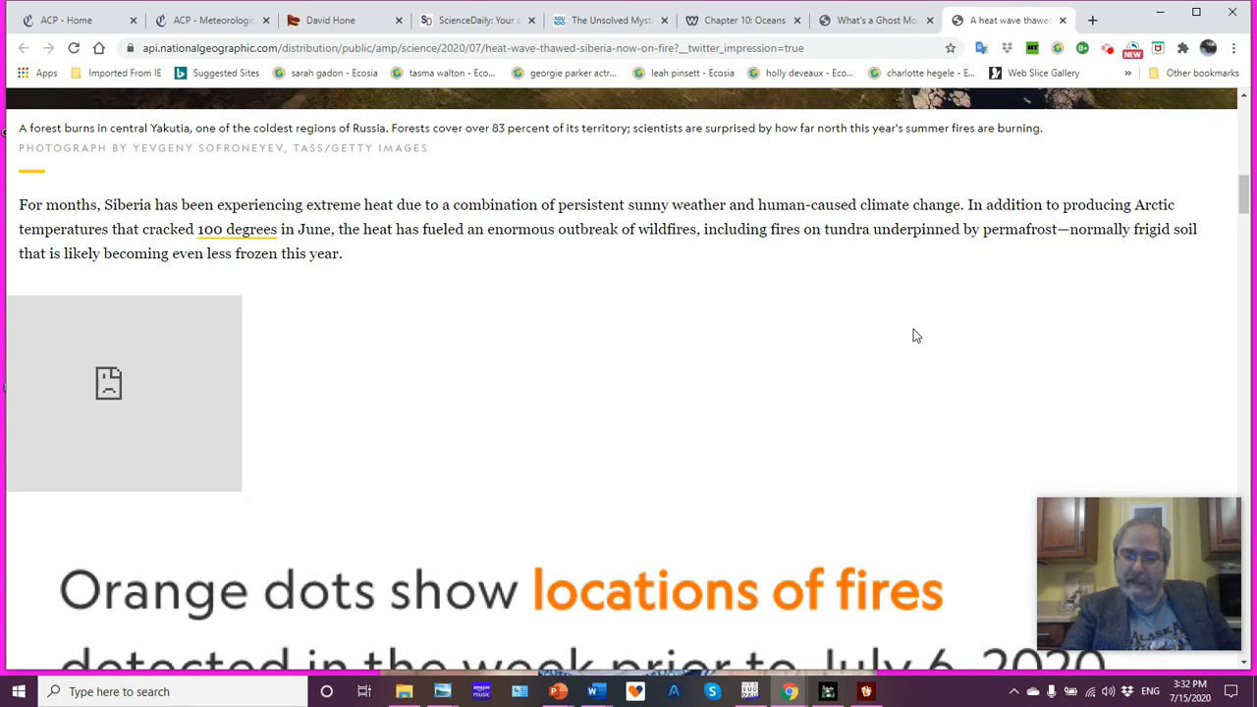
scroll(down, 3)
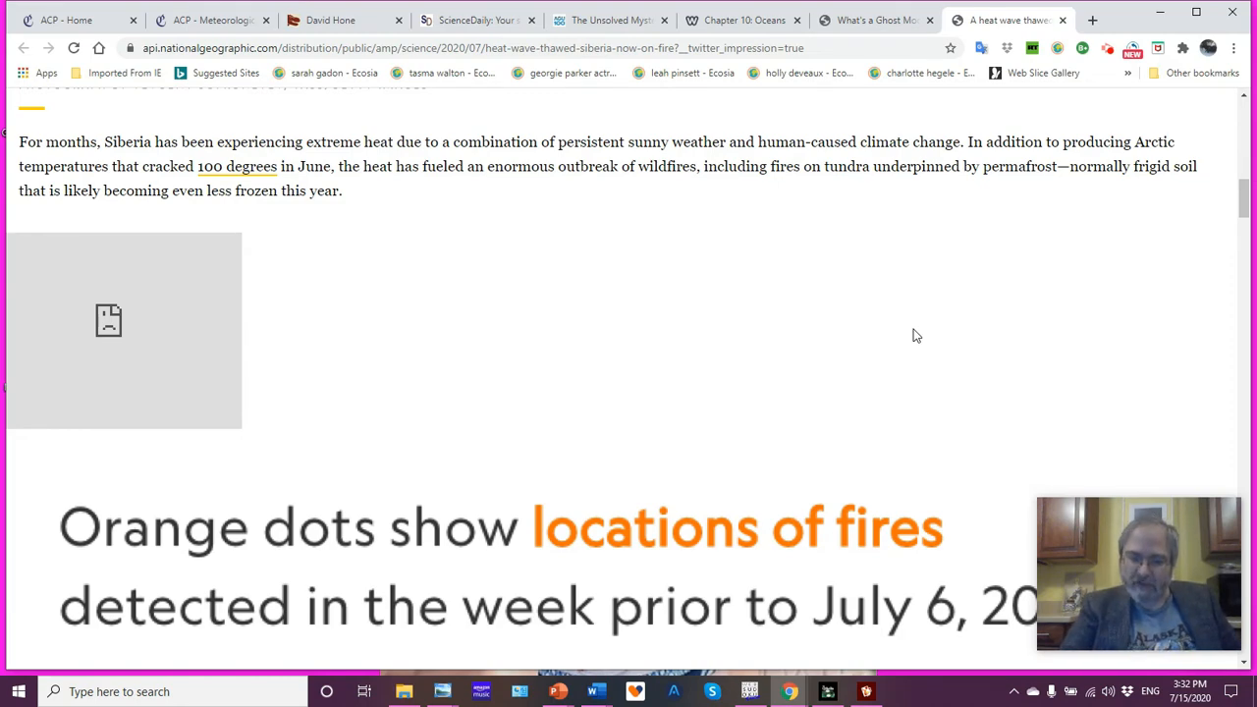
scroll(down, 3)
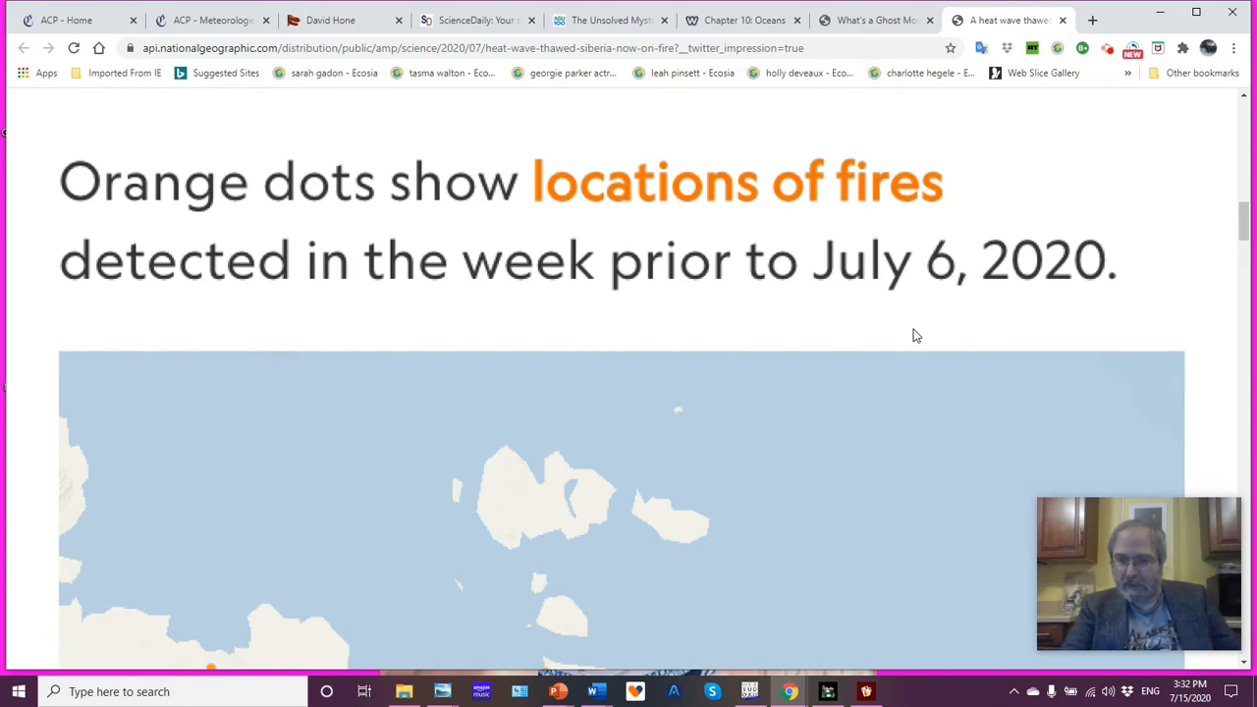
scroll(up, 3)
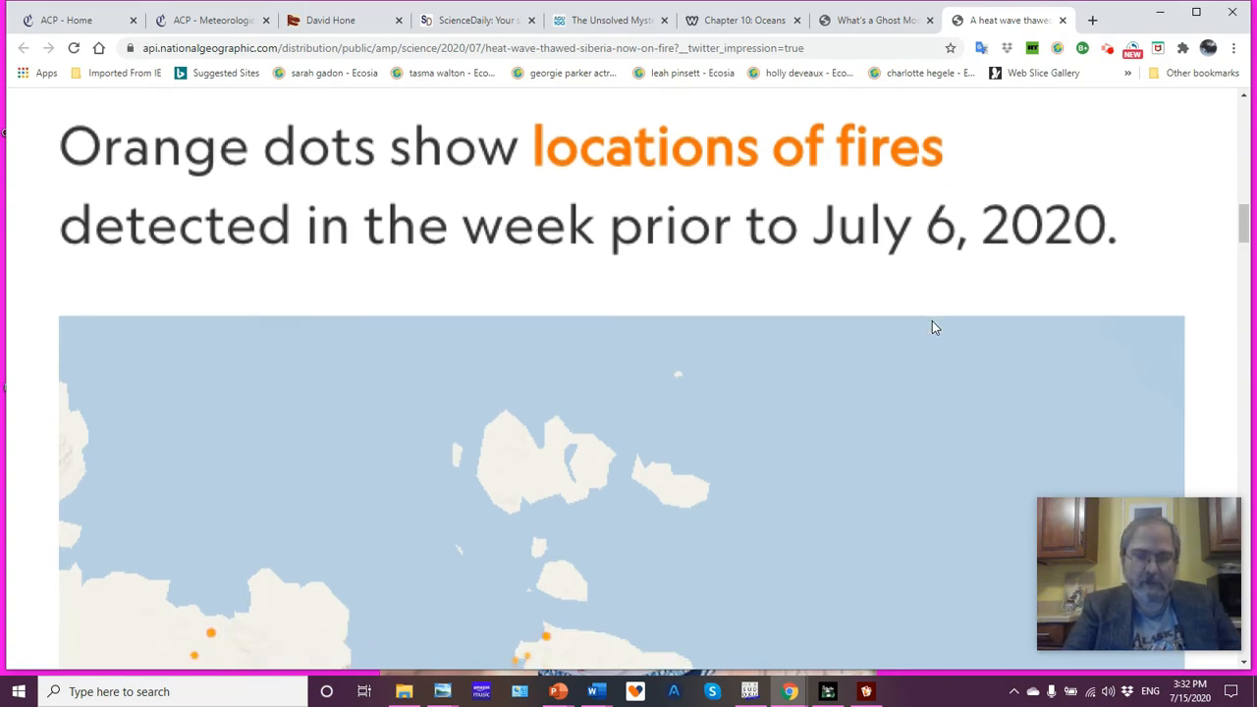
scroll(down, 3)
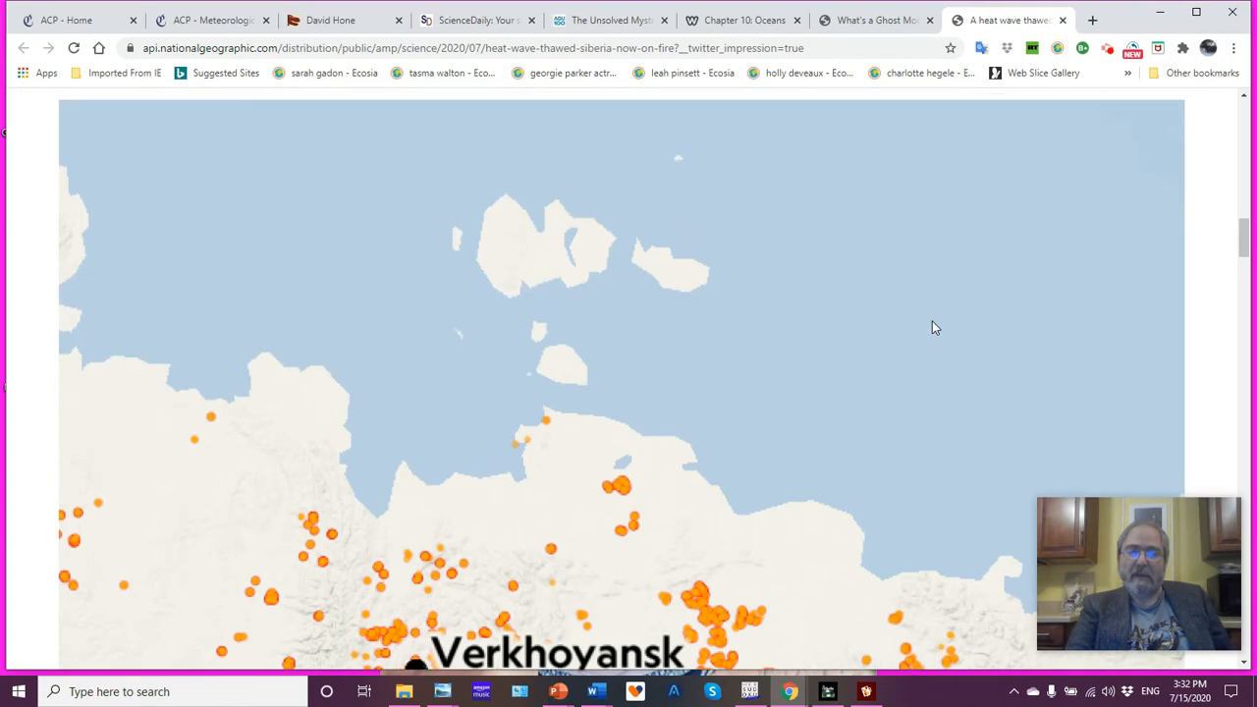
scroll(up, 3)
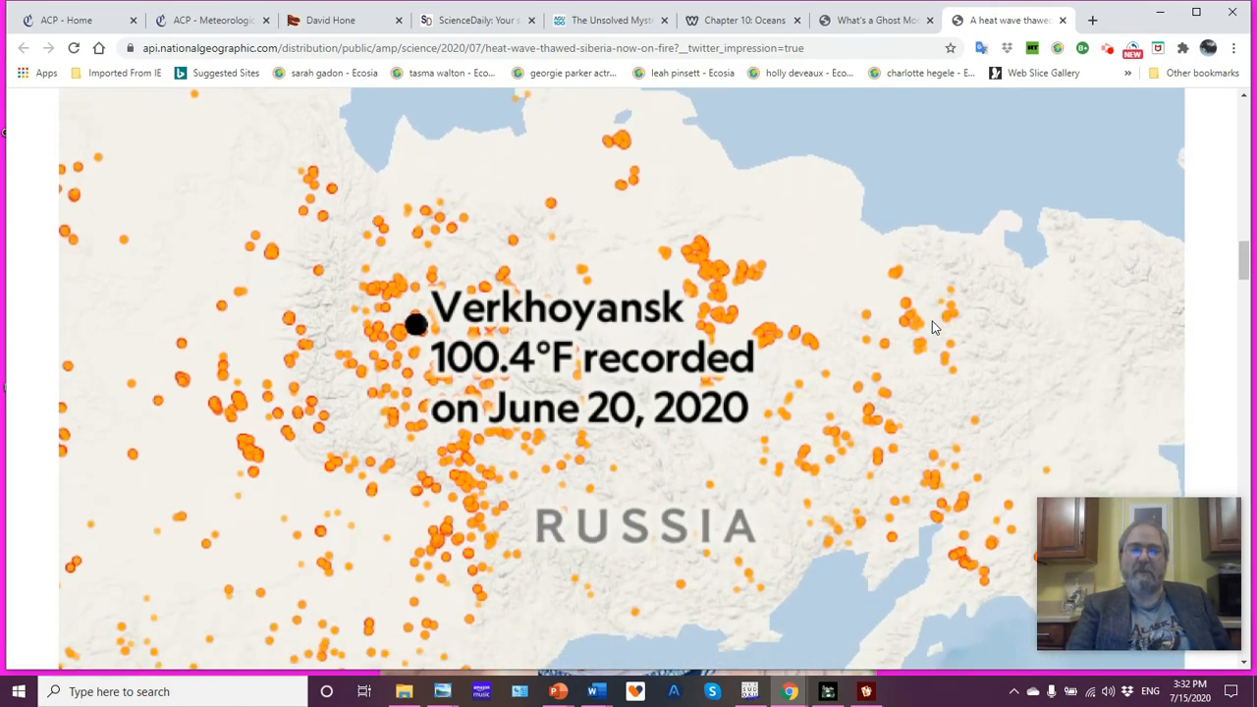
scroll(down, 3)
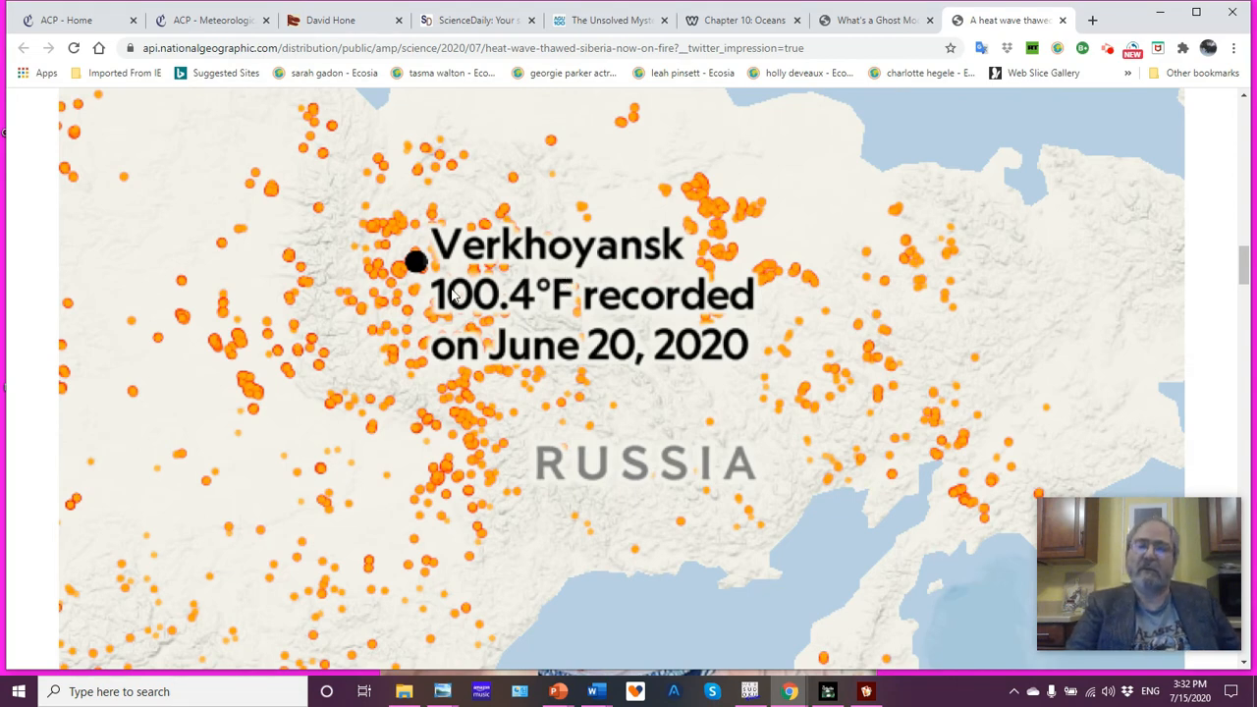
mouse_move(474, 309)
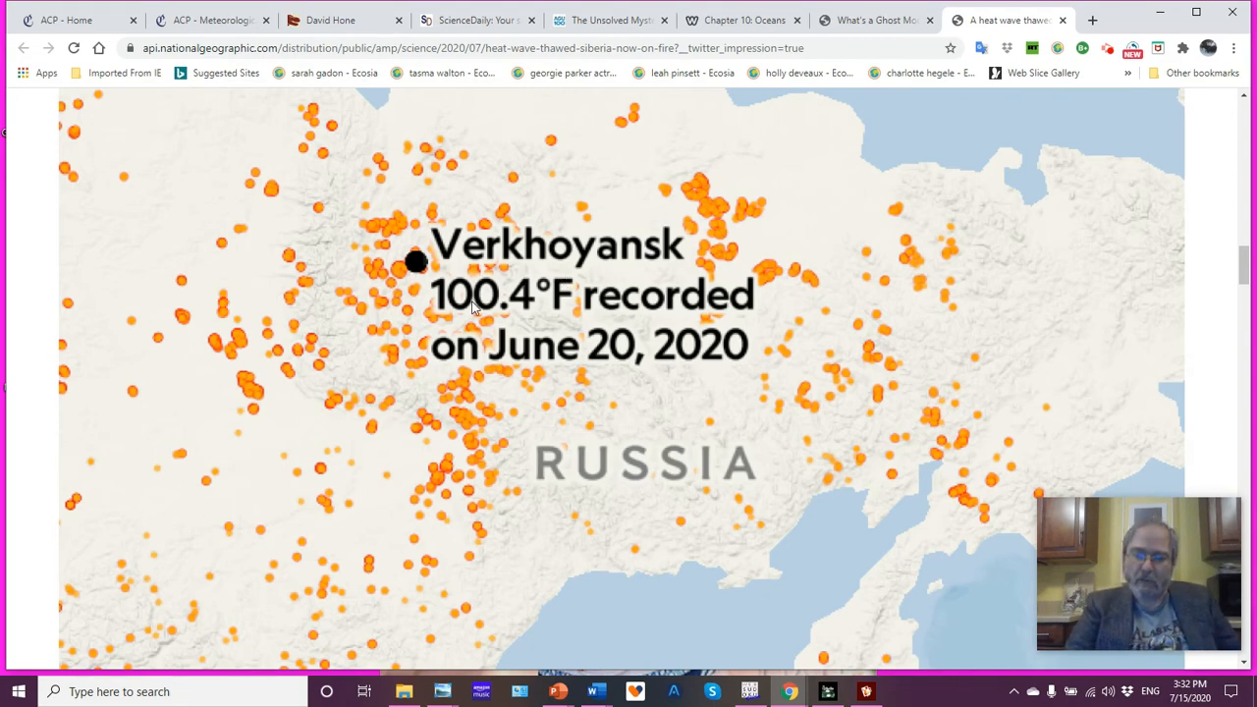
mouse_move(553, 367)
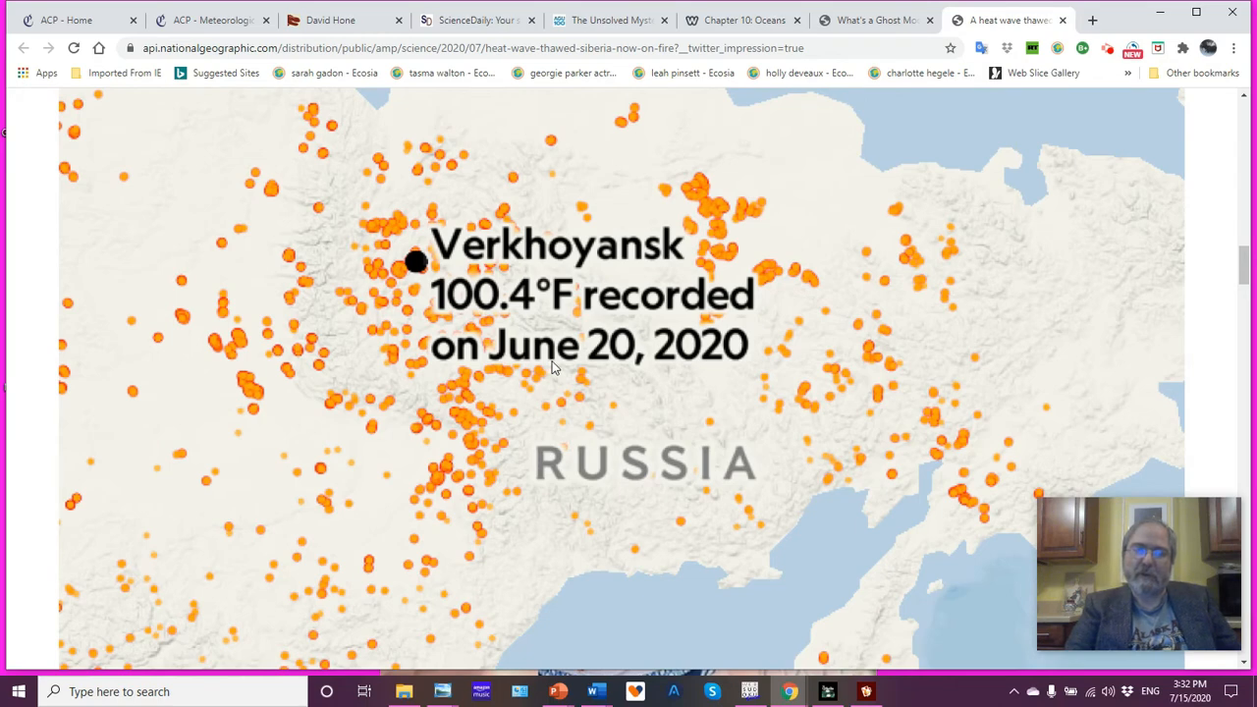
mouse_move(562, 369)
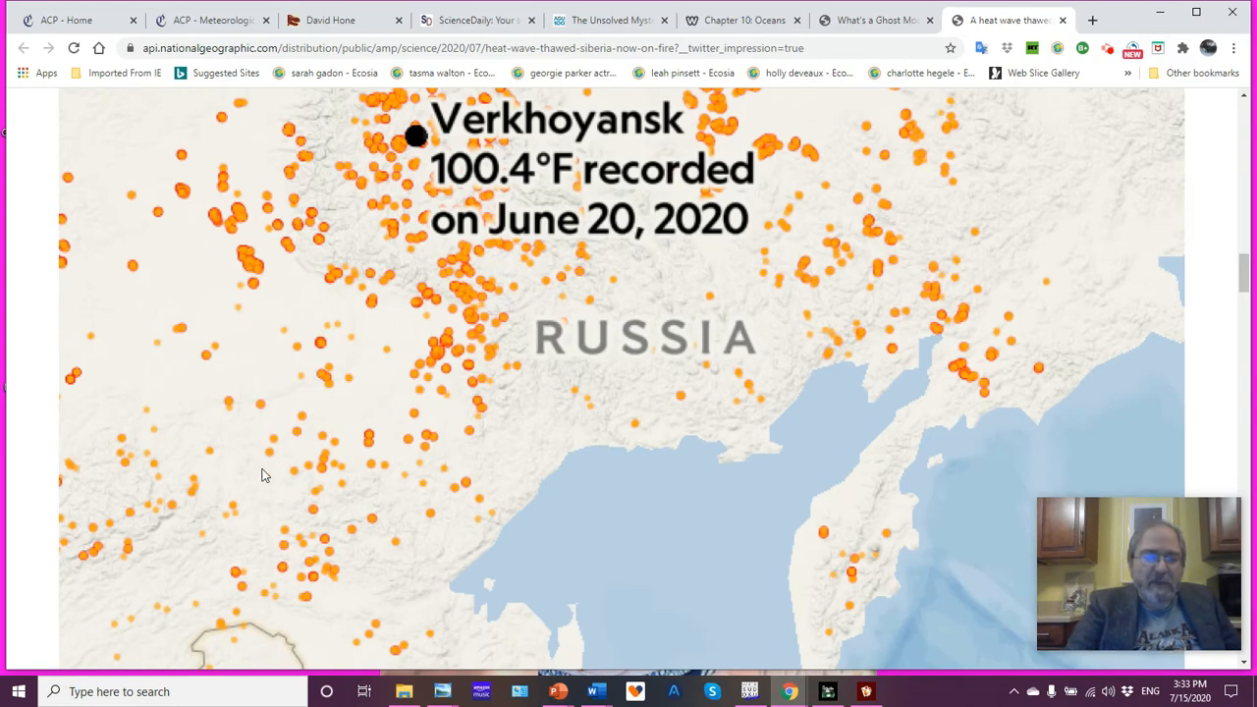
mouse_move(385, 493)
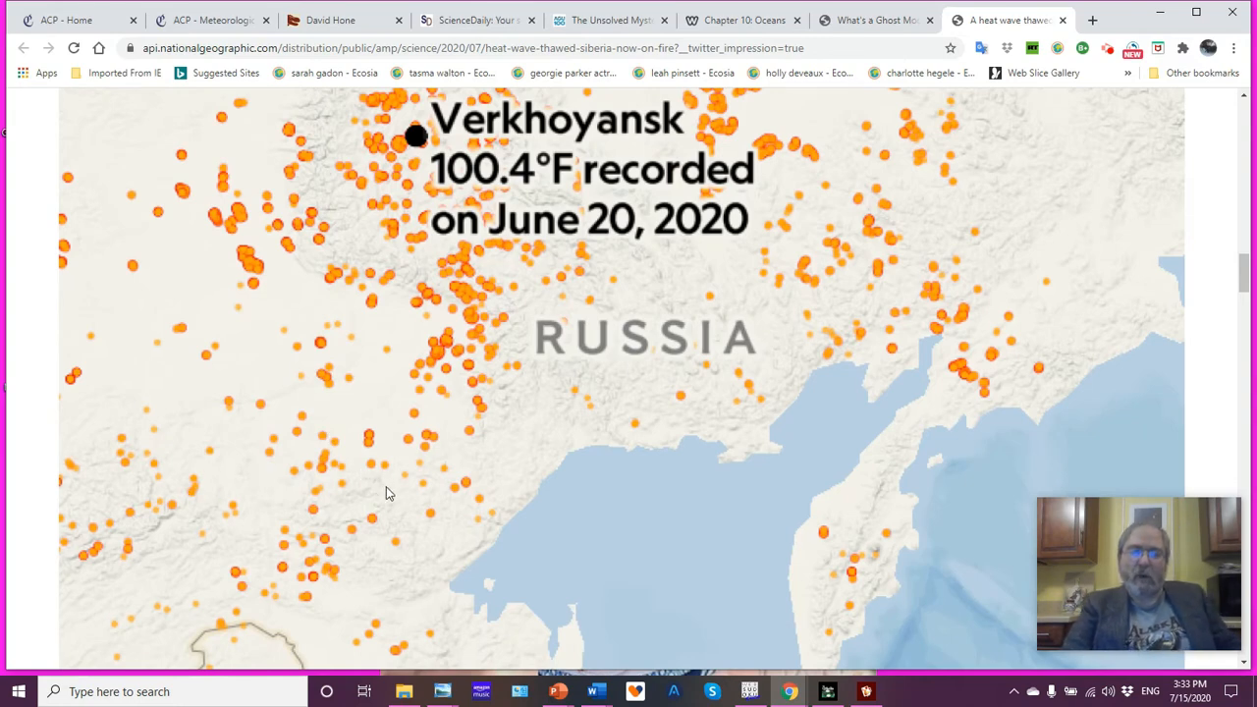
mouse_move(338, 370)
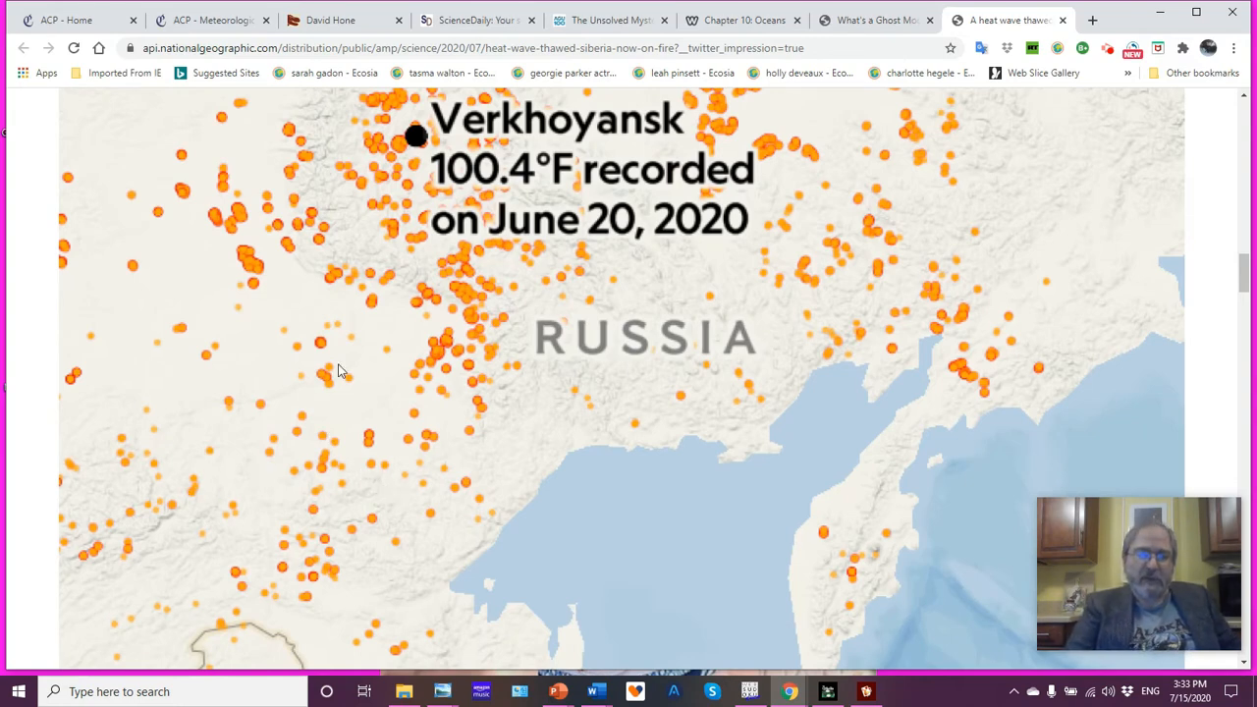
mouse_move(354, 344)
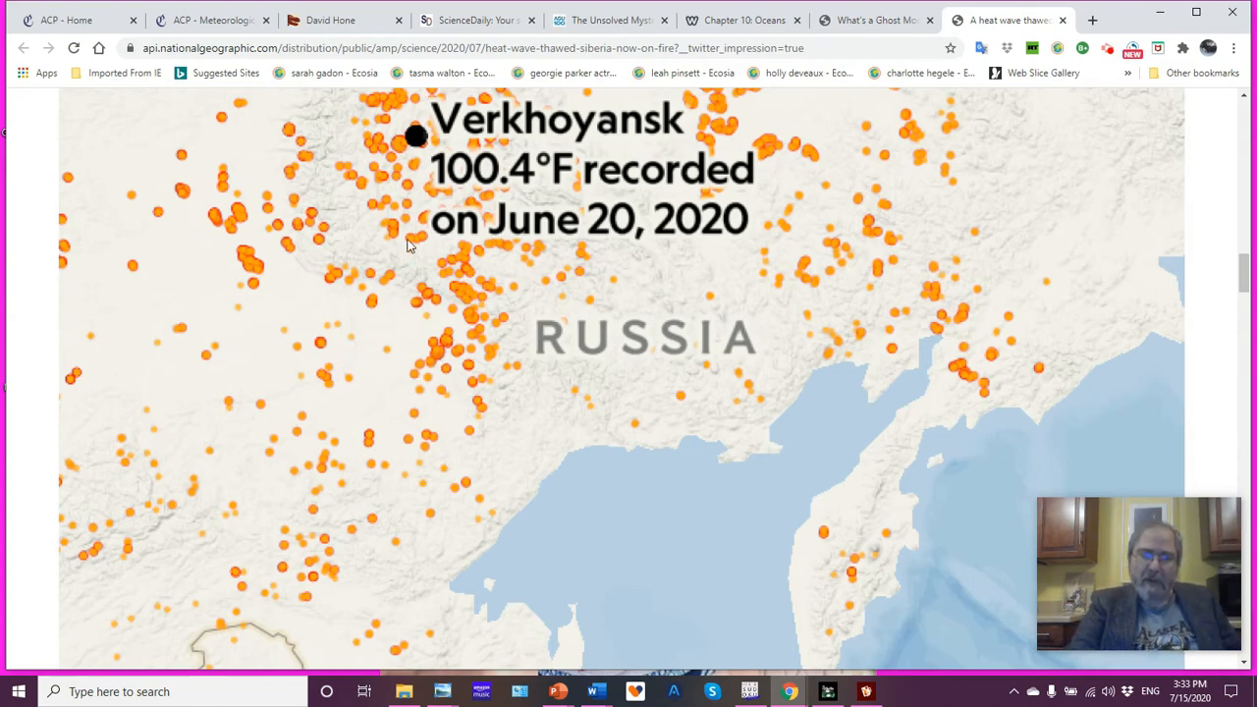
mouse_move(450, 140)
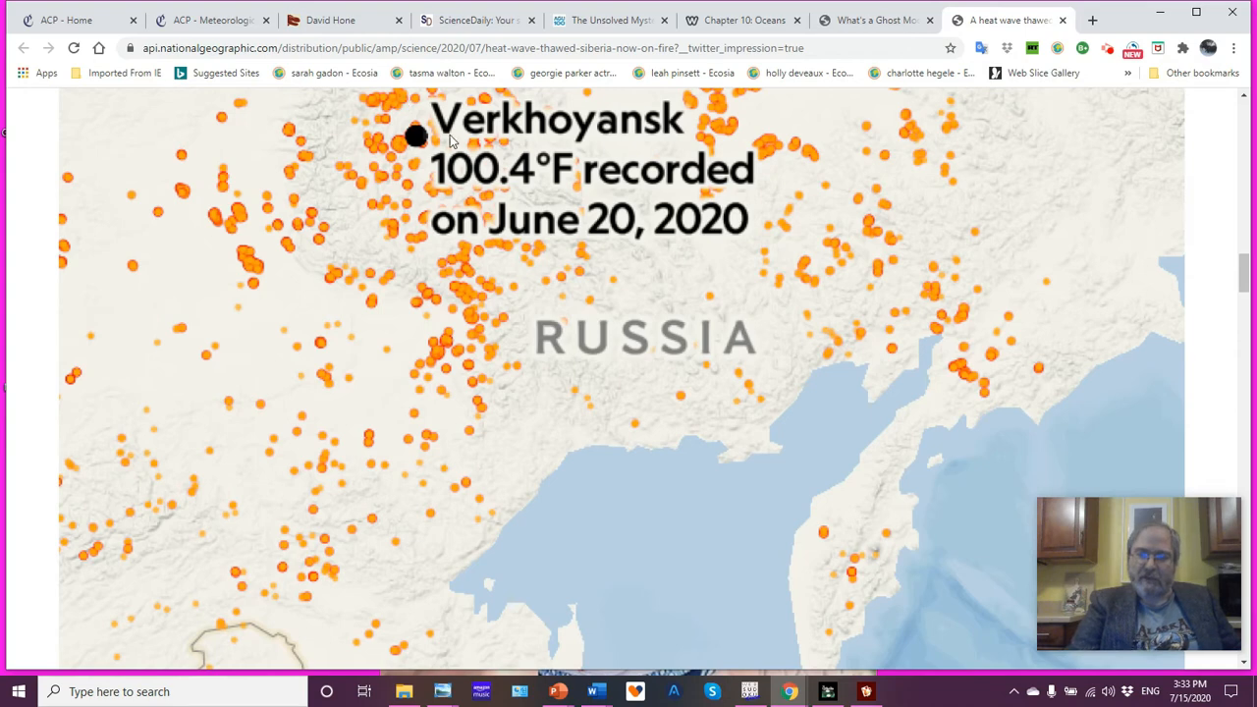
mouse_move(940, 382)
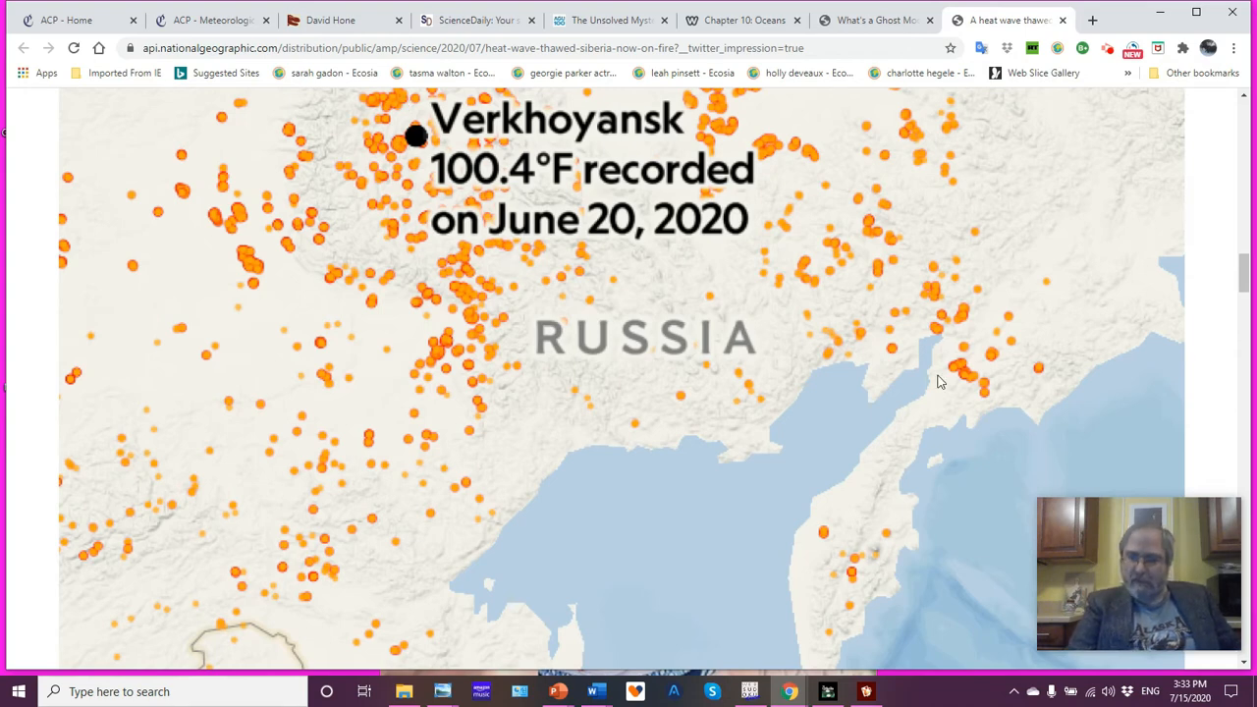
mouse_move(847, 587)
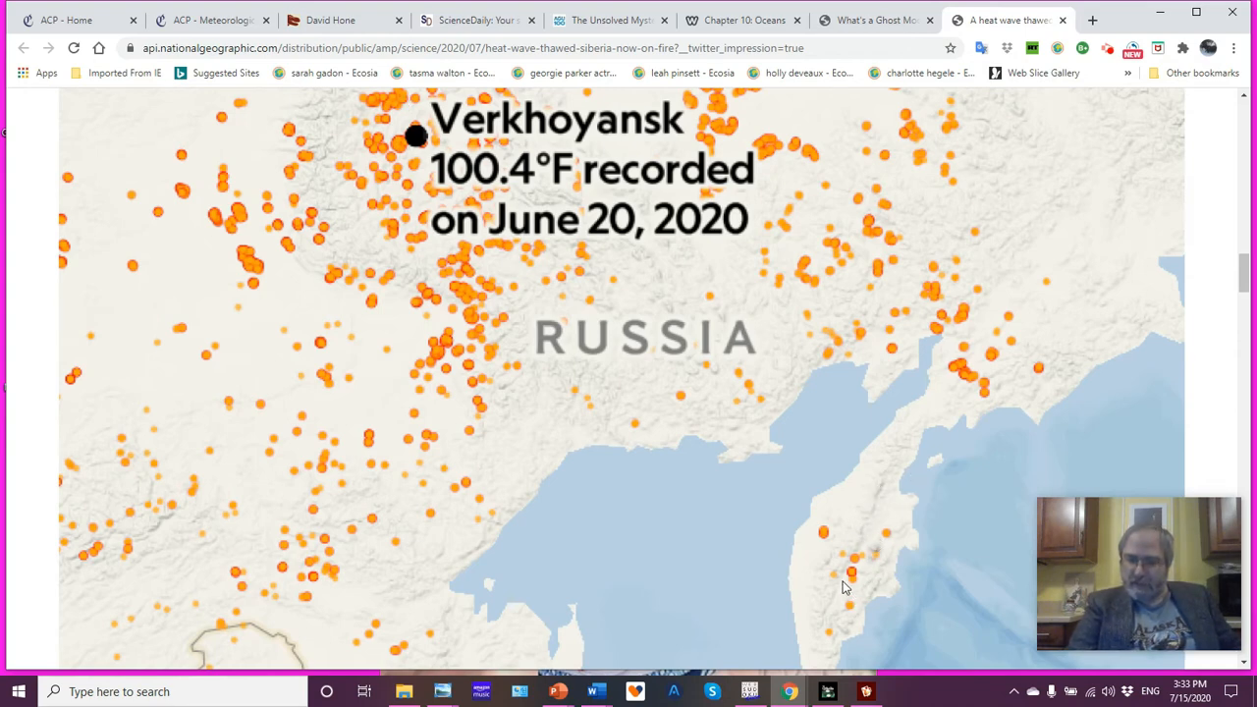
mouse_move(550, 407)
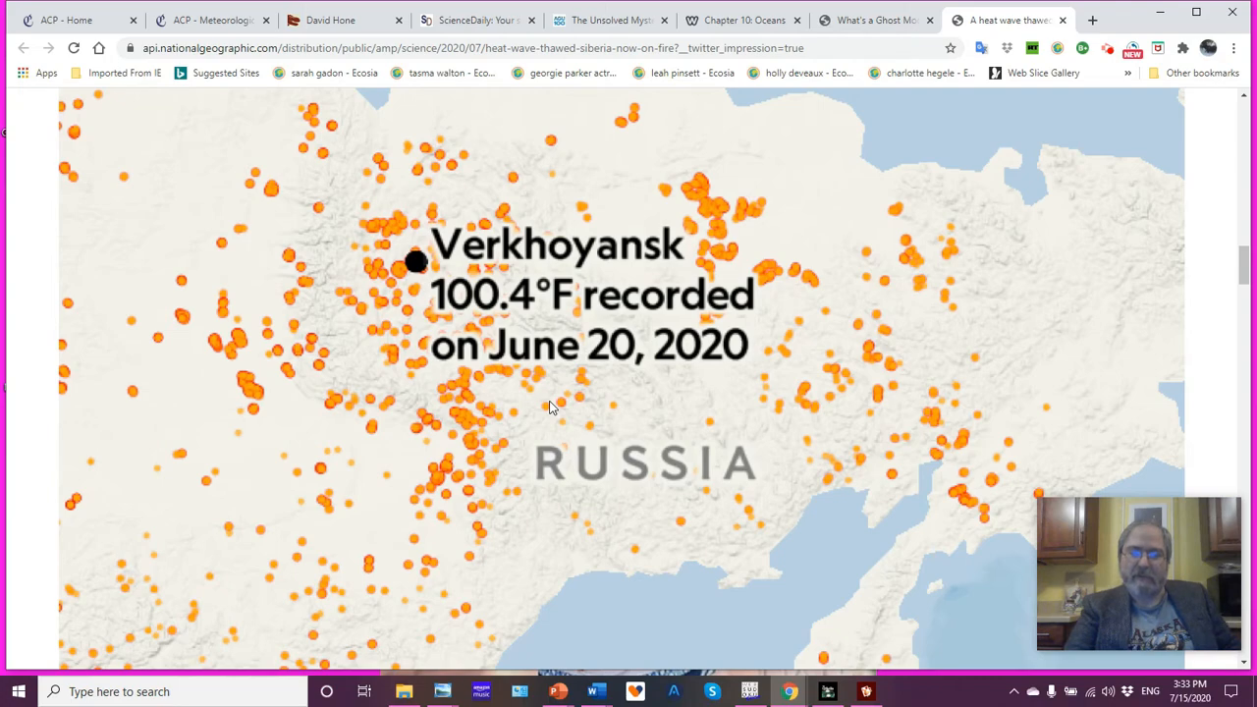
scroll(down, 3)
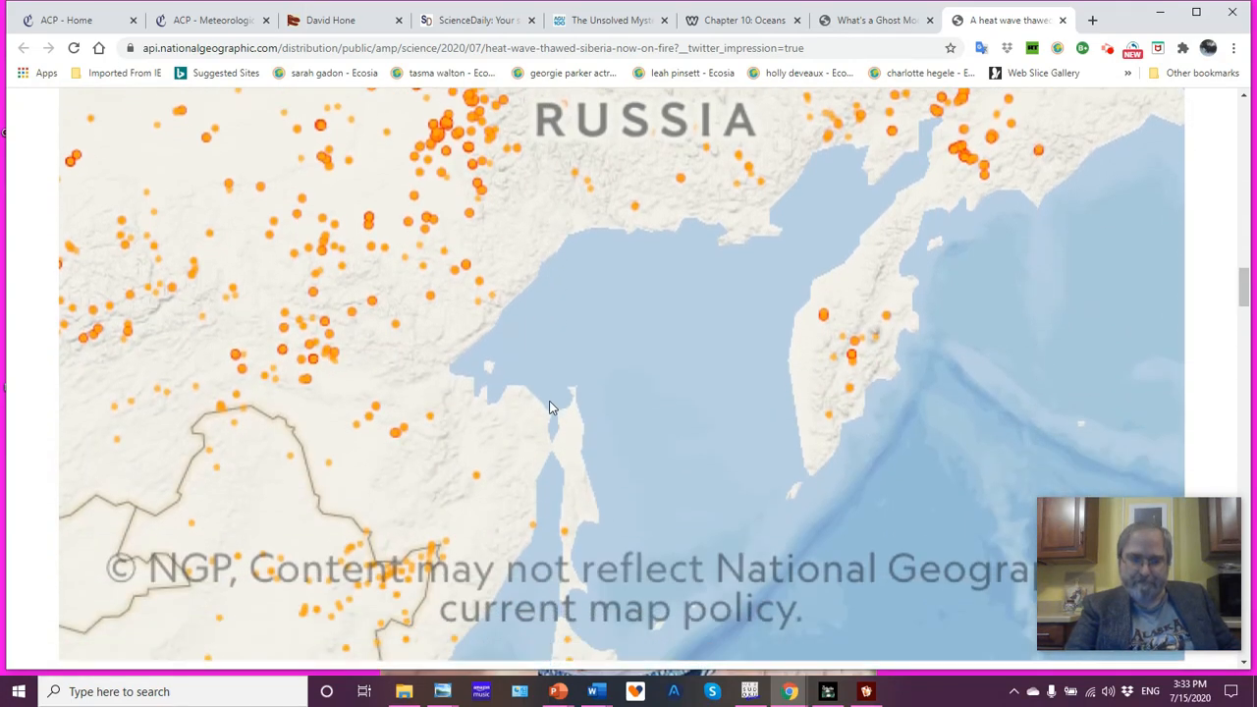
scroll(down, 3)
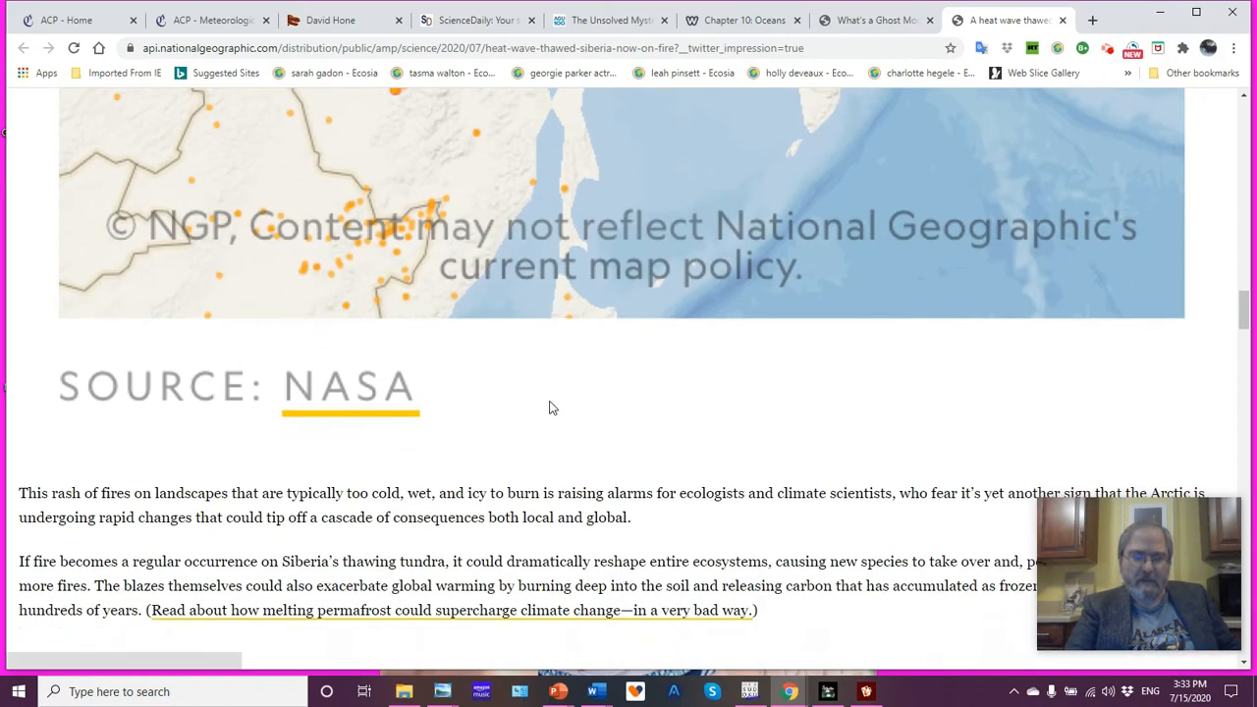
scroll(down, 3)
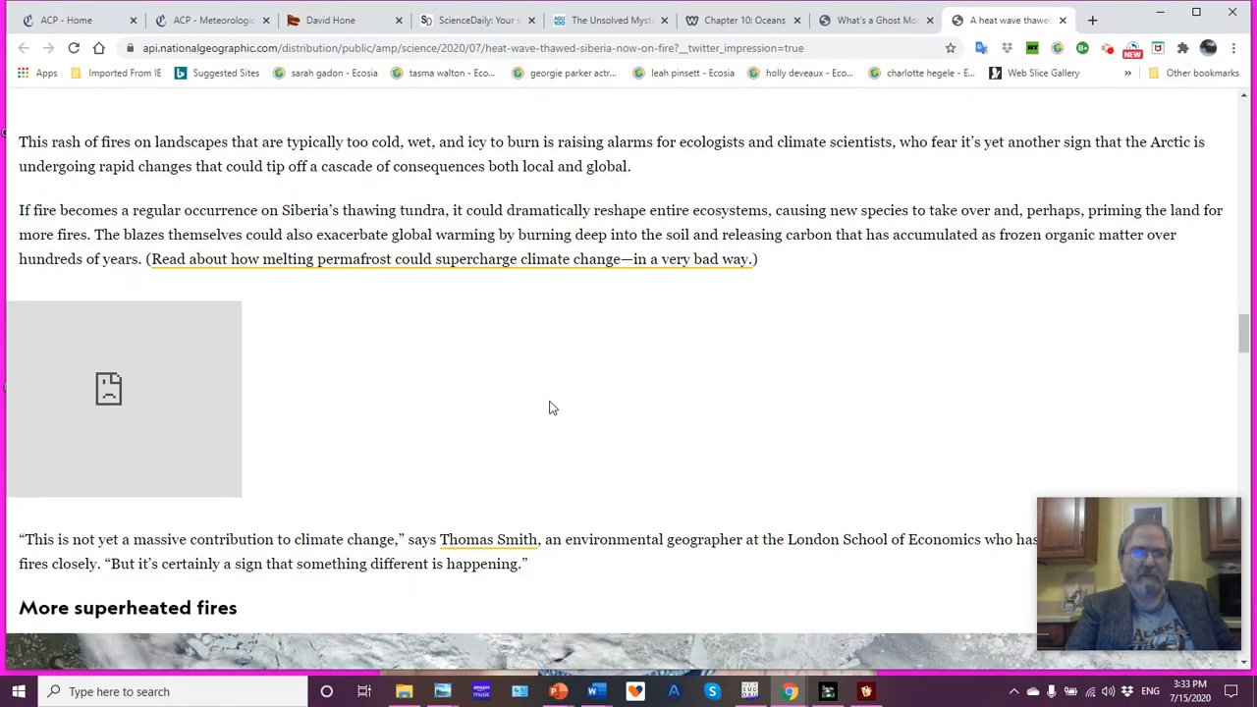
mouse_move(476, 369)
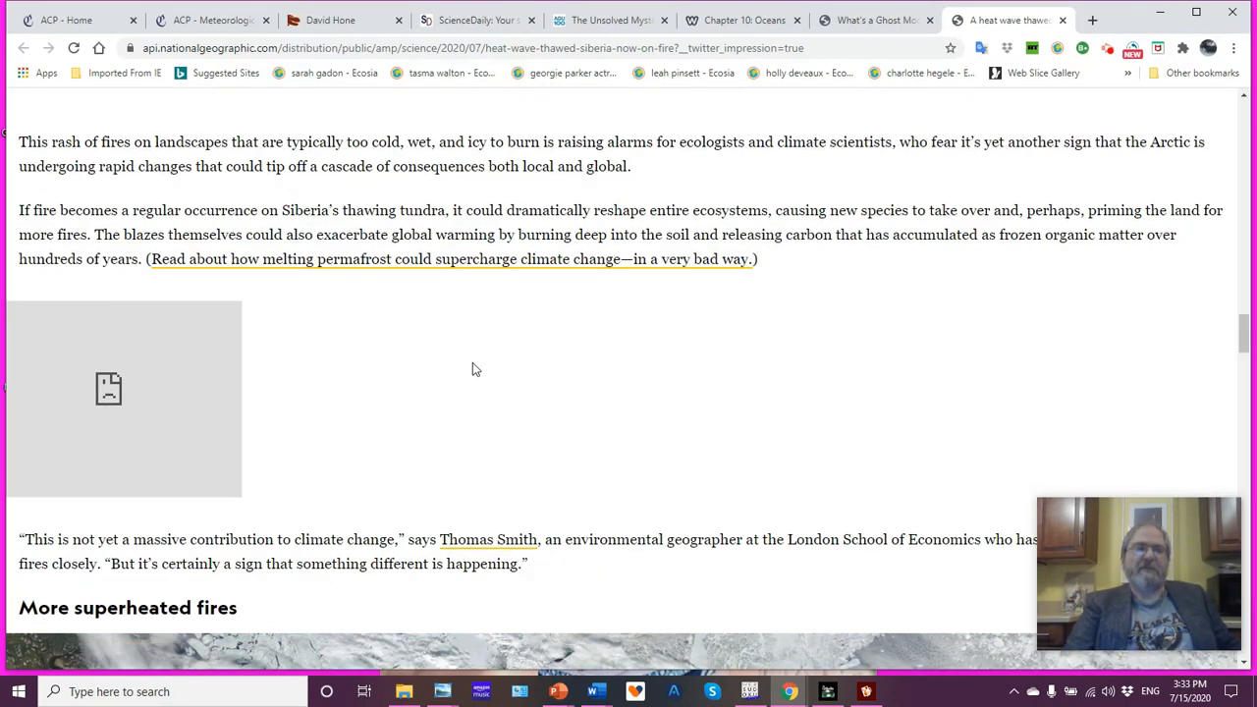
mouse_move(437, 365)
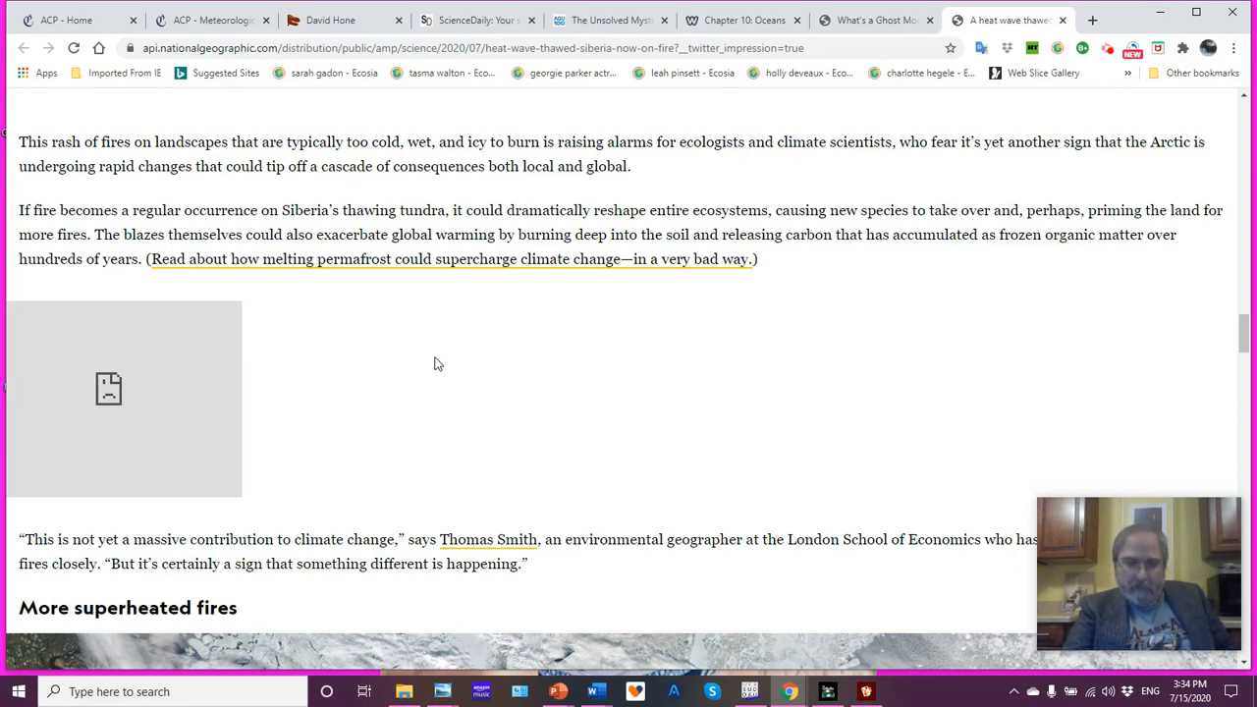
scroll(down, 3)
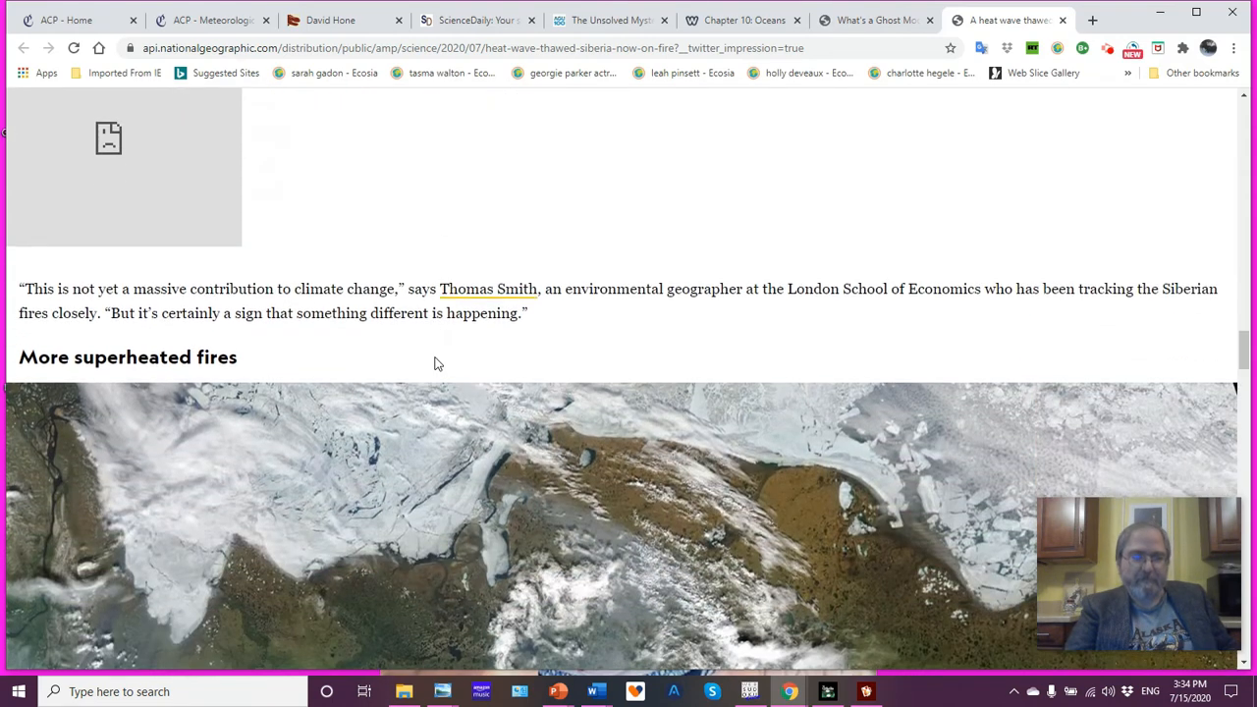
scroll(down, 3)
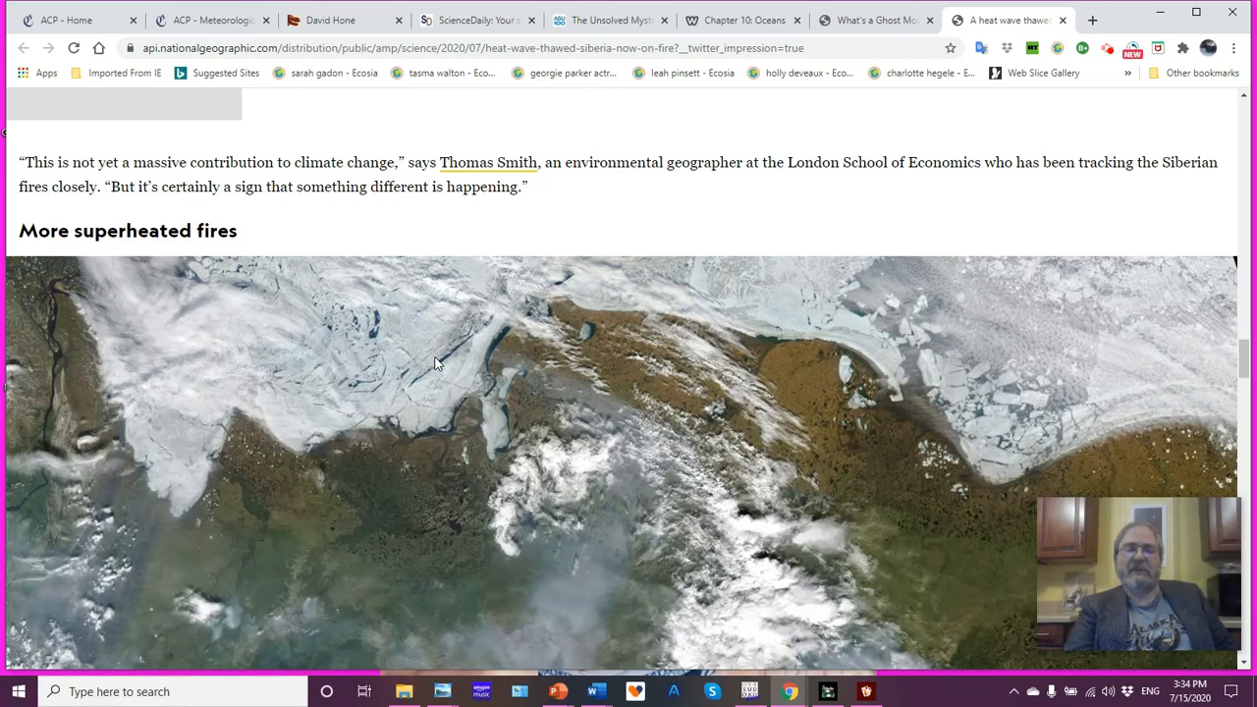
scroll(up, 3)
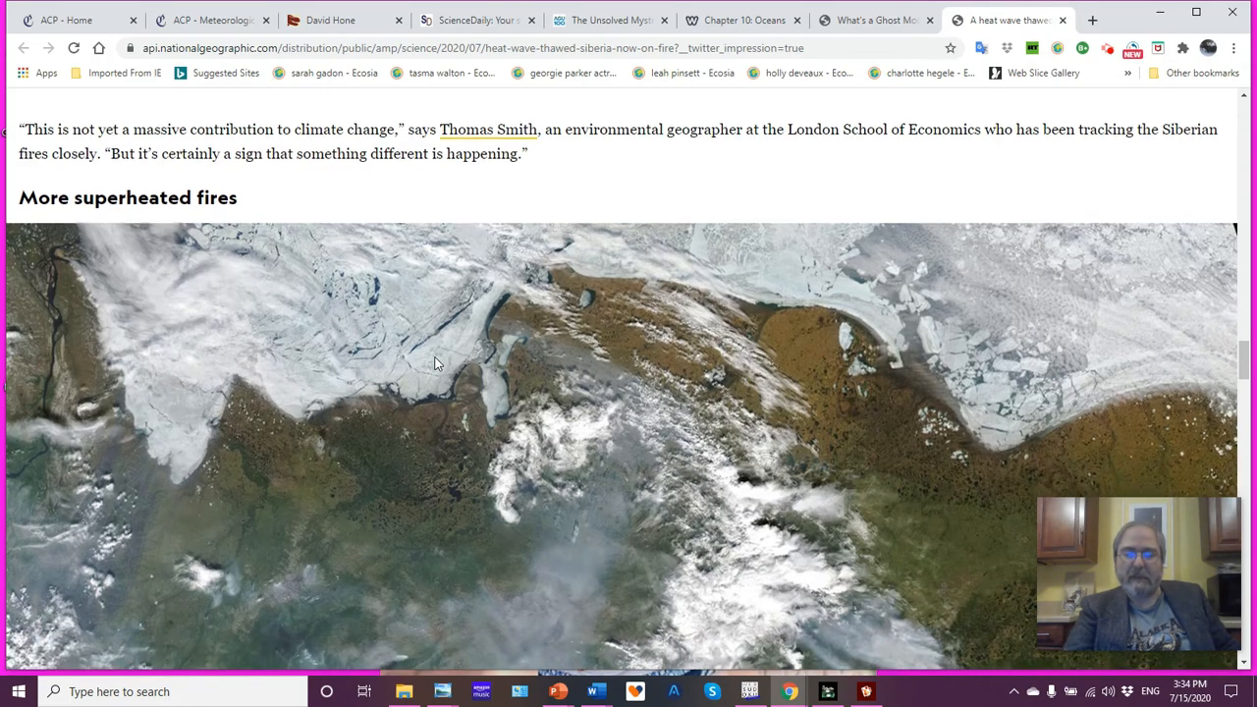
scroll(down, 3)
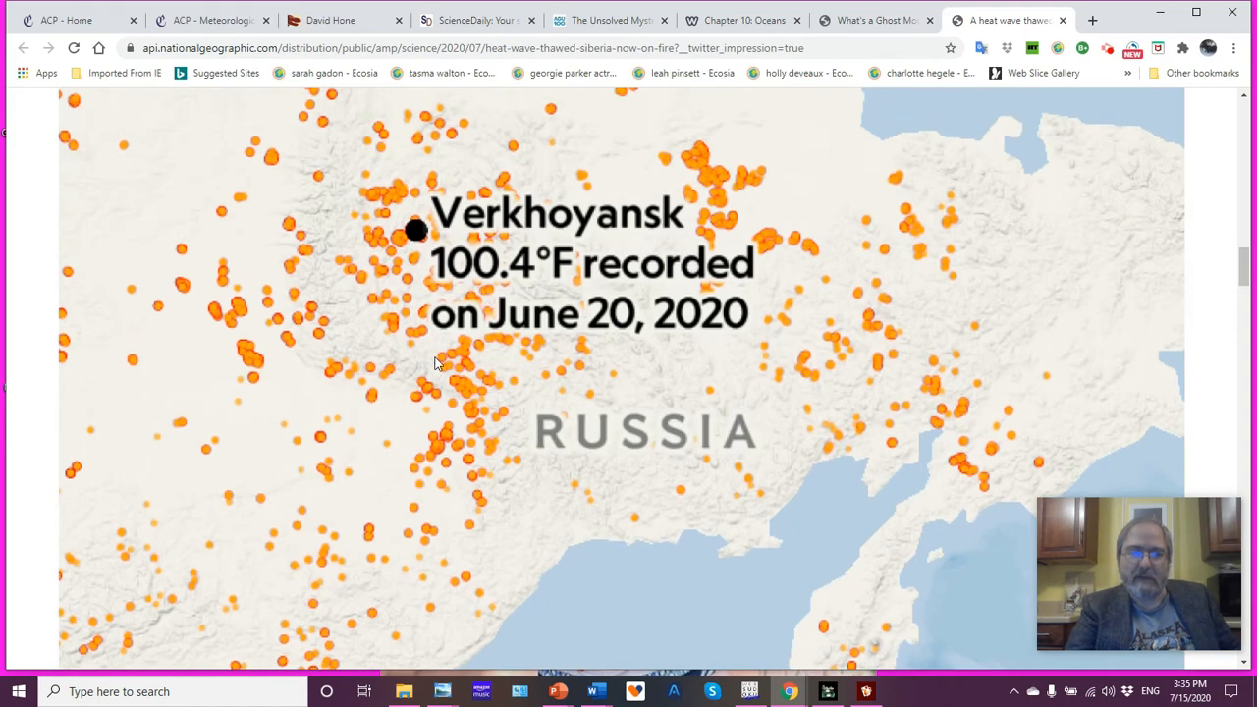
scroll(down, 3)
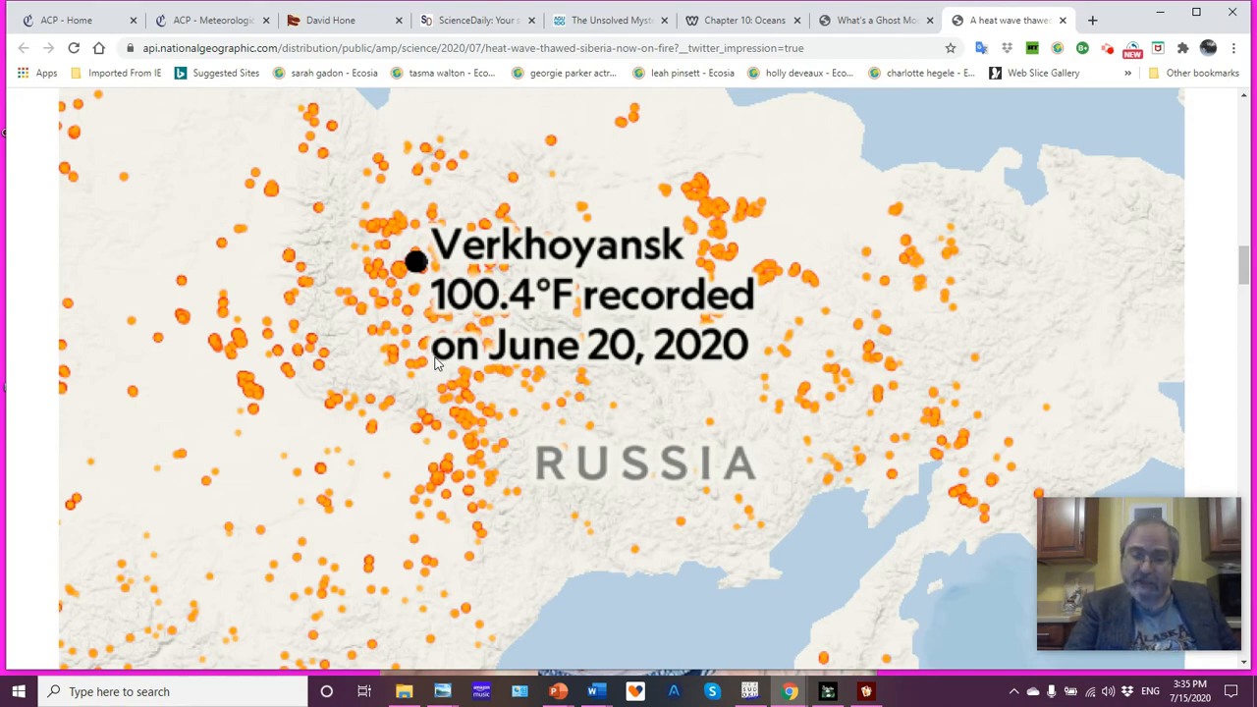
scroll(down, 3)
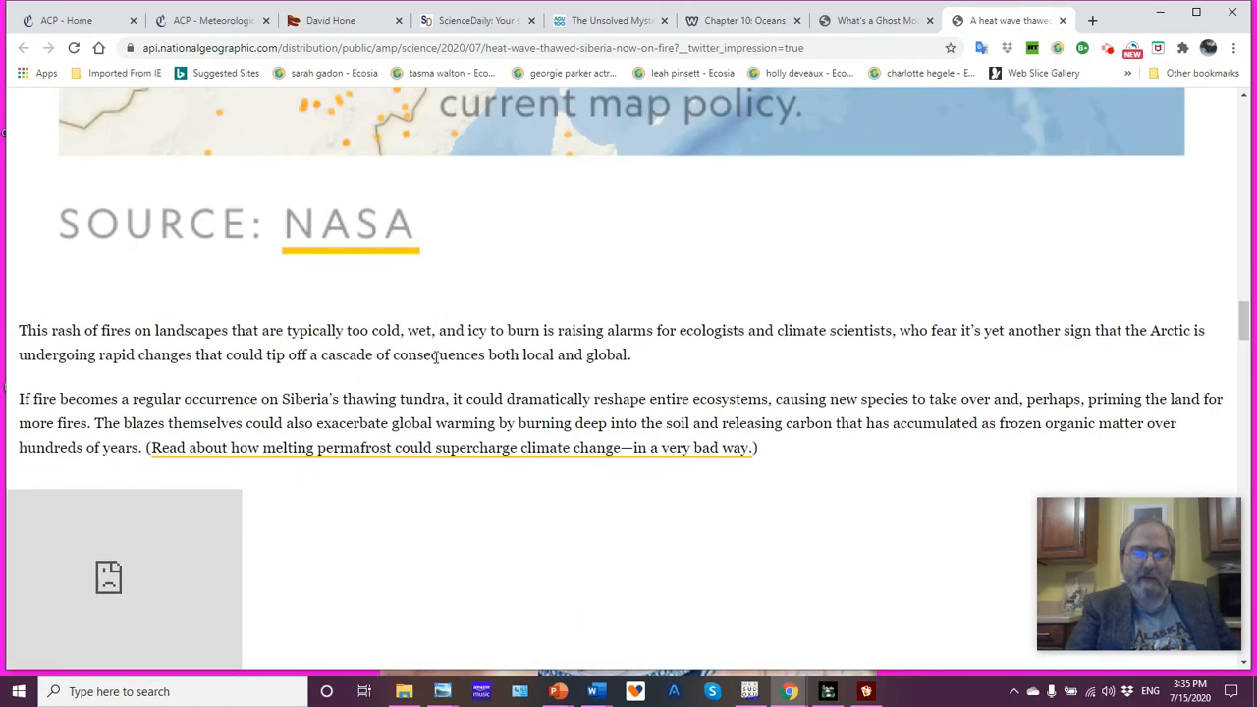
scroll(down, 3)
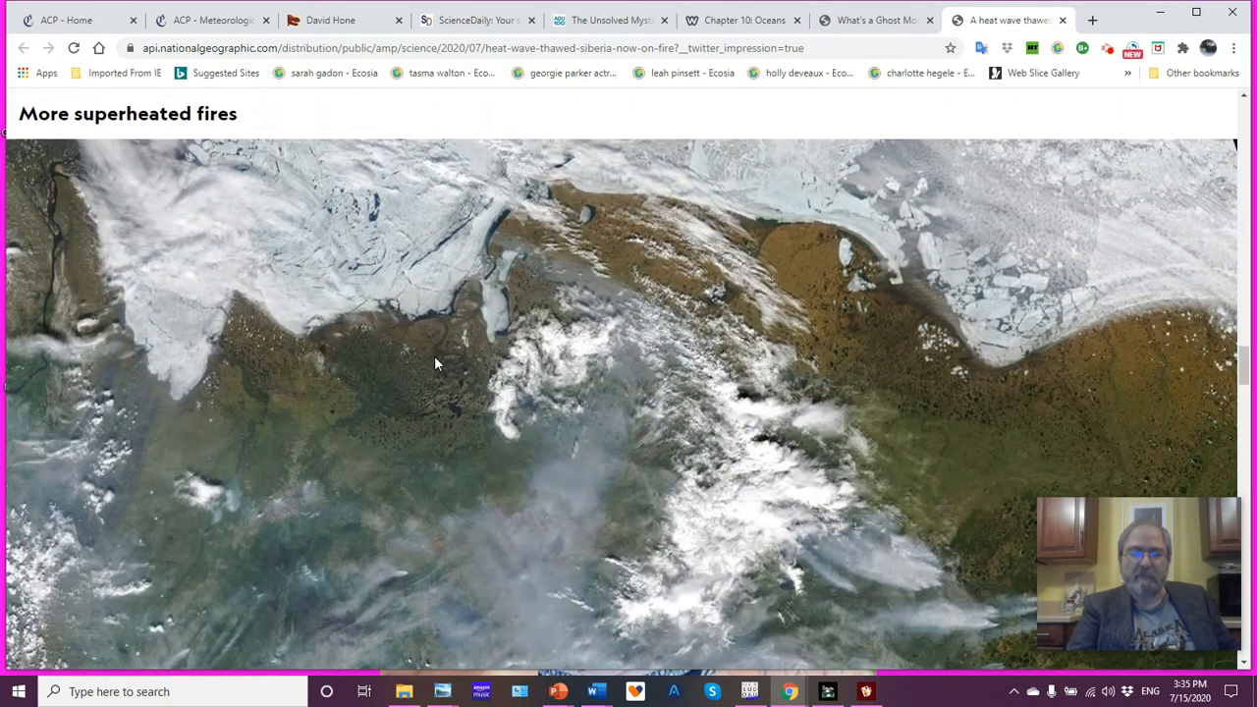
scroll(down, 3)
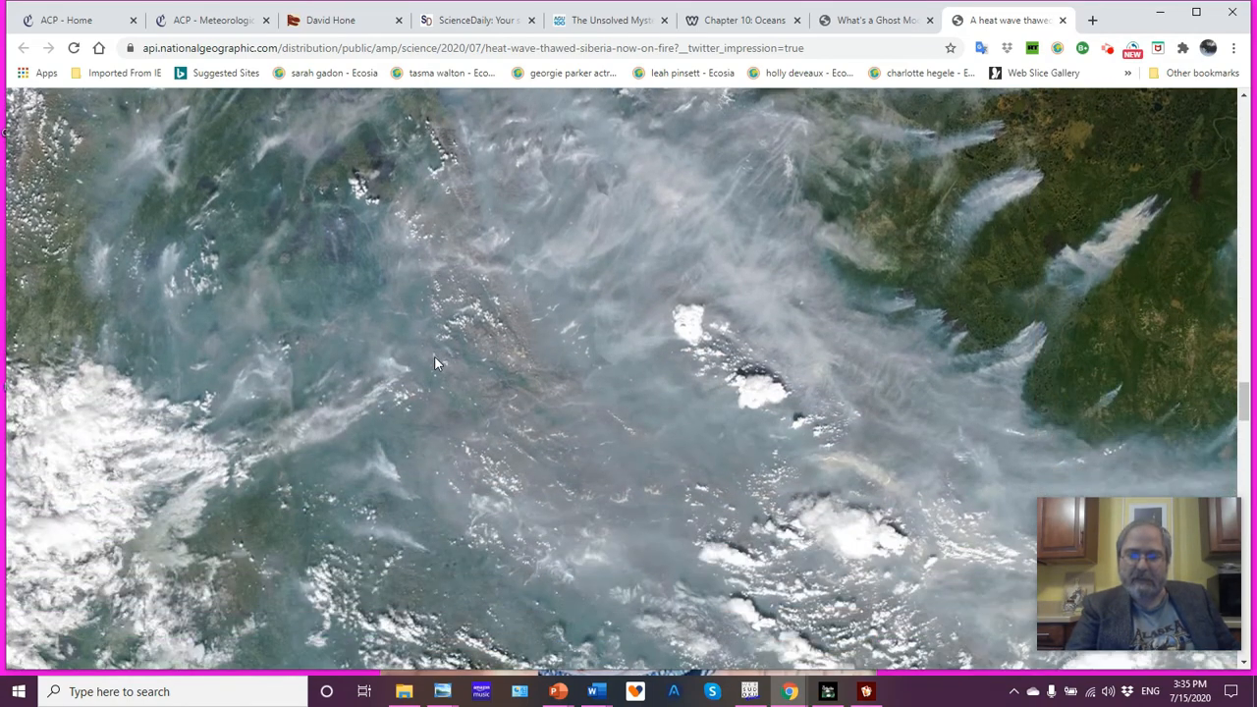
scroll(down, 3)
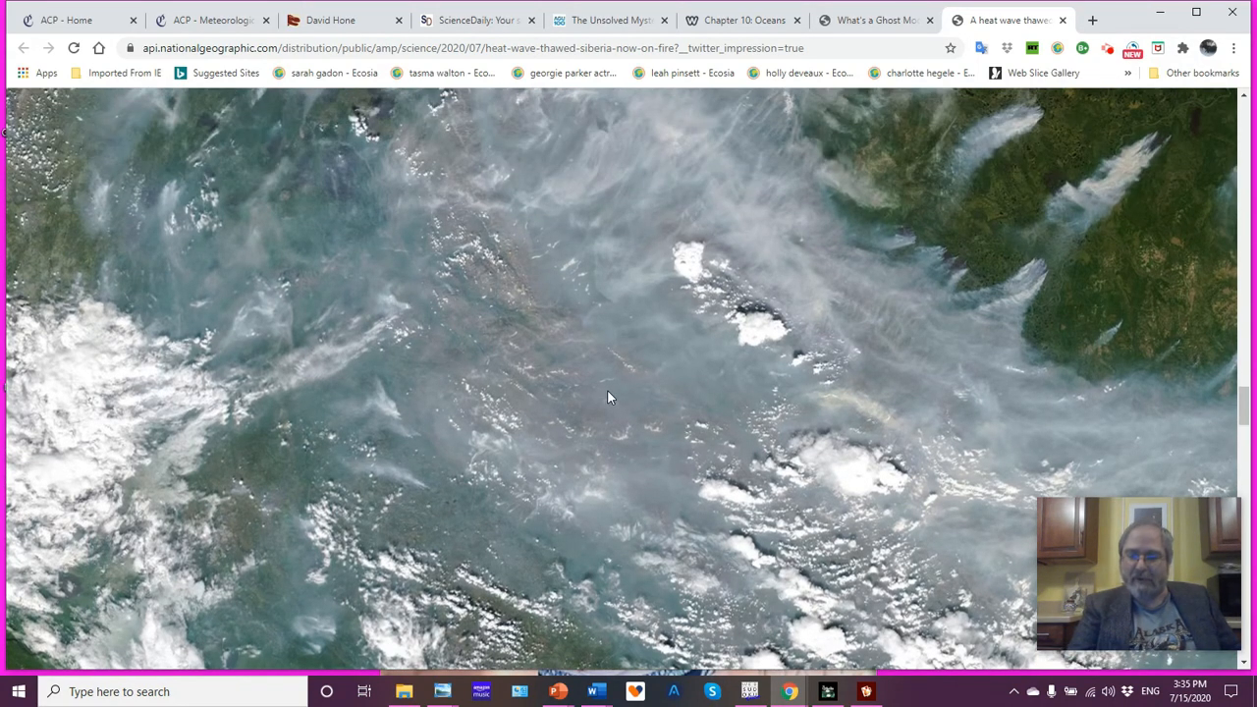
mouse_move(832, 452)
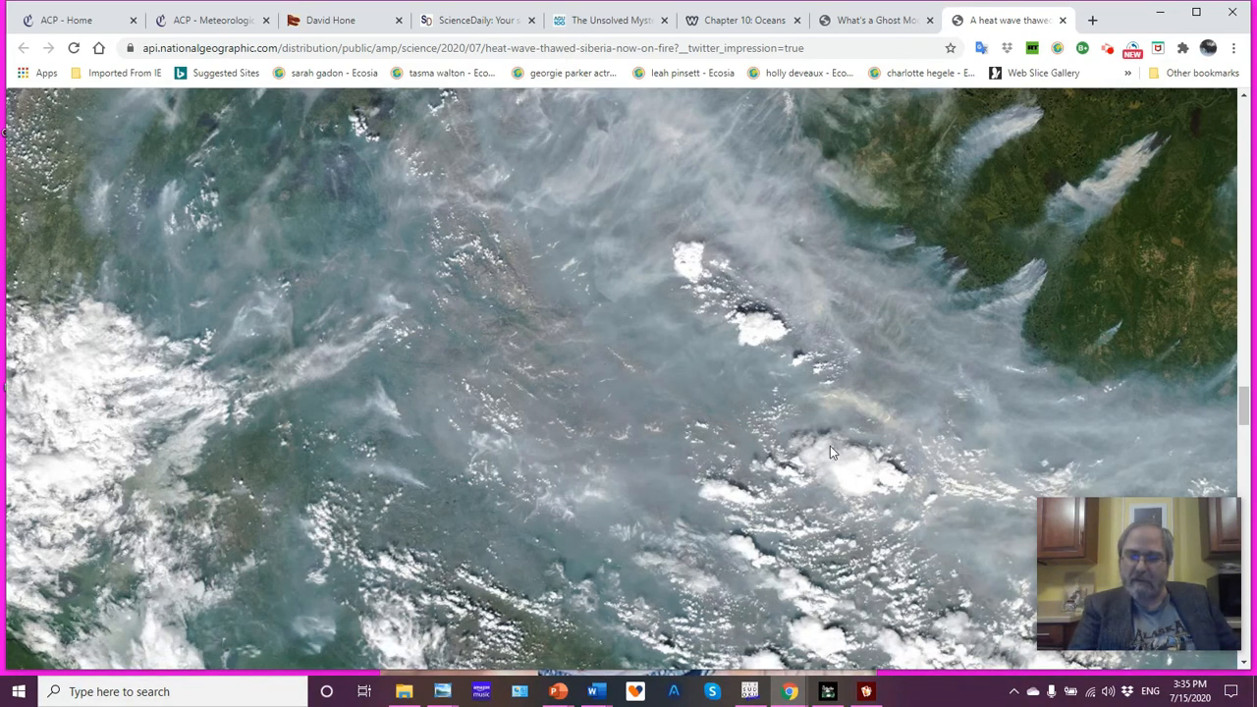
mouse_move(842, 469)
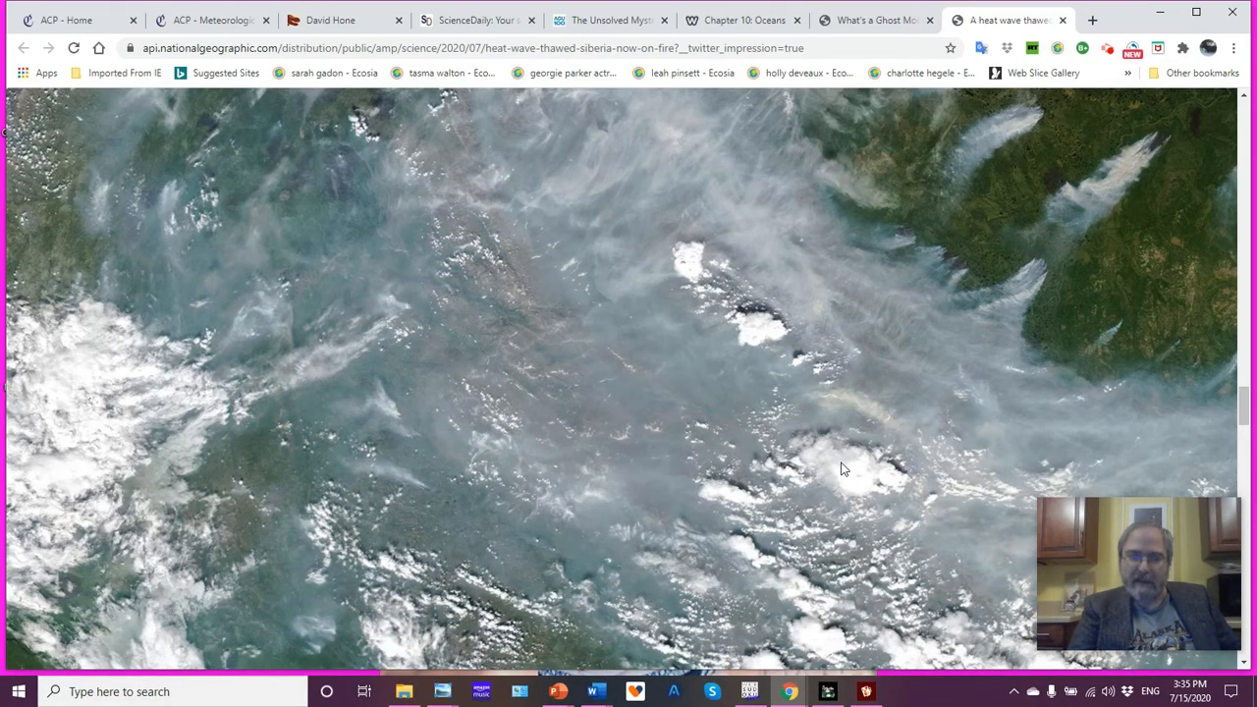
mouse_move(840, 321)
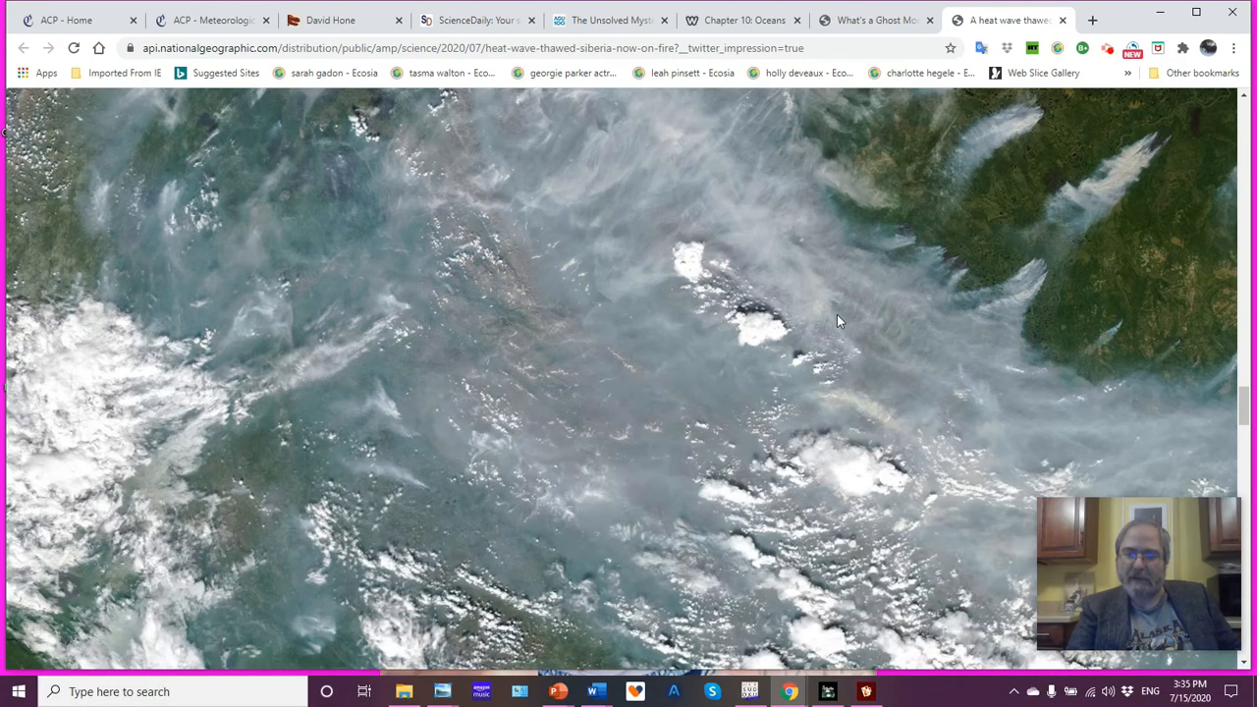
mouse_move(1127, 163)
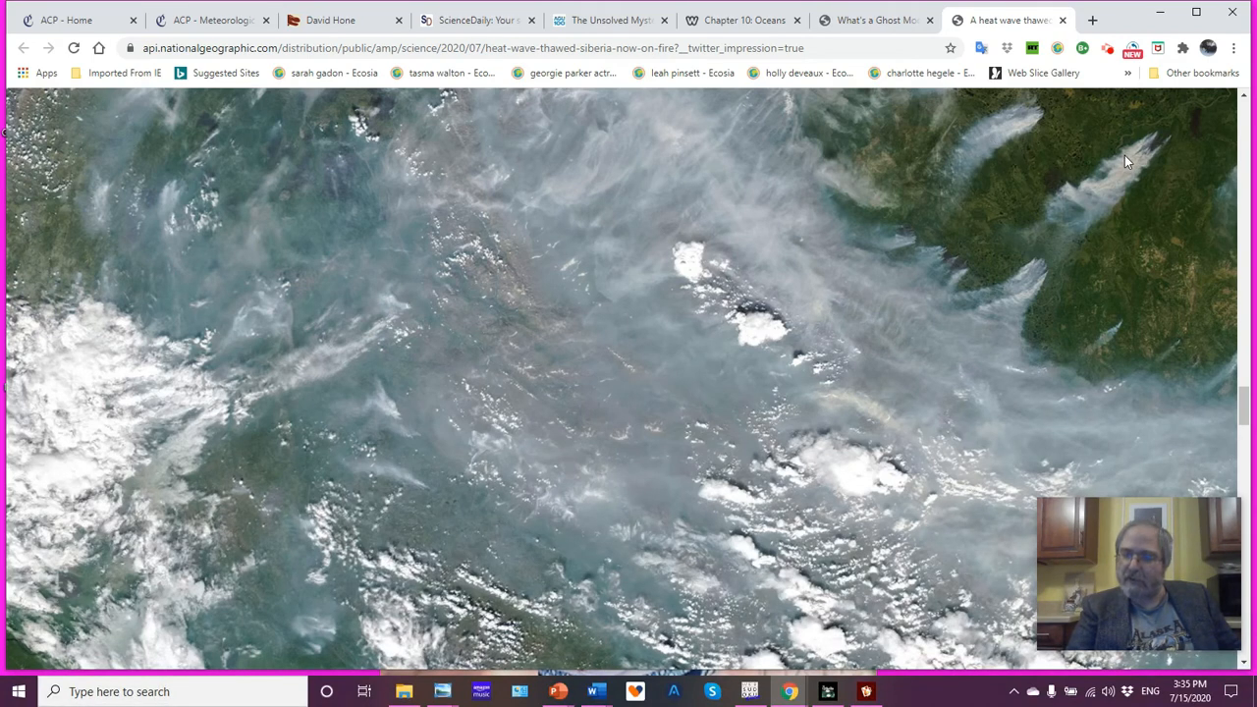
mouse_move(1180, 135)
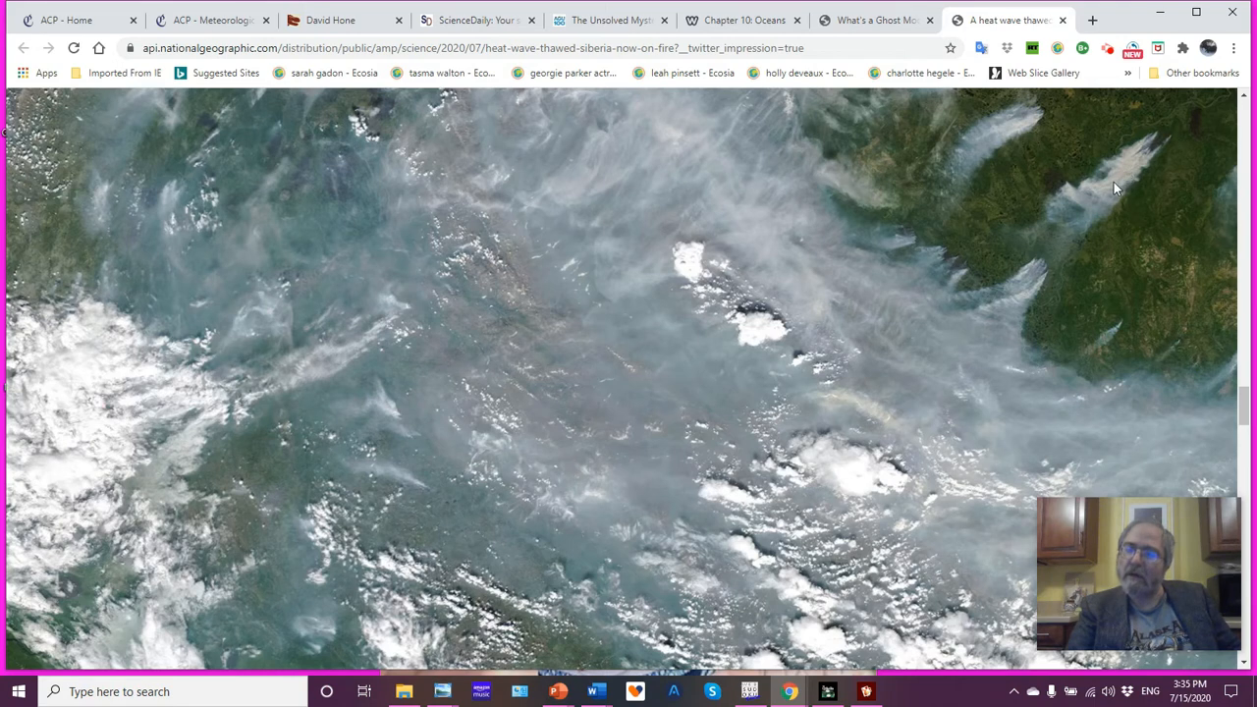
mouse_move(715, 248)
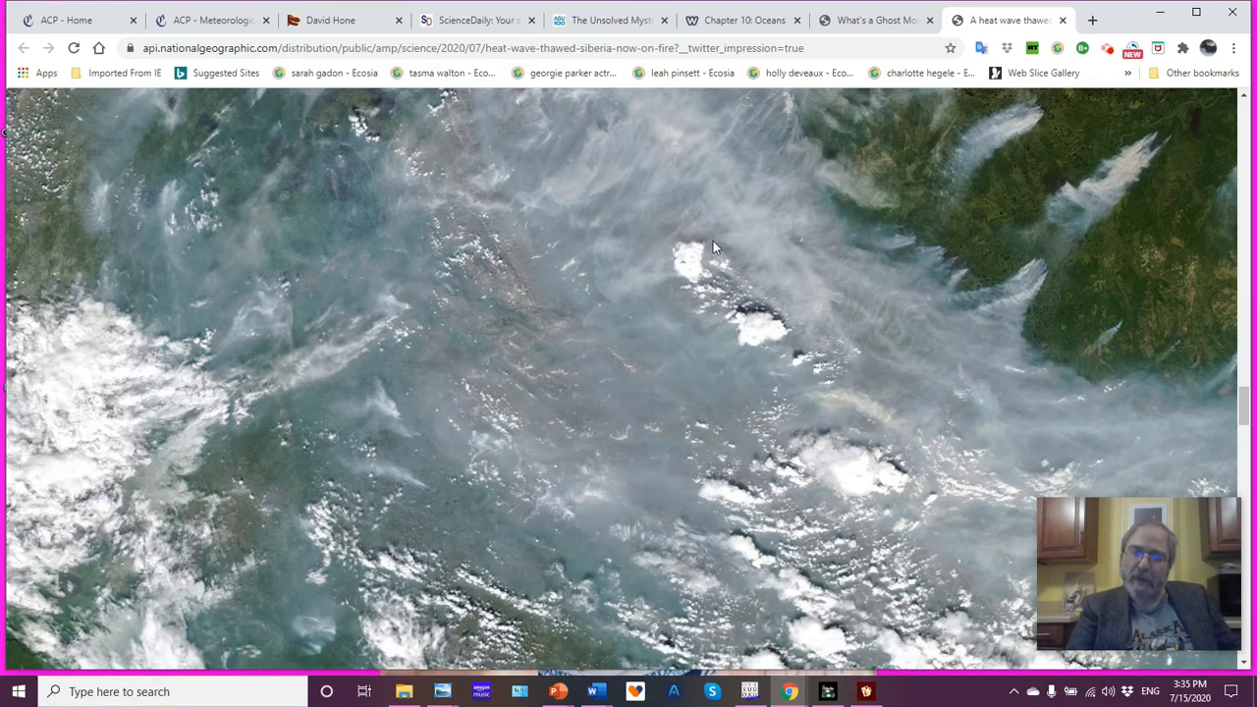
mouse_move(697, 456)
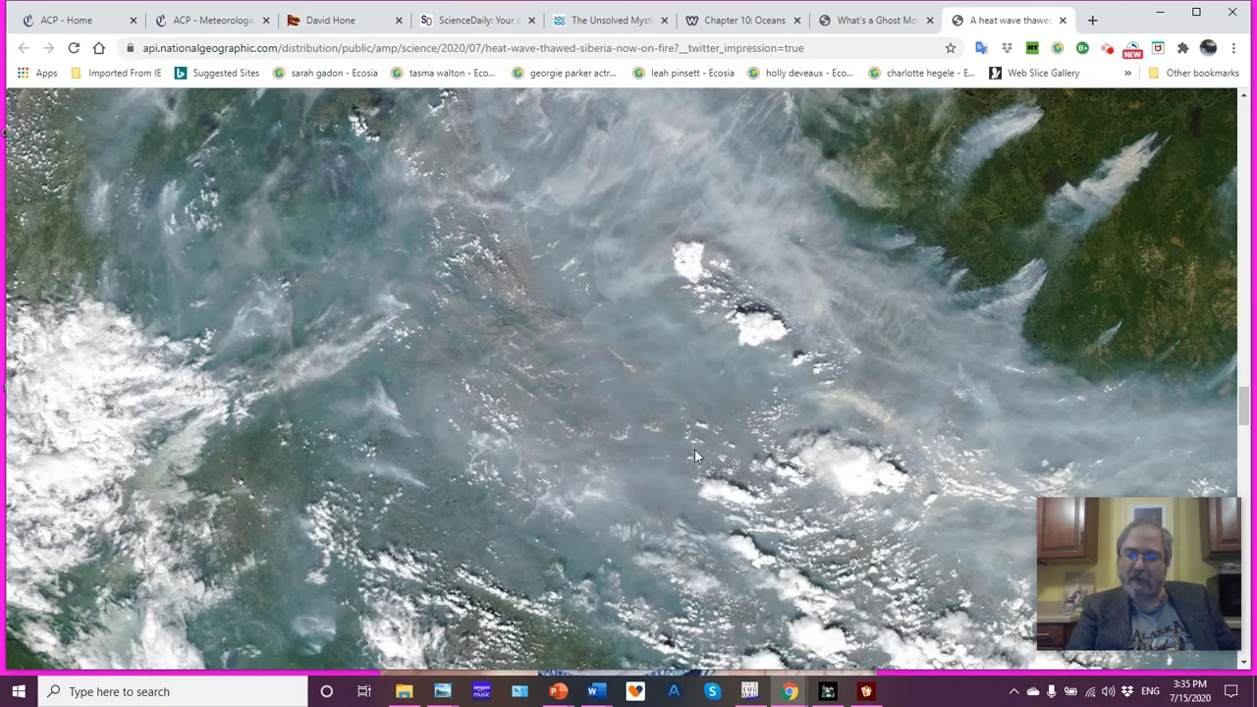
mouse_move(572, 371)
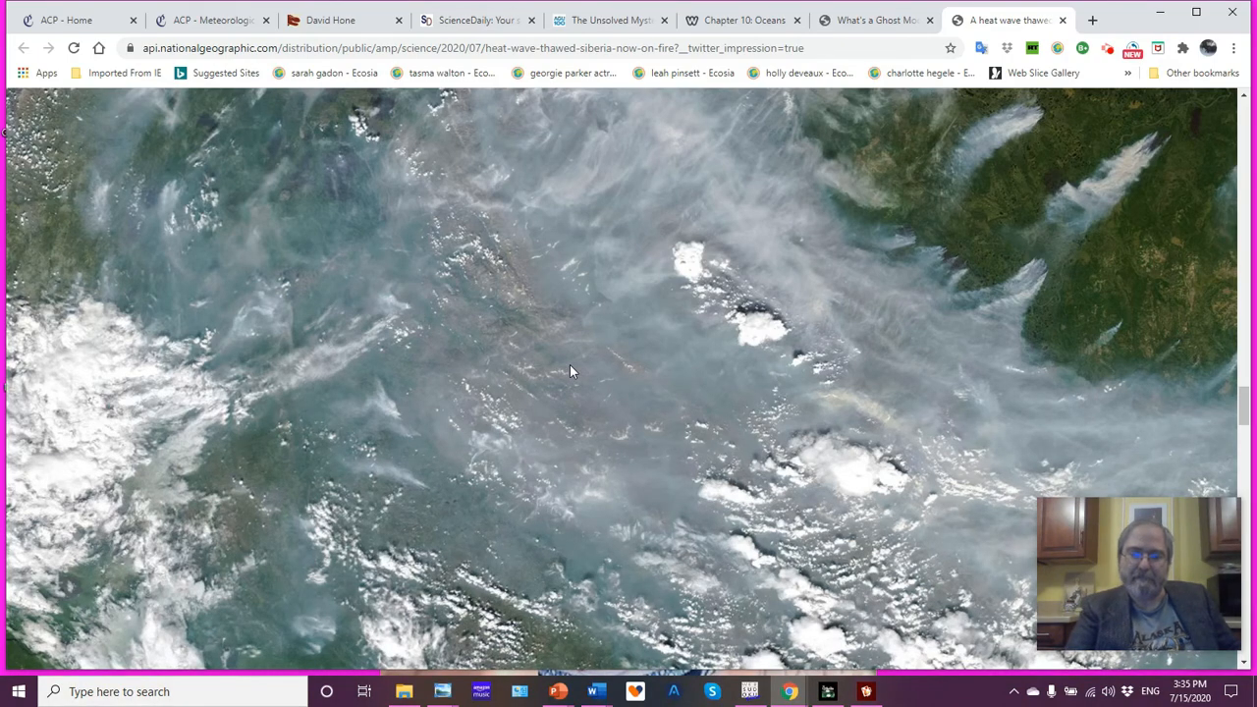
scroll(down, 3)
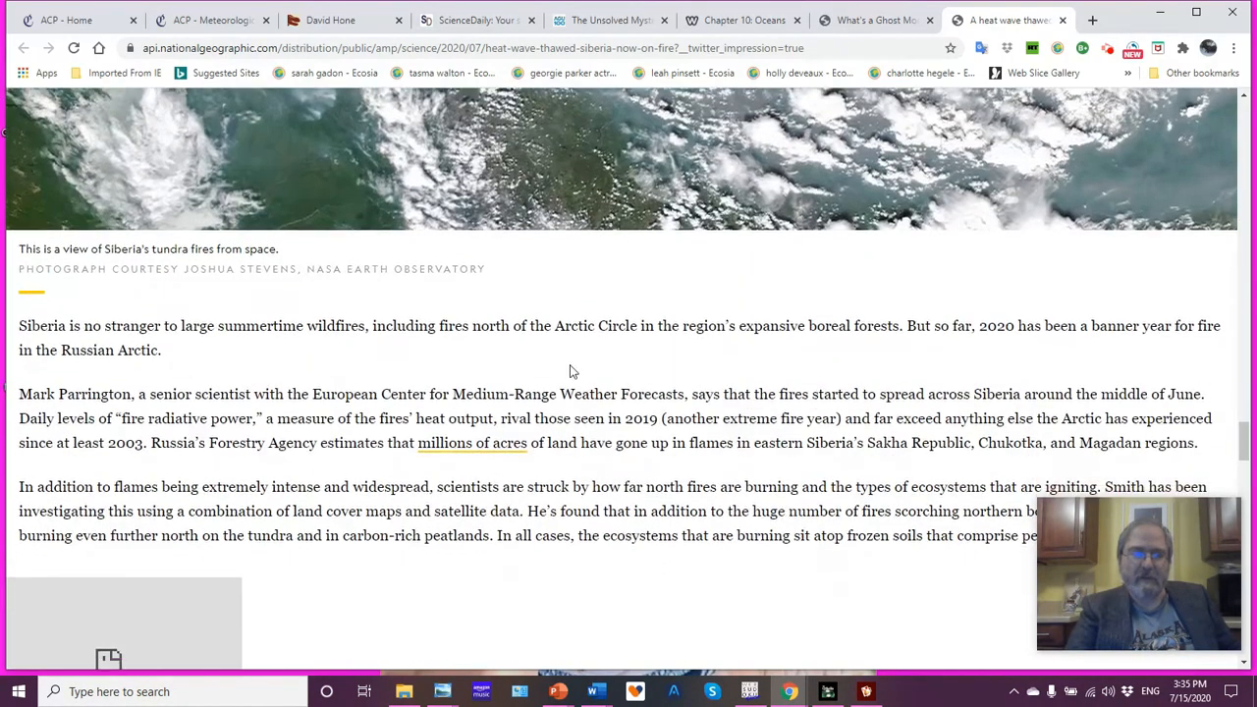
scroll(down, 3)
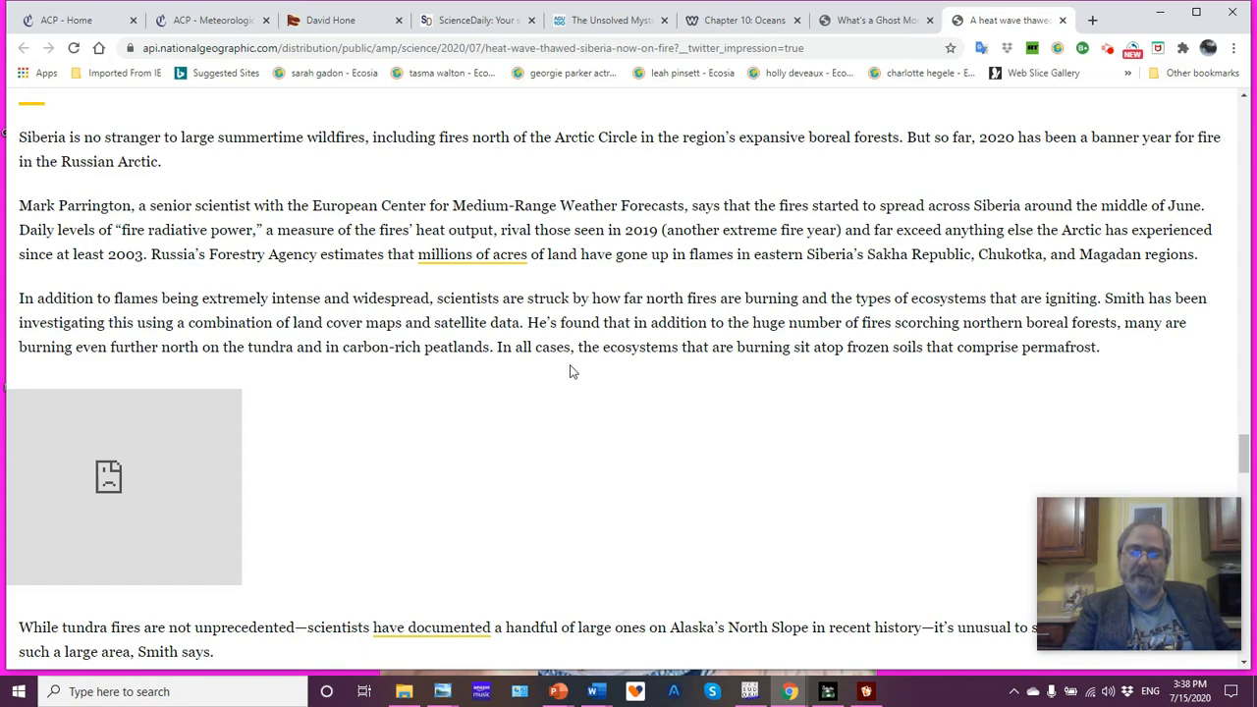
scroll(down, 3)
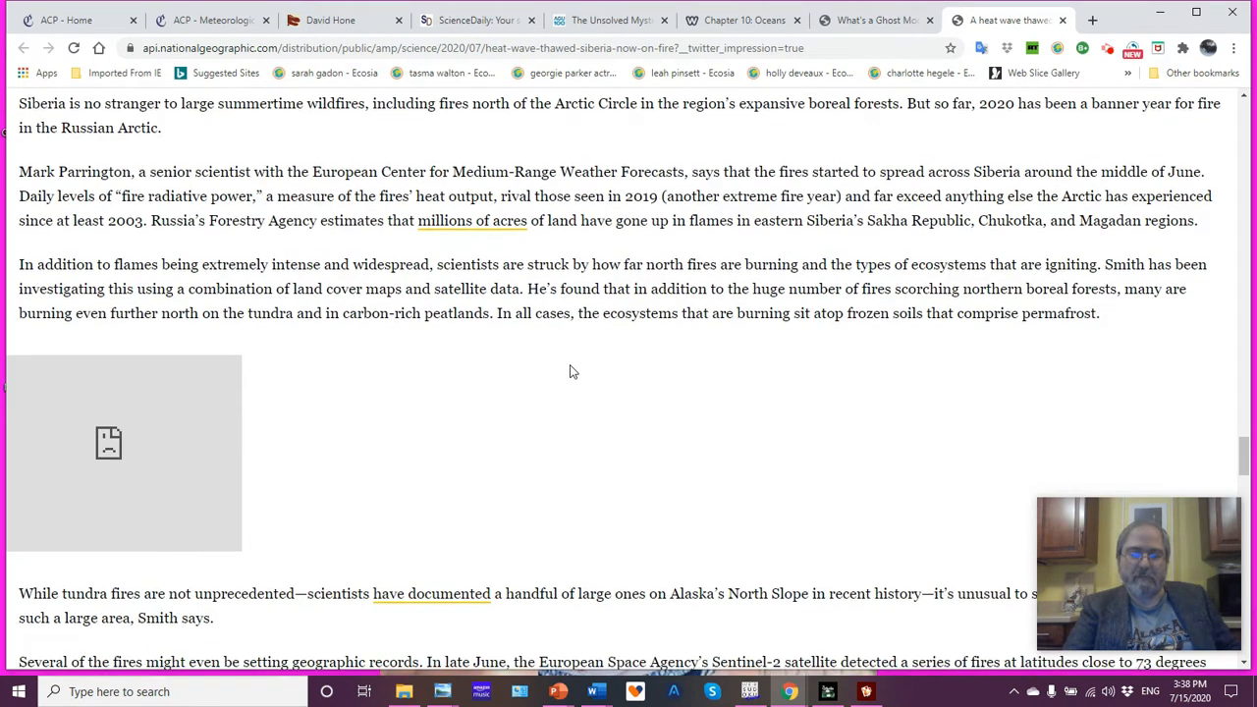
scroll(down, 3)
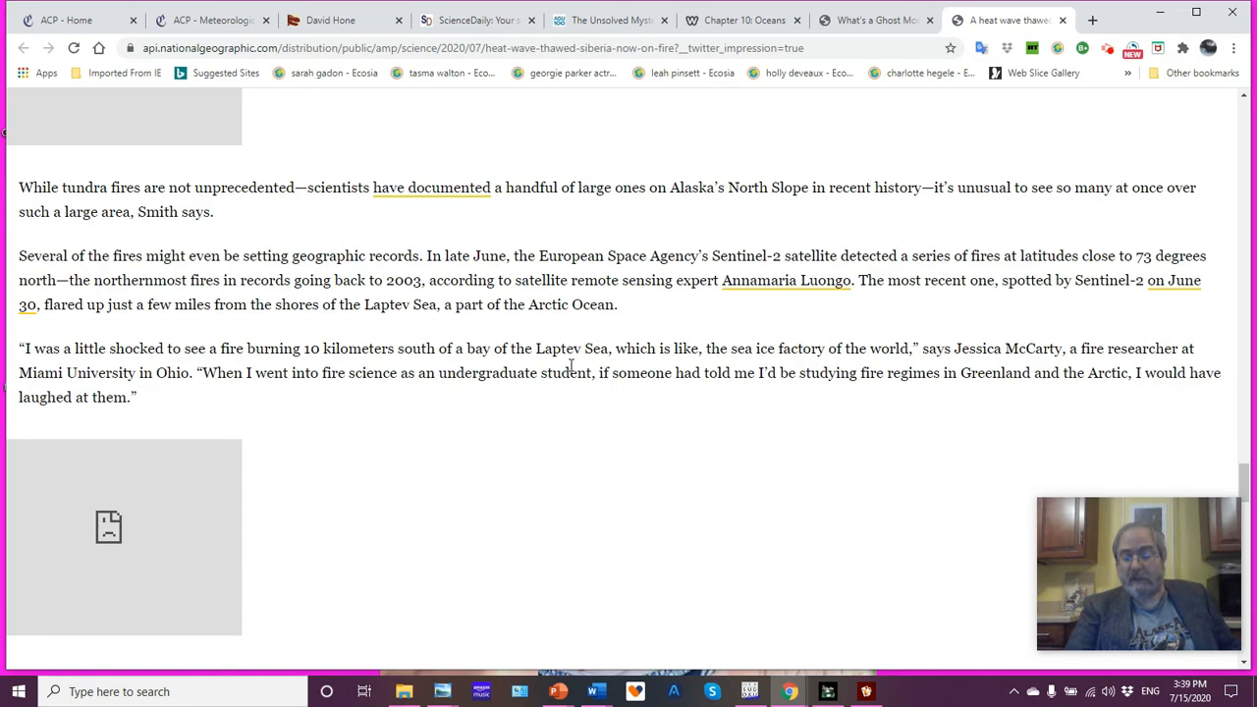
scroll(down, 3)
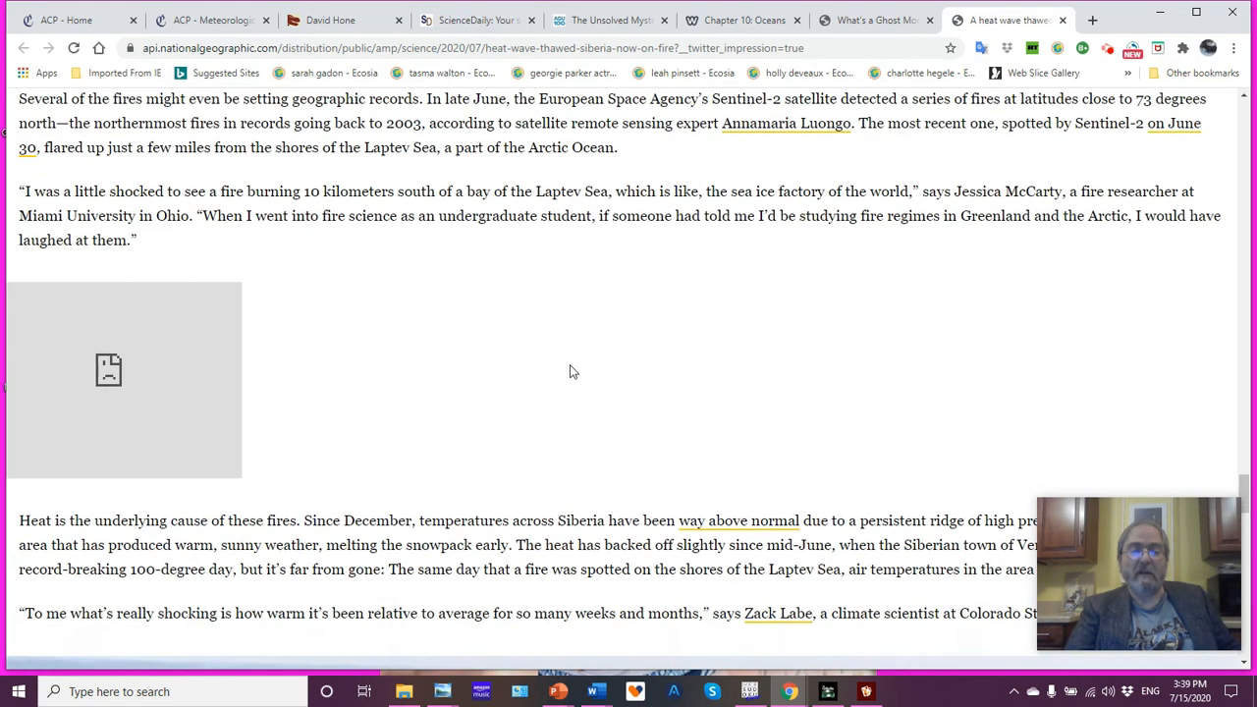
scroll(down, 3)
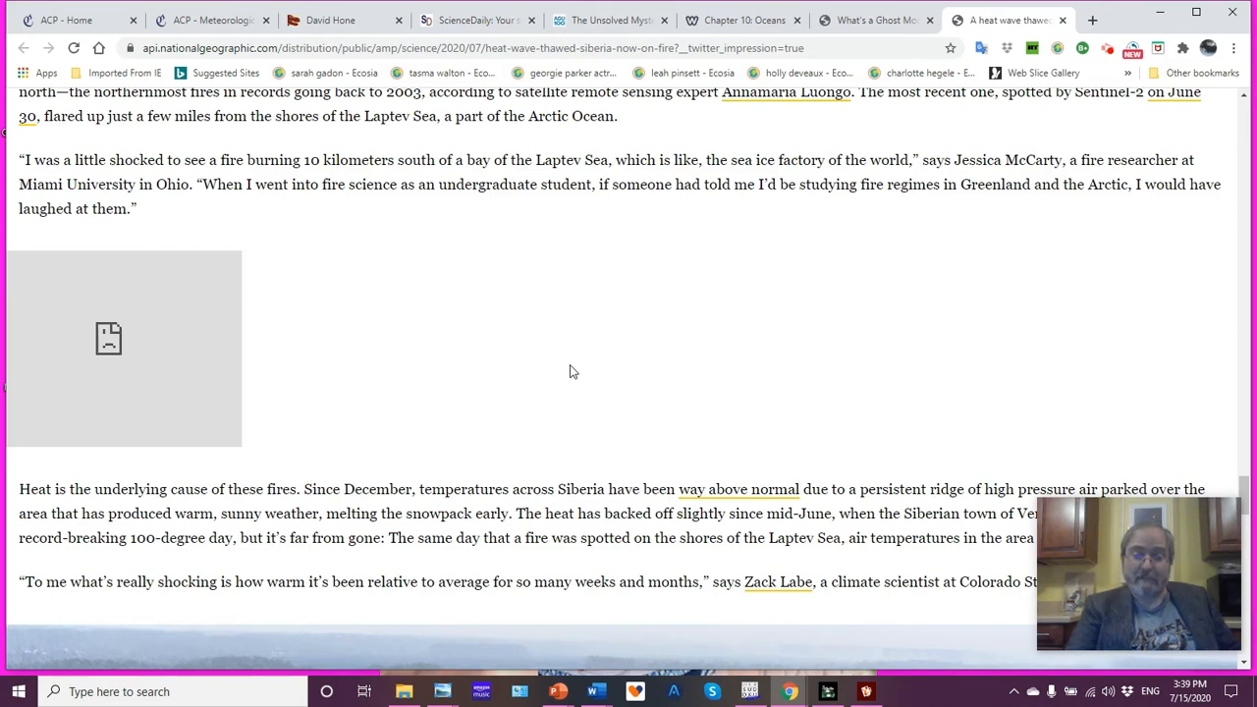
scroll(down, 3)
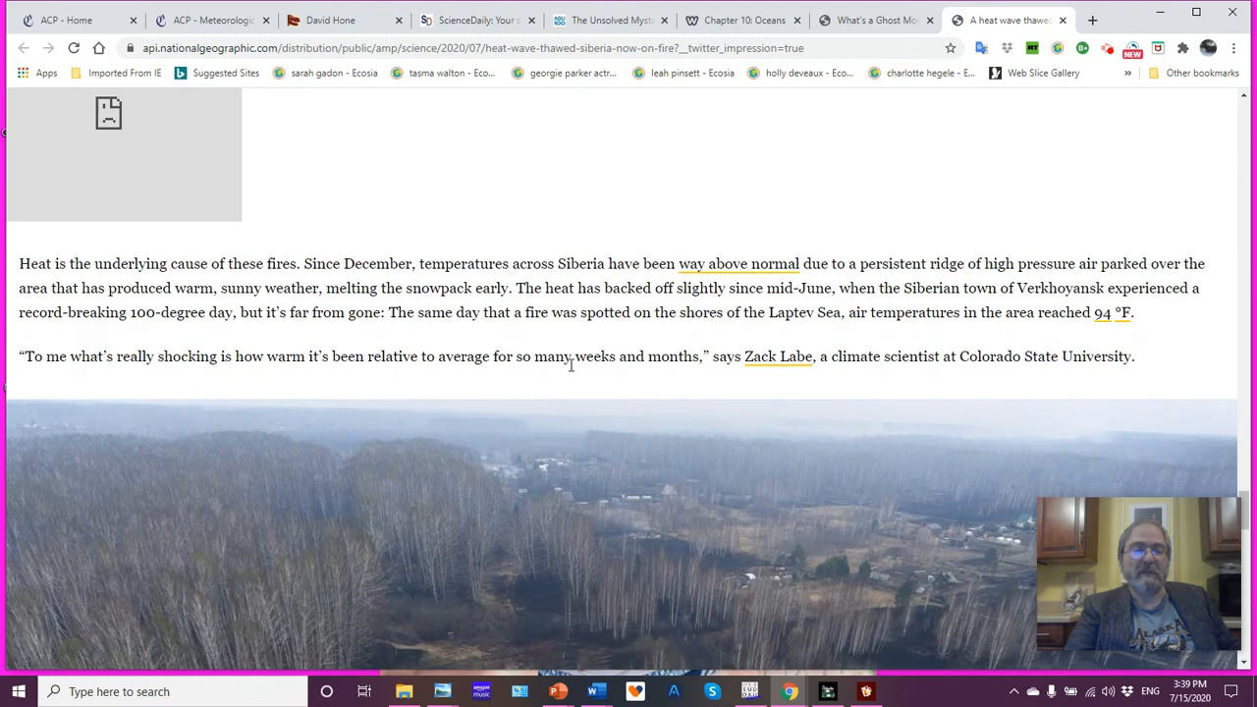
scroll(down, 3)
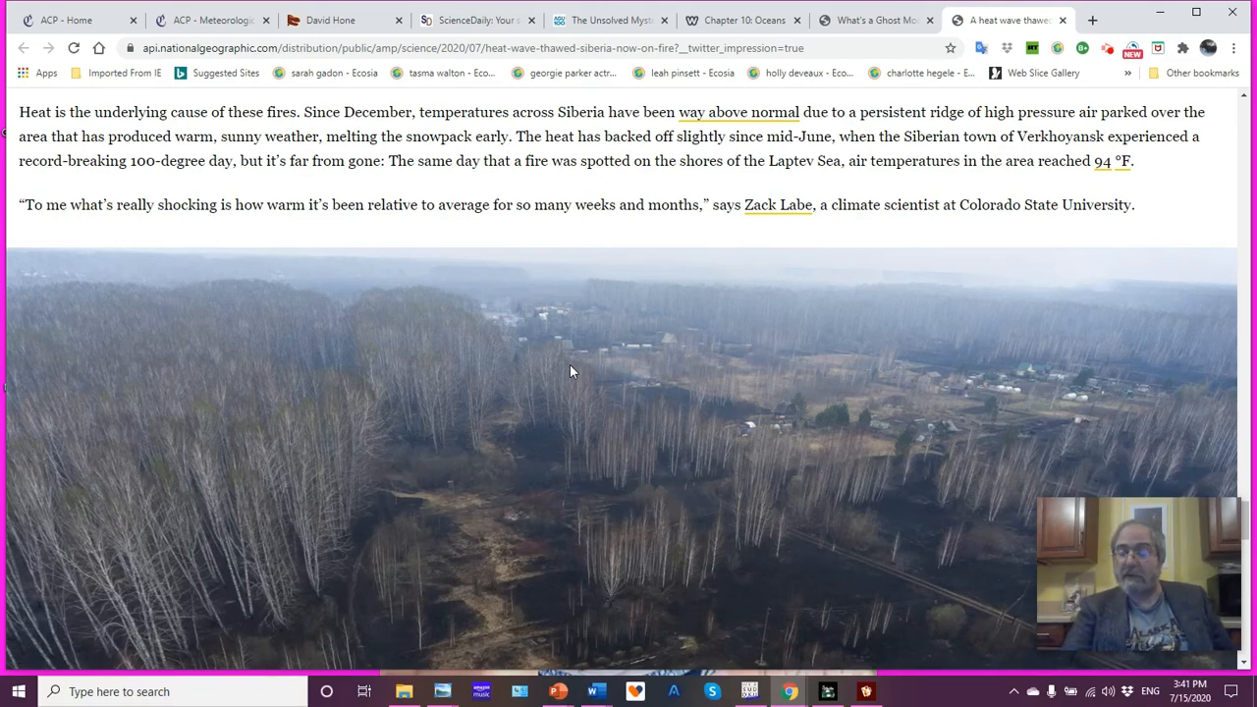
scroll(down, 3)
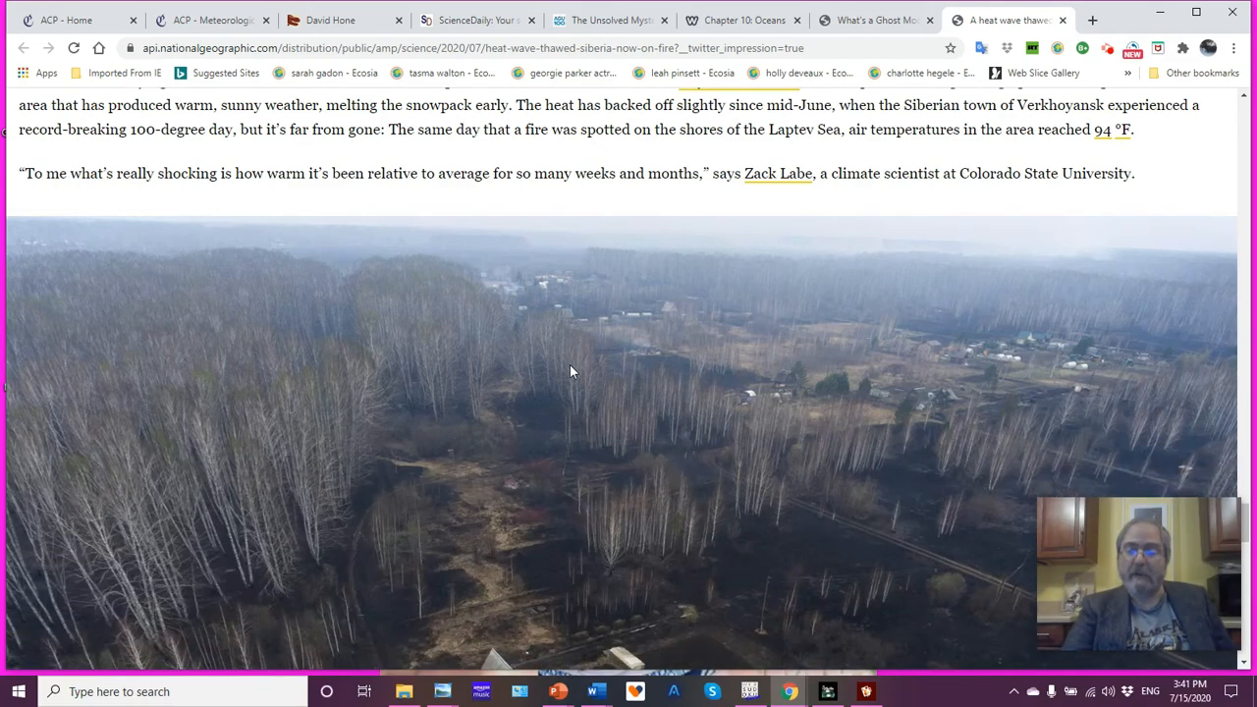
scroll(down, 3)
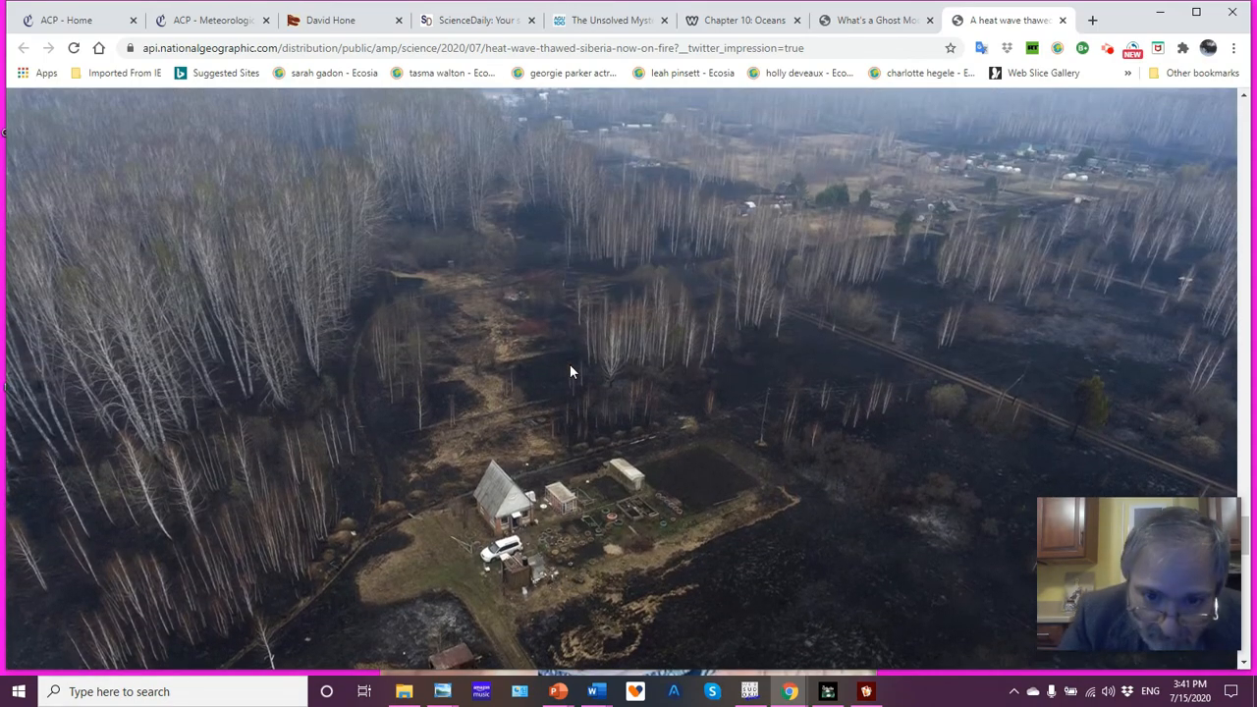
mouse_move(275, 376)
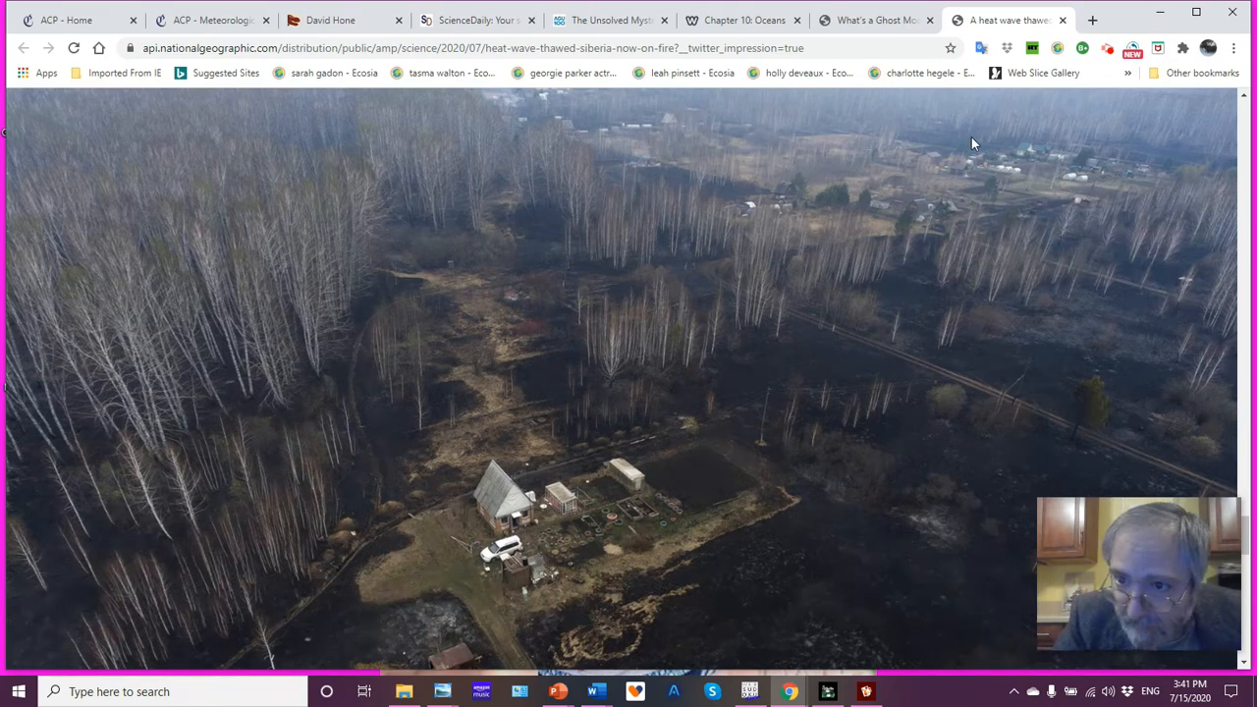
mouse_move(552, 528)
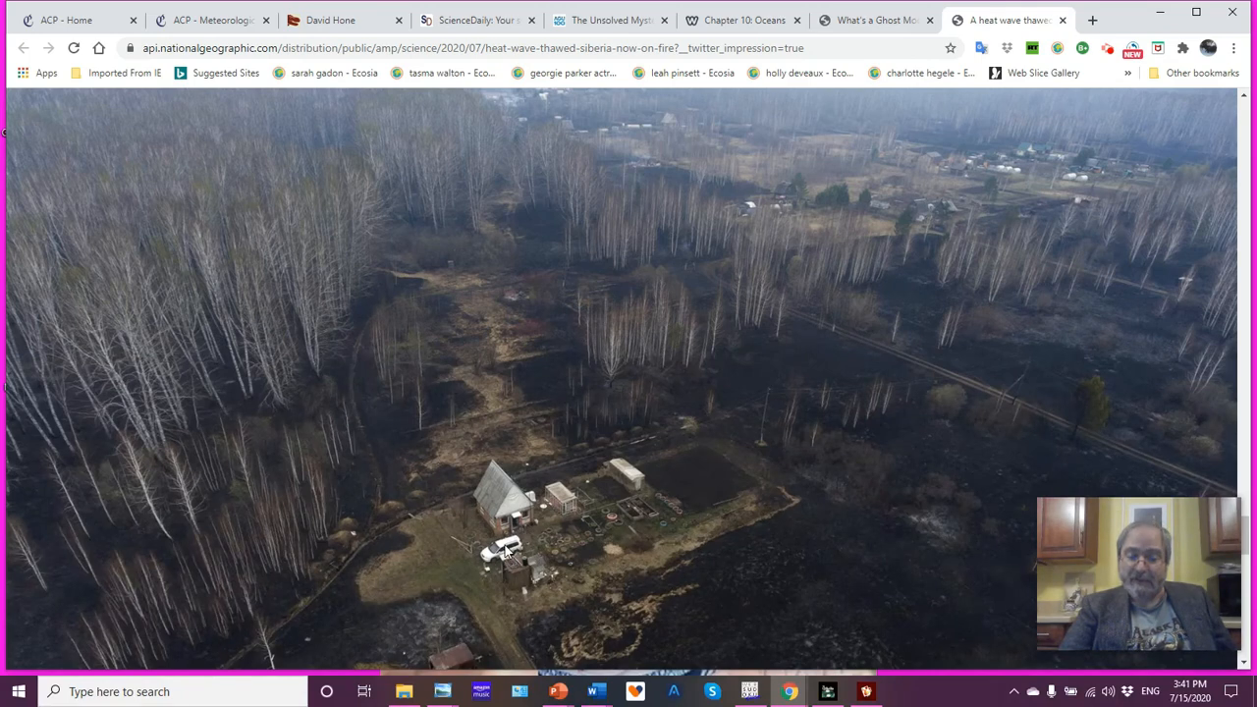
mouse_move(743, 528)
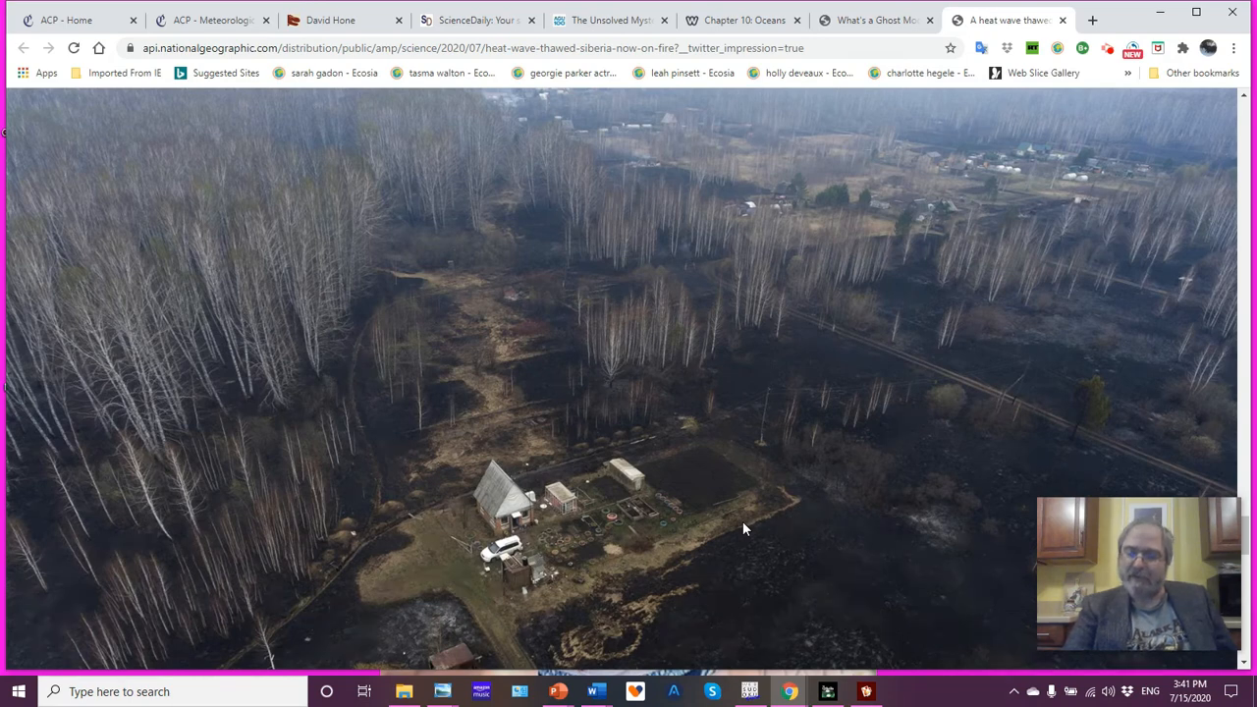
mouse_move(525, 533)
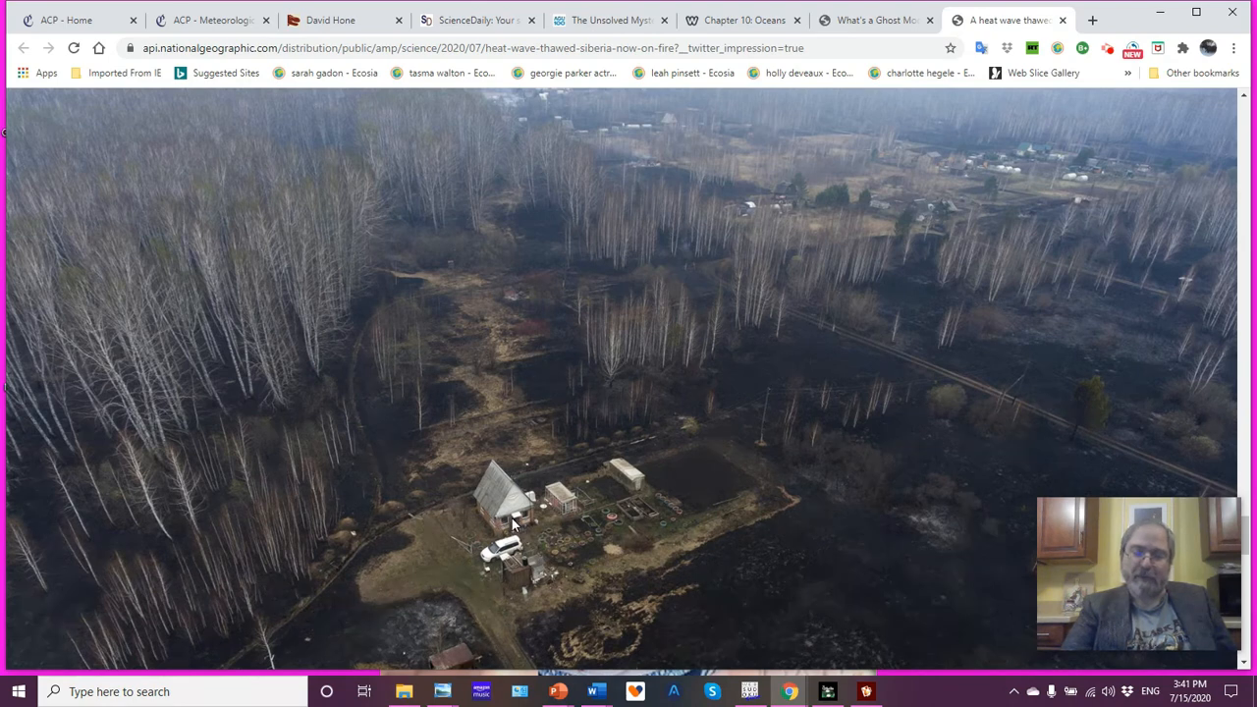
mouse_move(503, 479)
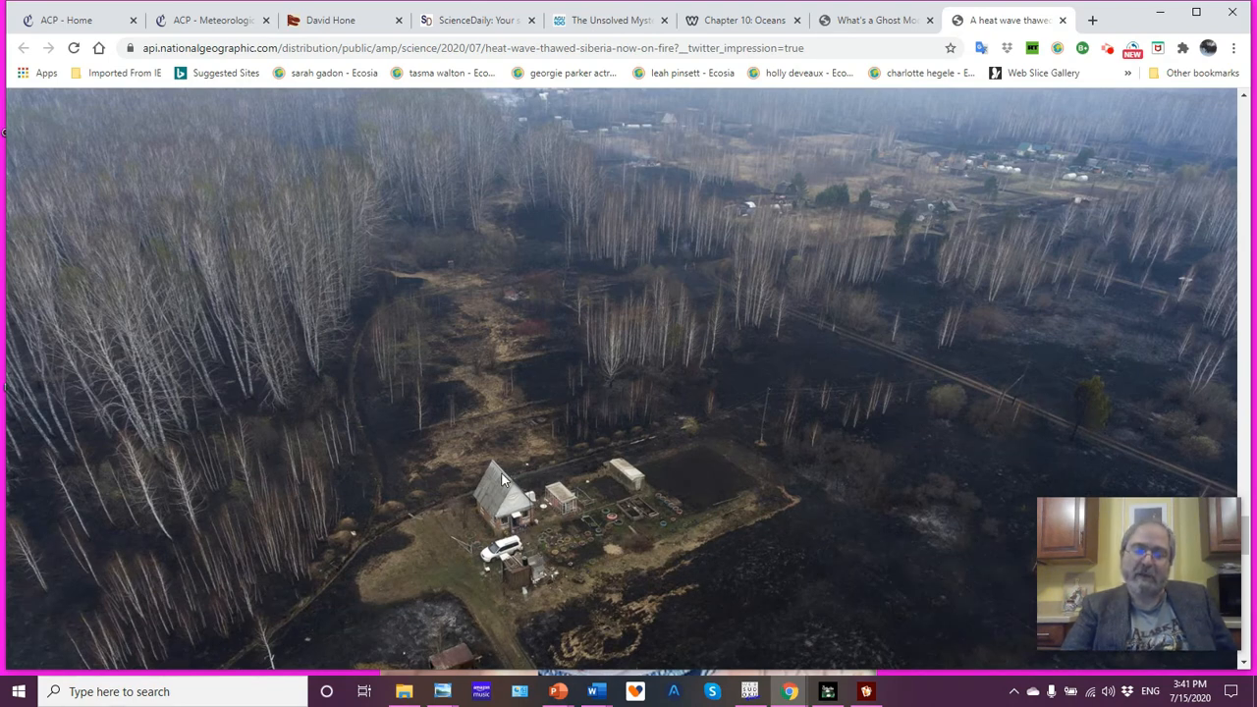
mouse_move(505, 486)
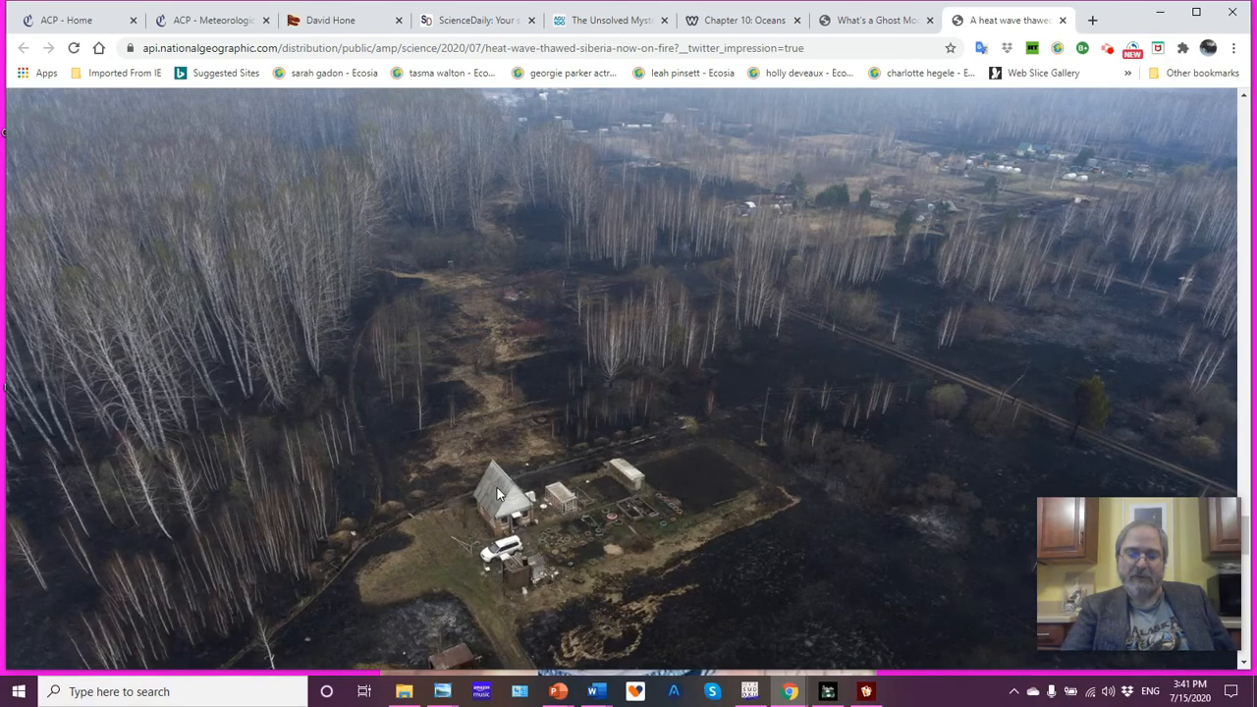
mouse_move(547, 538)
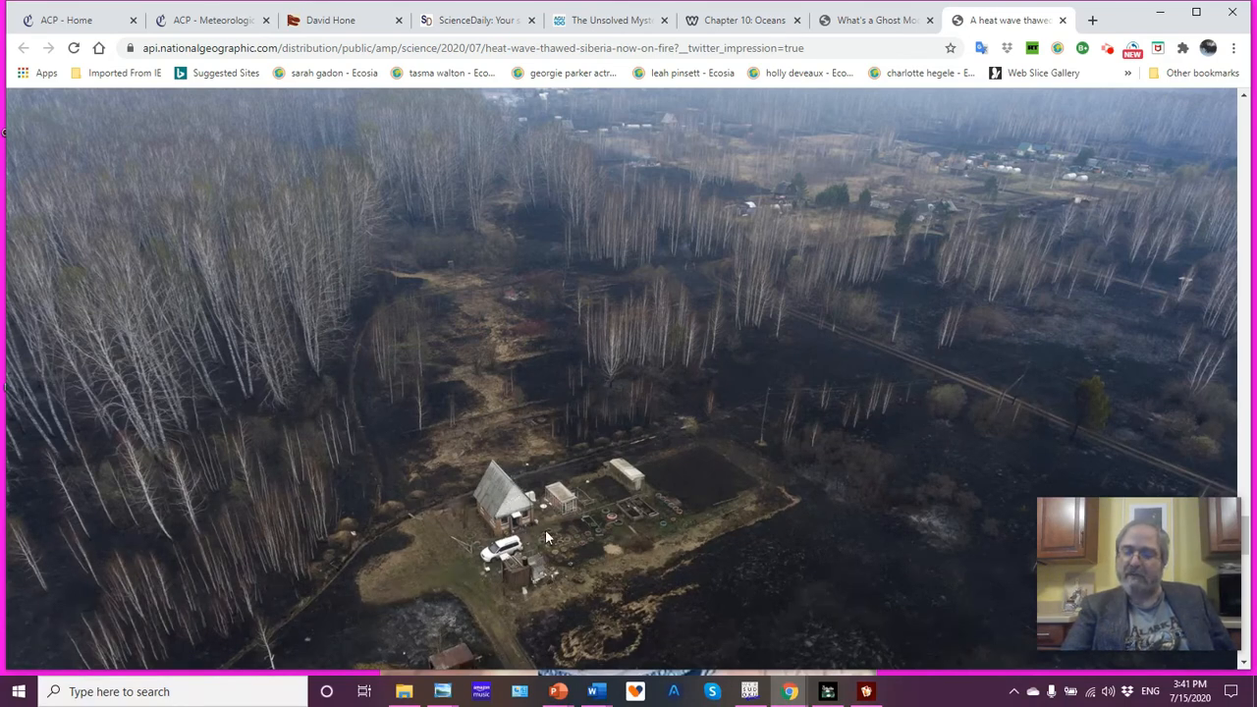
mouse_move(647, 521)
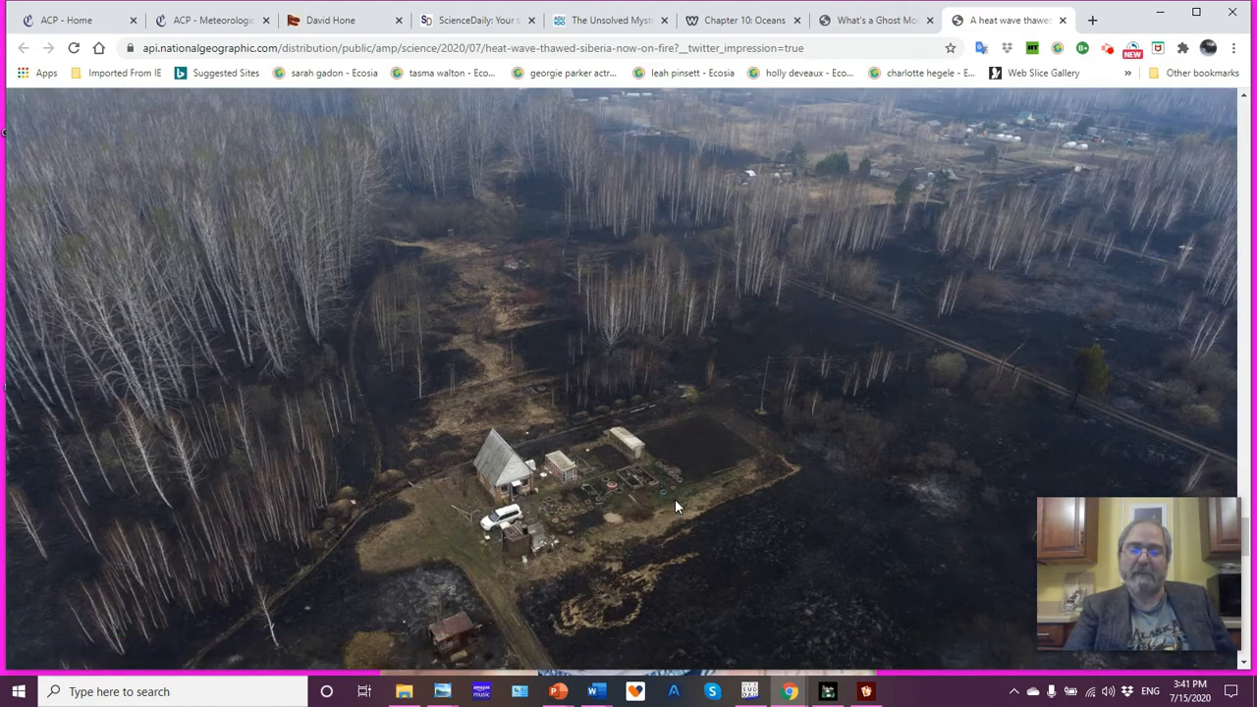
scroll(down, 3)
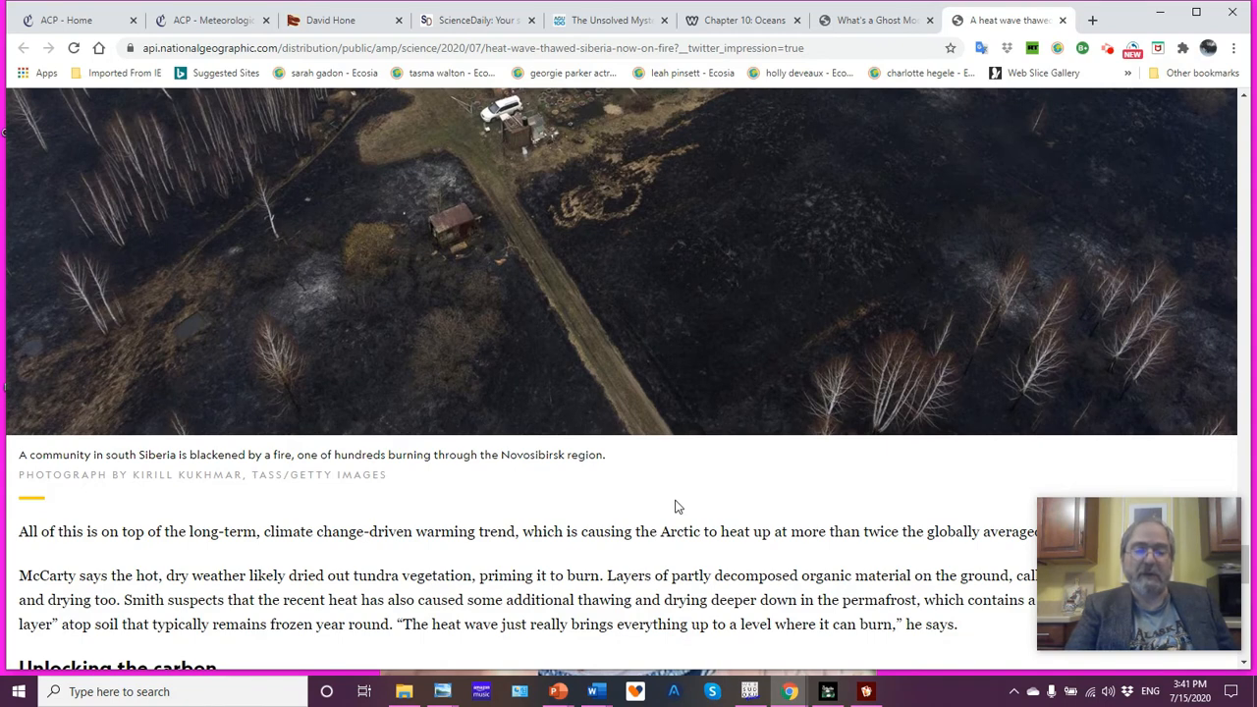
scroll(up, 3)
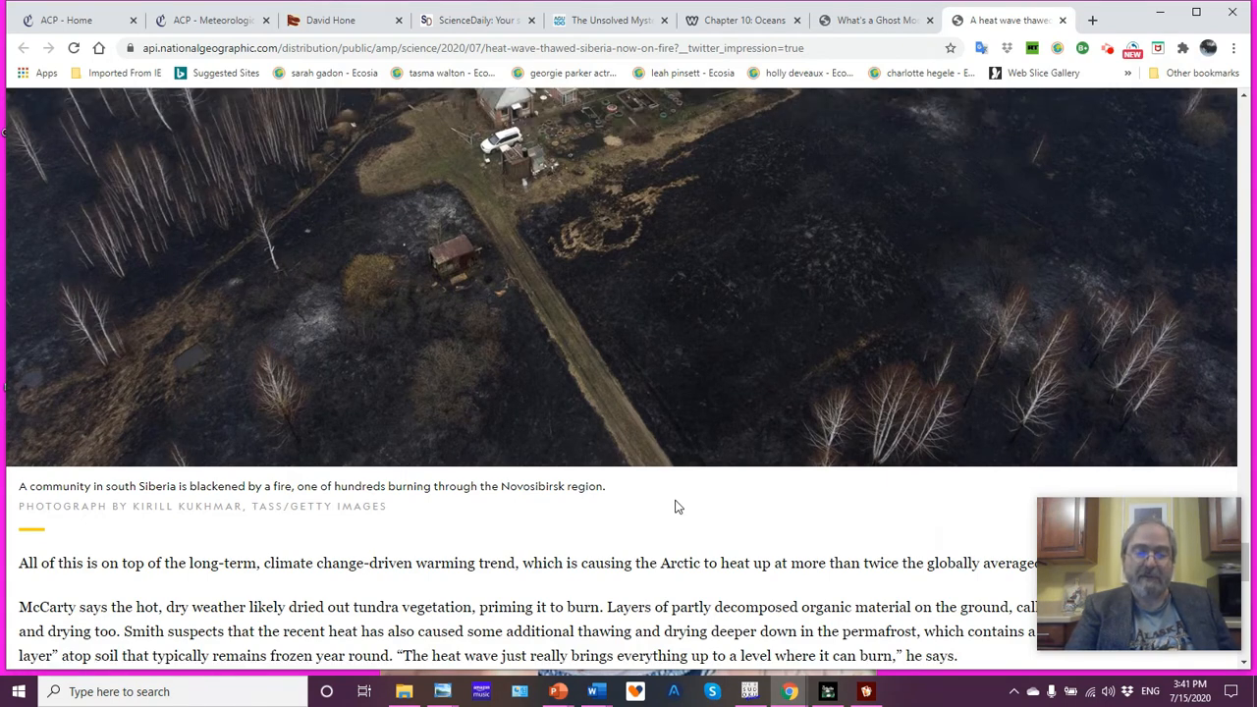
mouse_move(740, 220)
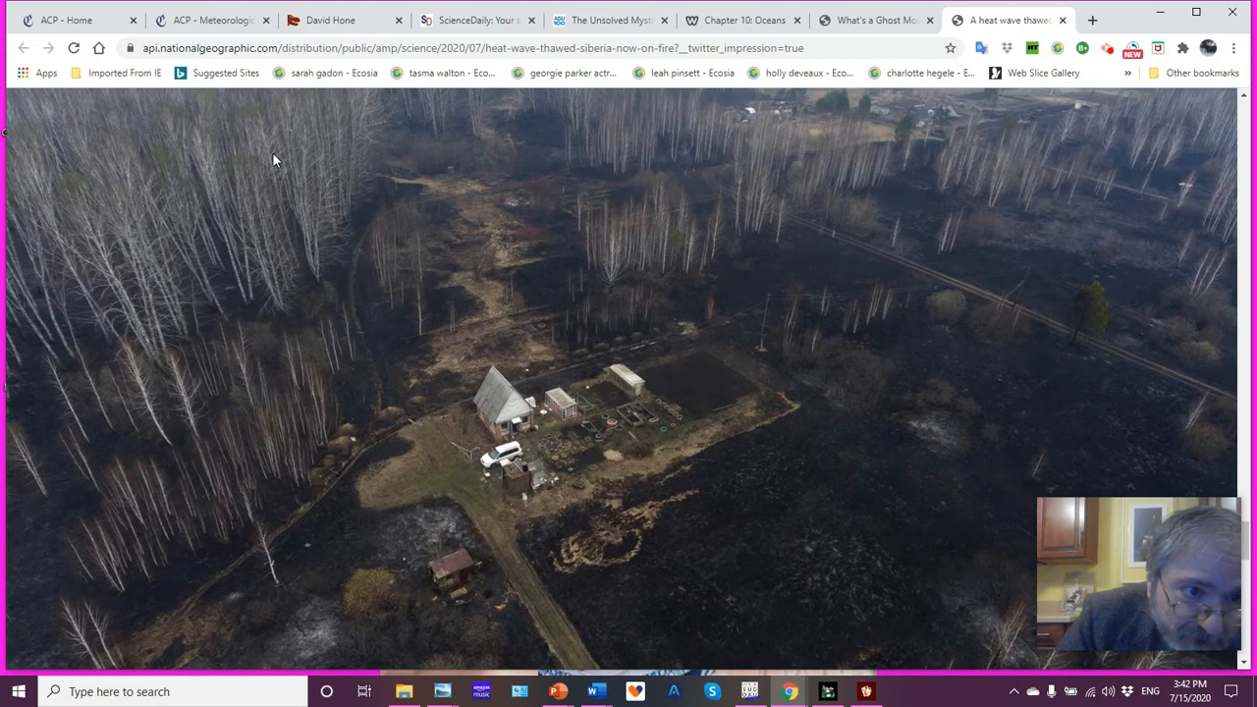
mouse_move(167, 164)
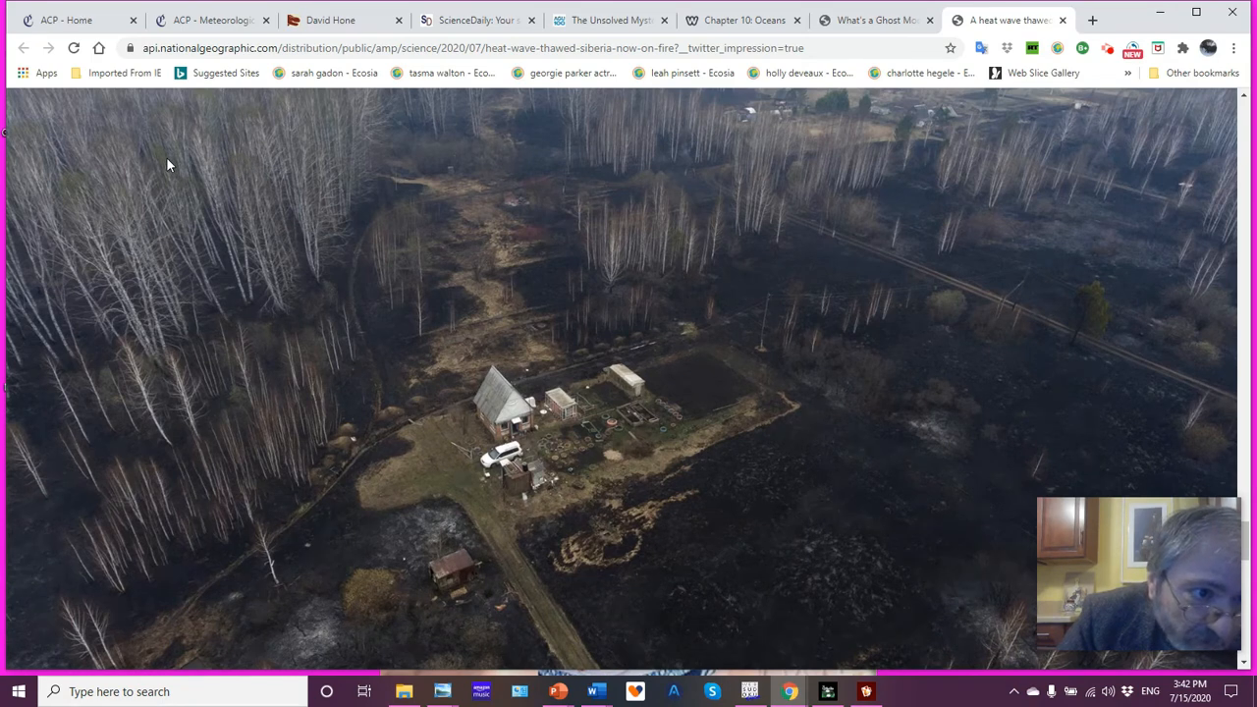
mouse_move(687, 238)
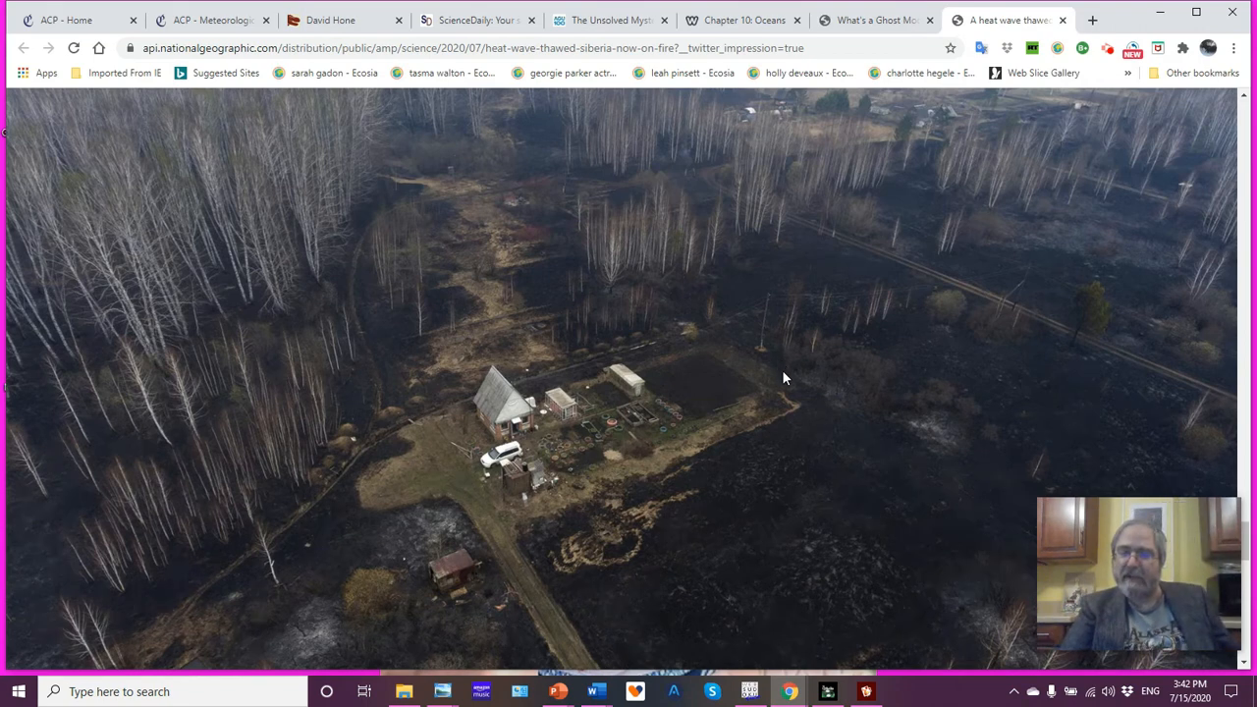
mouse_move(820, 466)
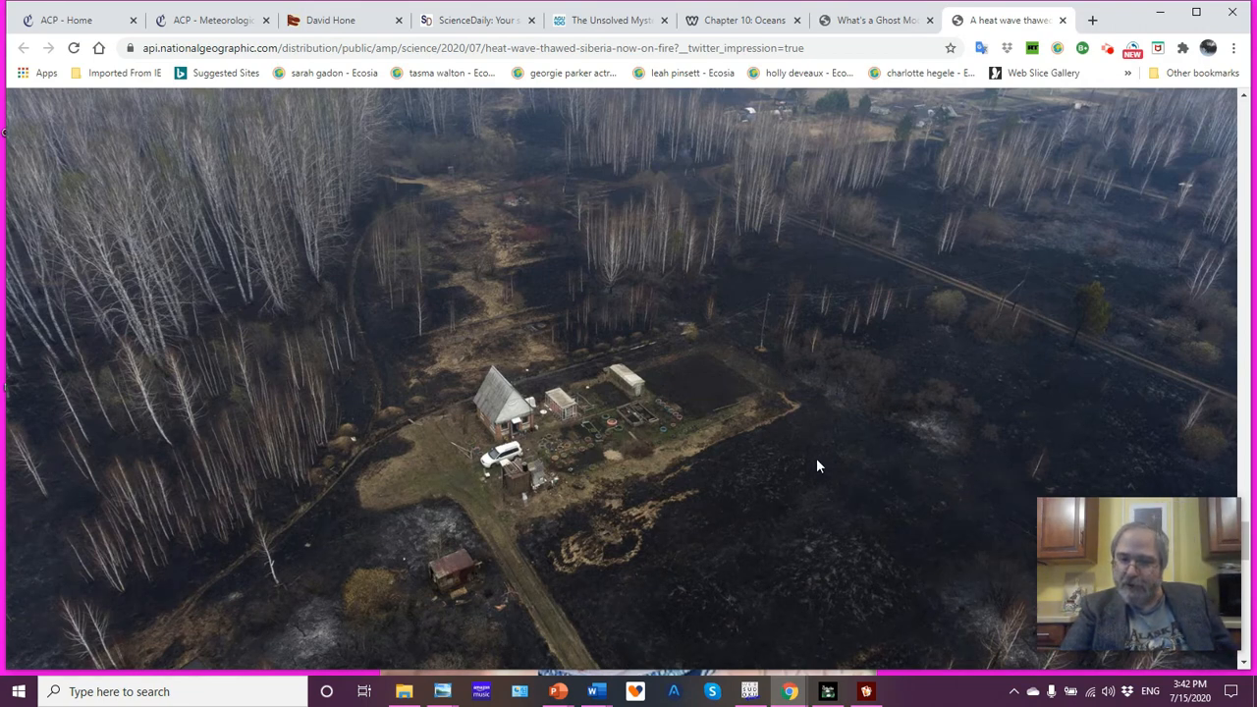
mouse_move(742, 535)
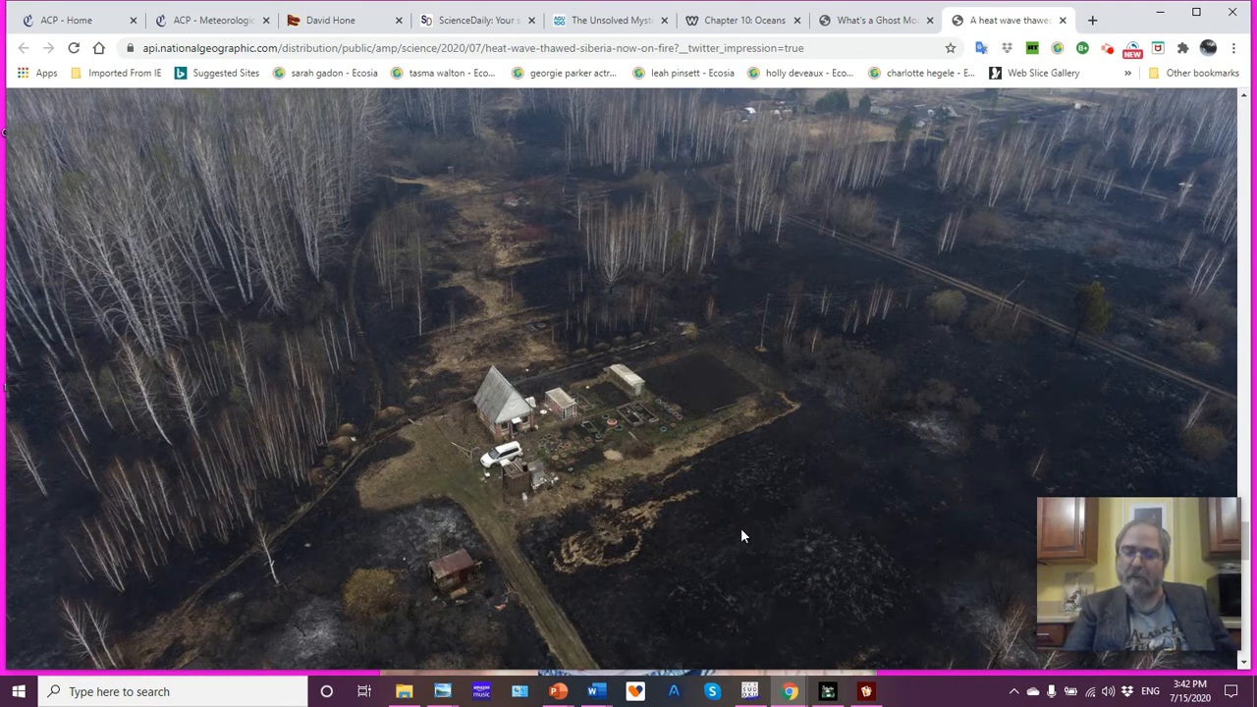
scroll(down, 3)
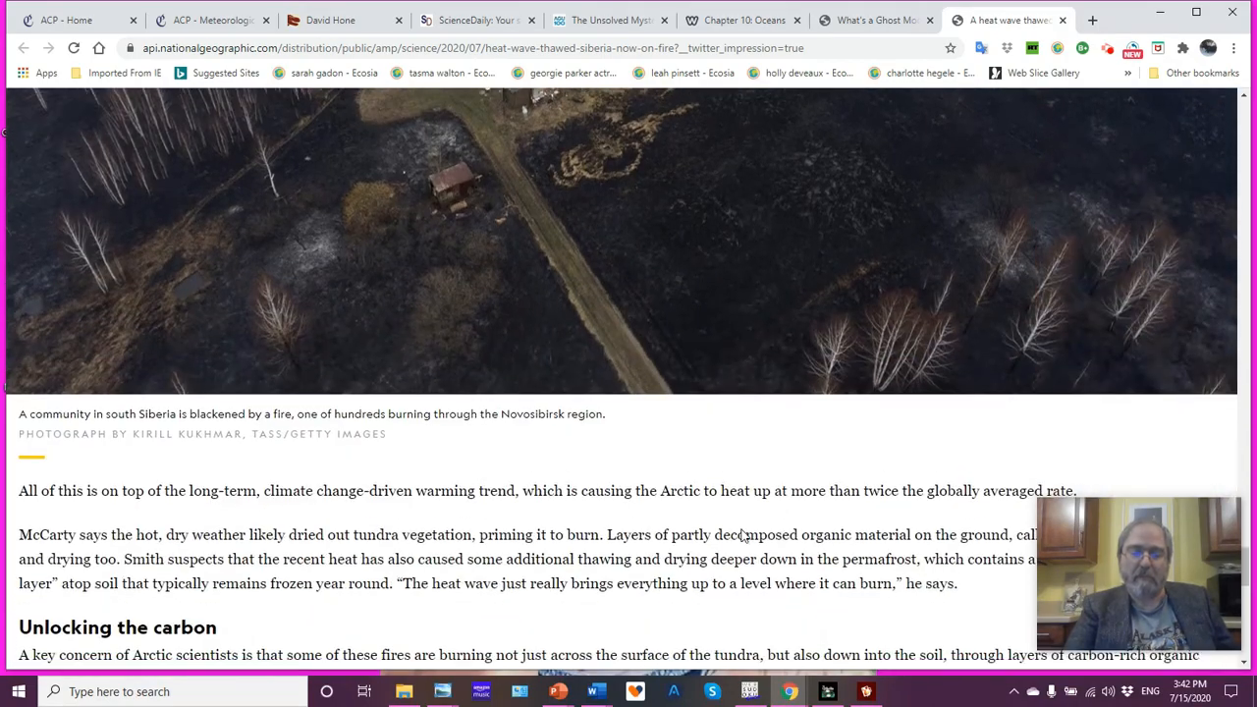
scroll(down, 3)
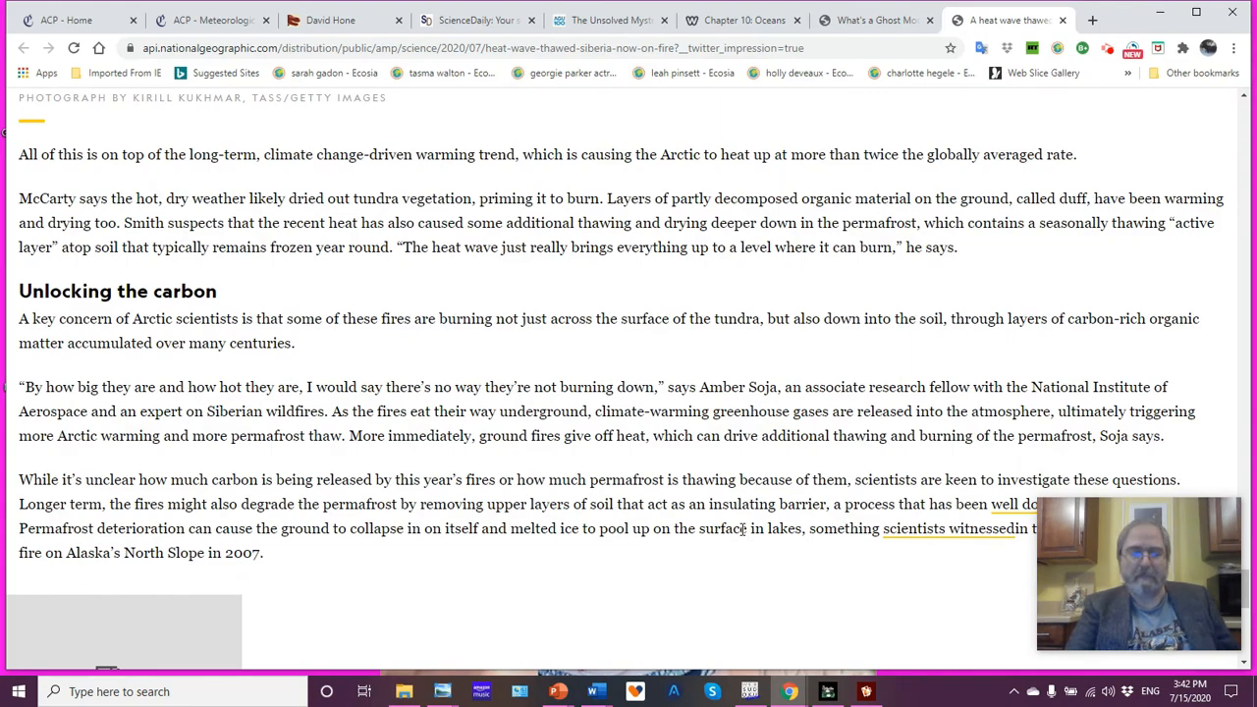
scroll(down, 3)
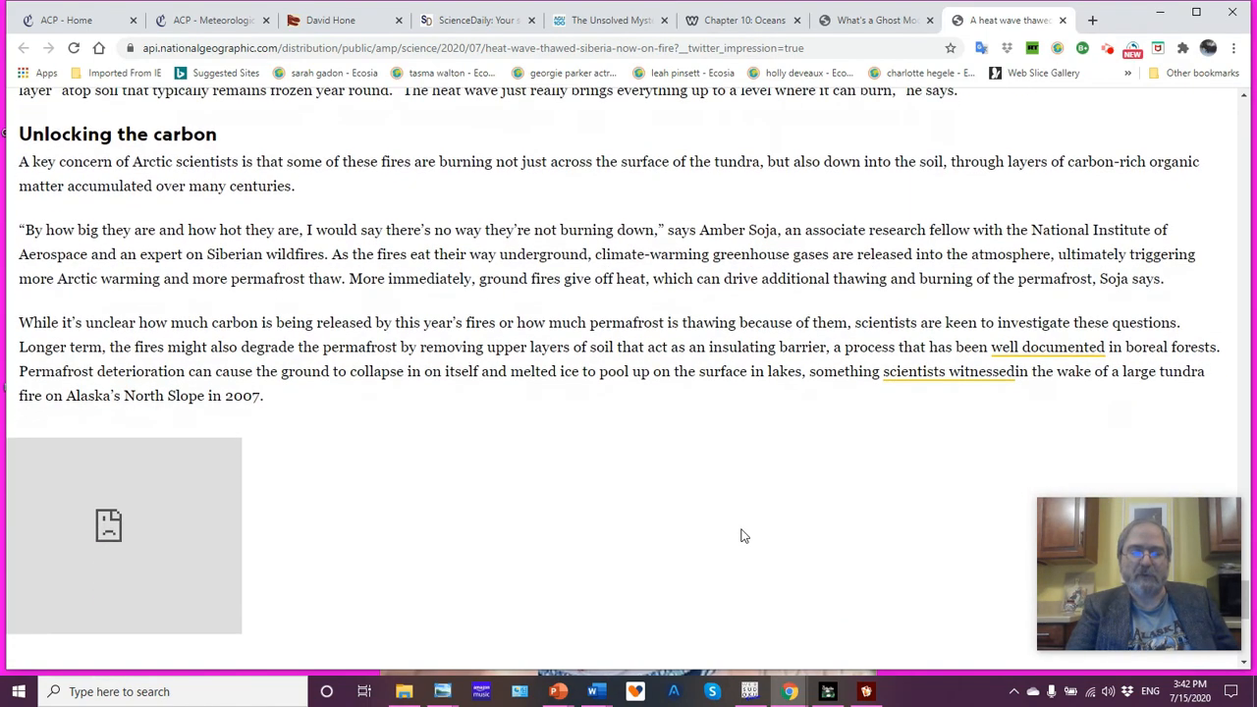
scroll(up, 3)
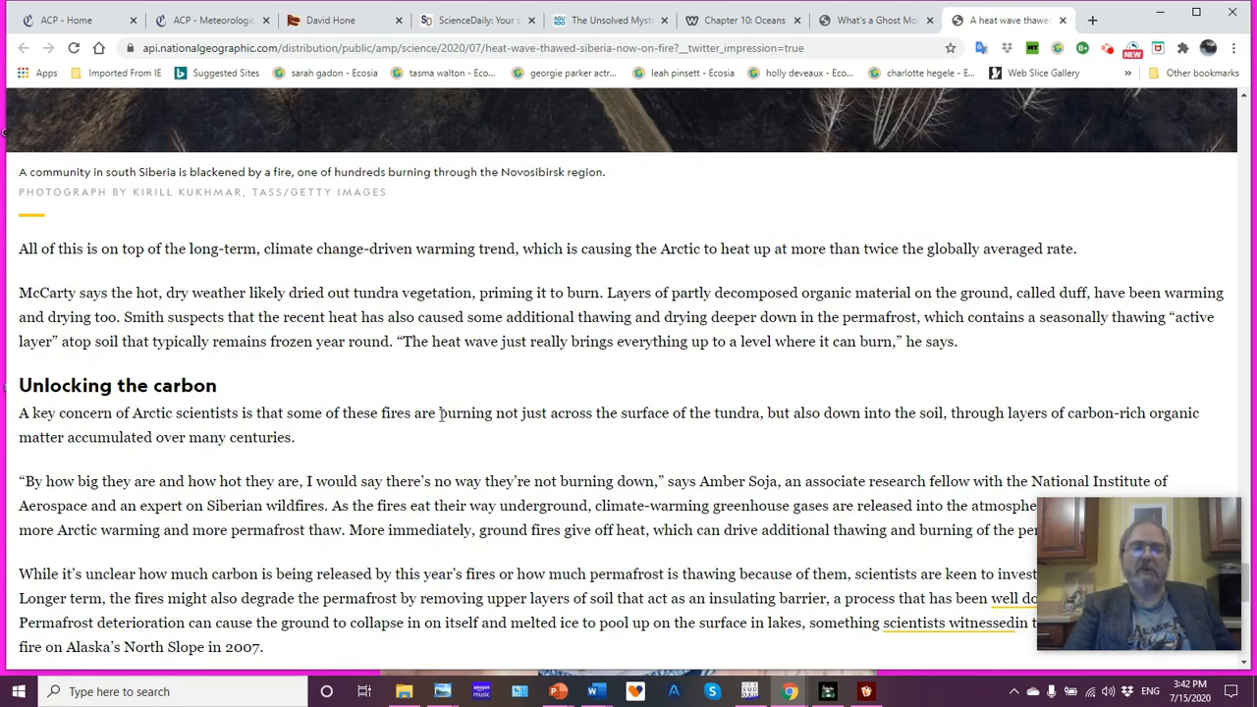
mouse_move(537, 272)
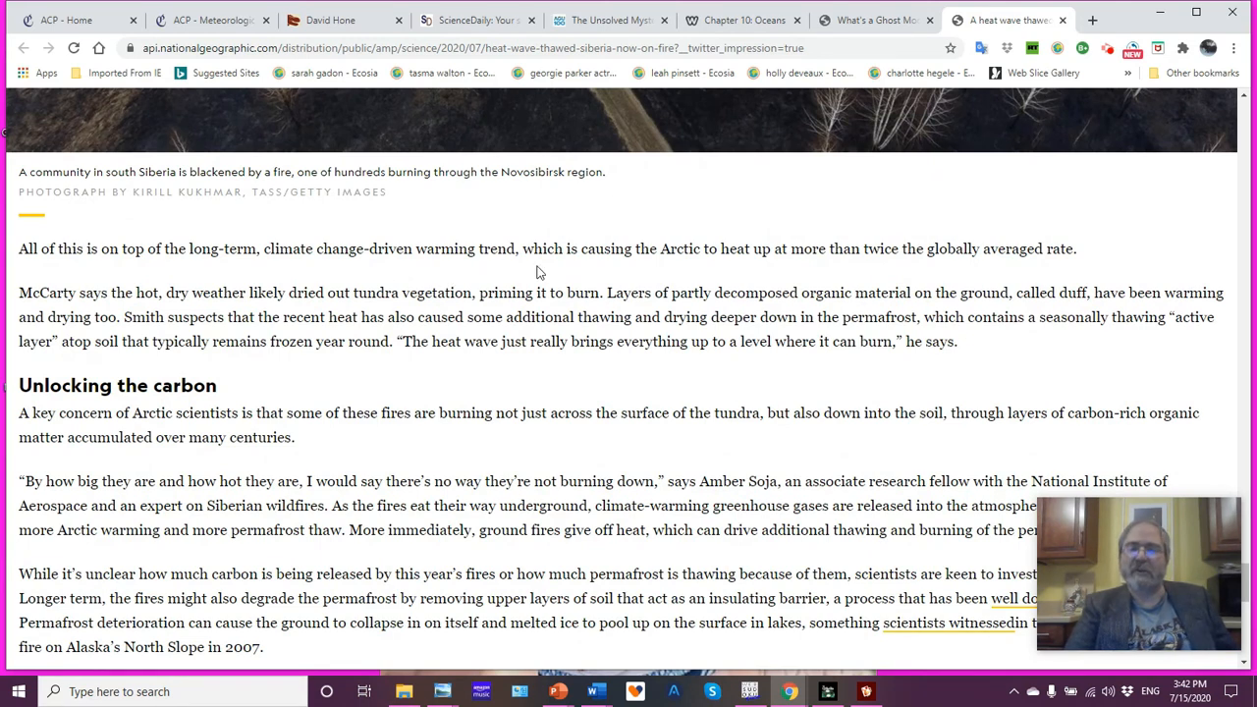
mouse_move(769, 268)
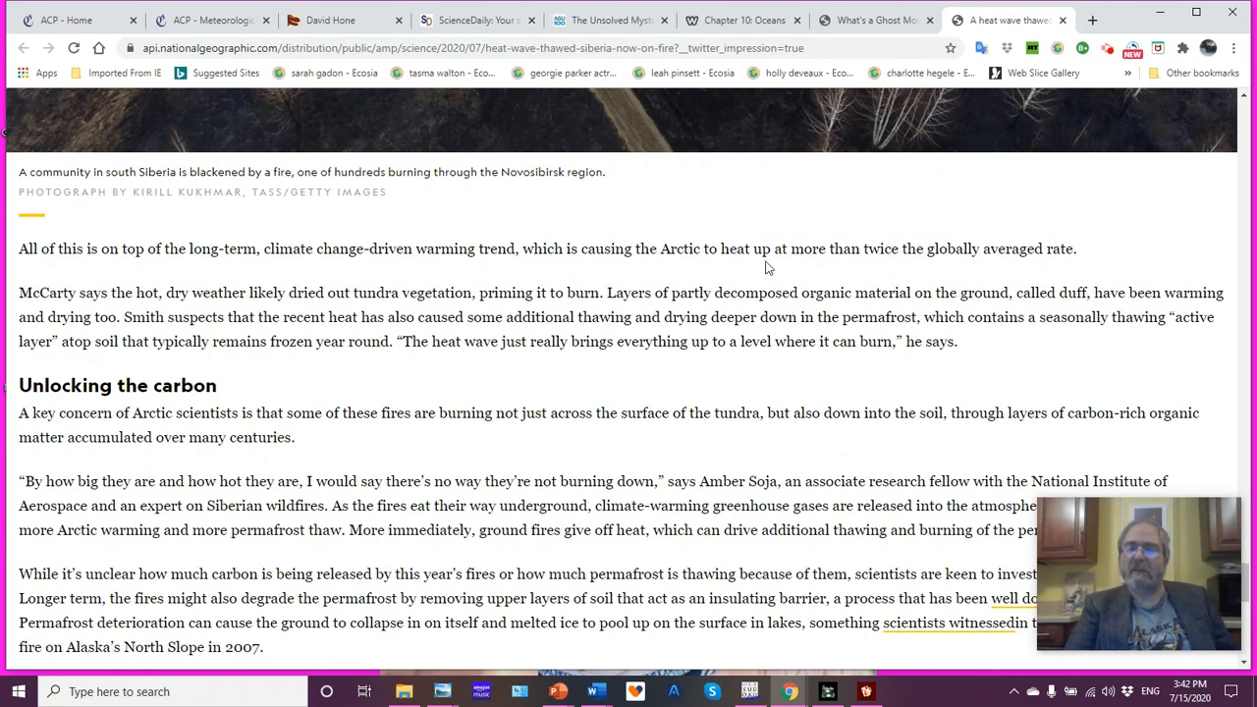
mouse_move(1029, 258)
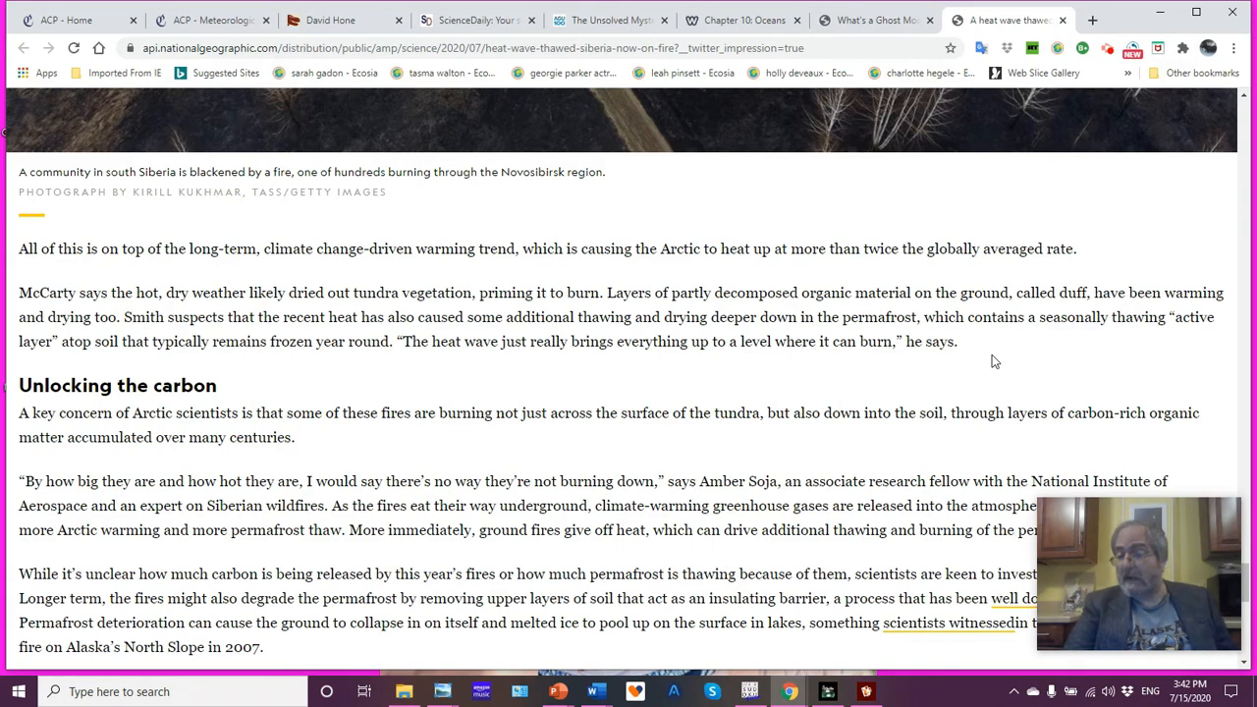
mouse_move(809, 371)
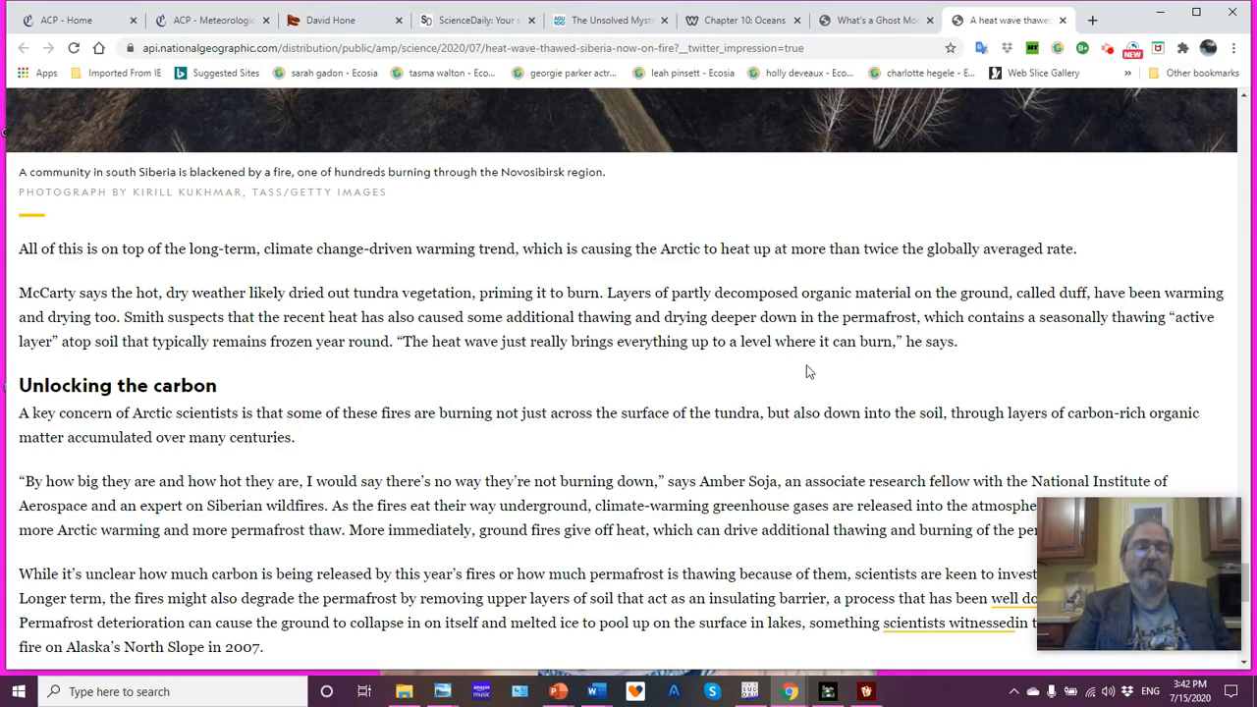
mouse_move(648, 367)
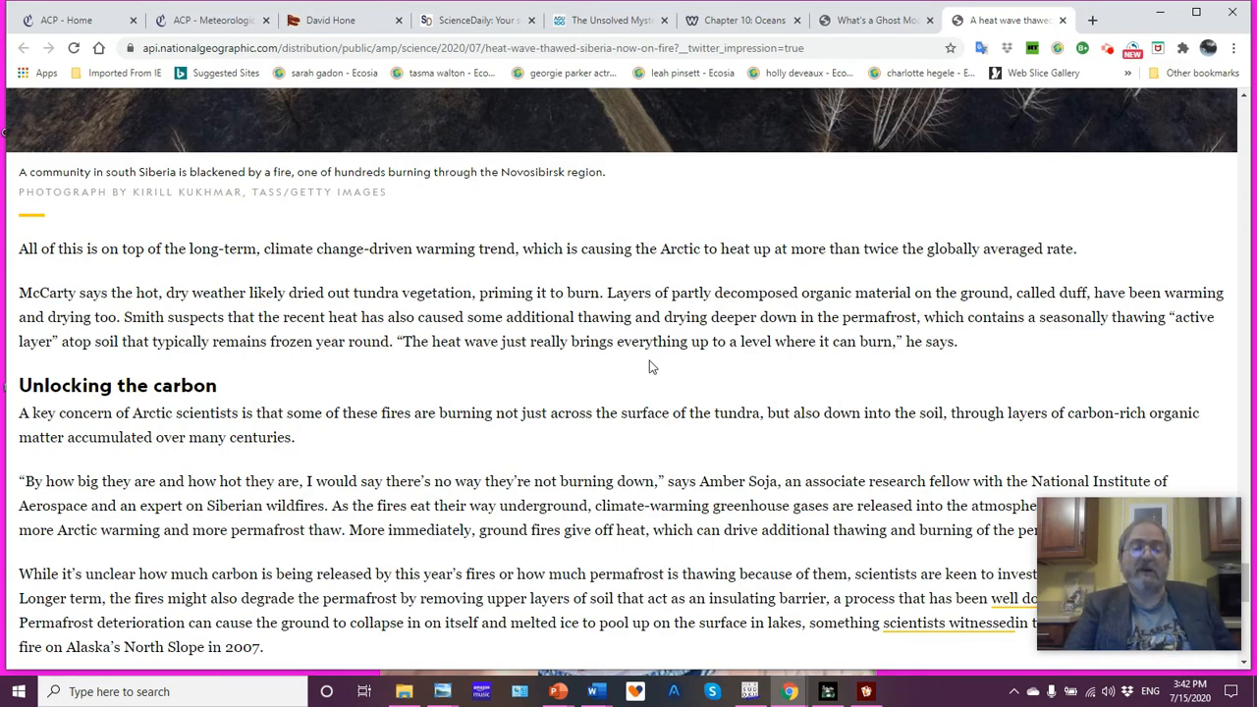
mouse_move(727, 381)
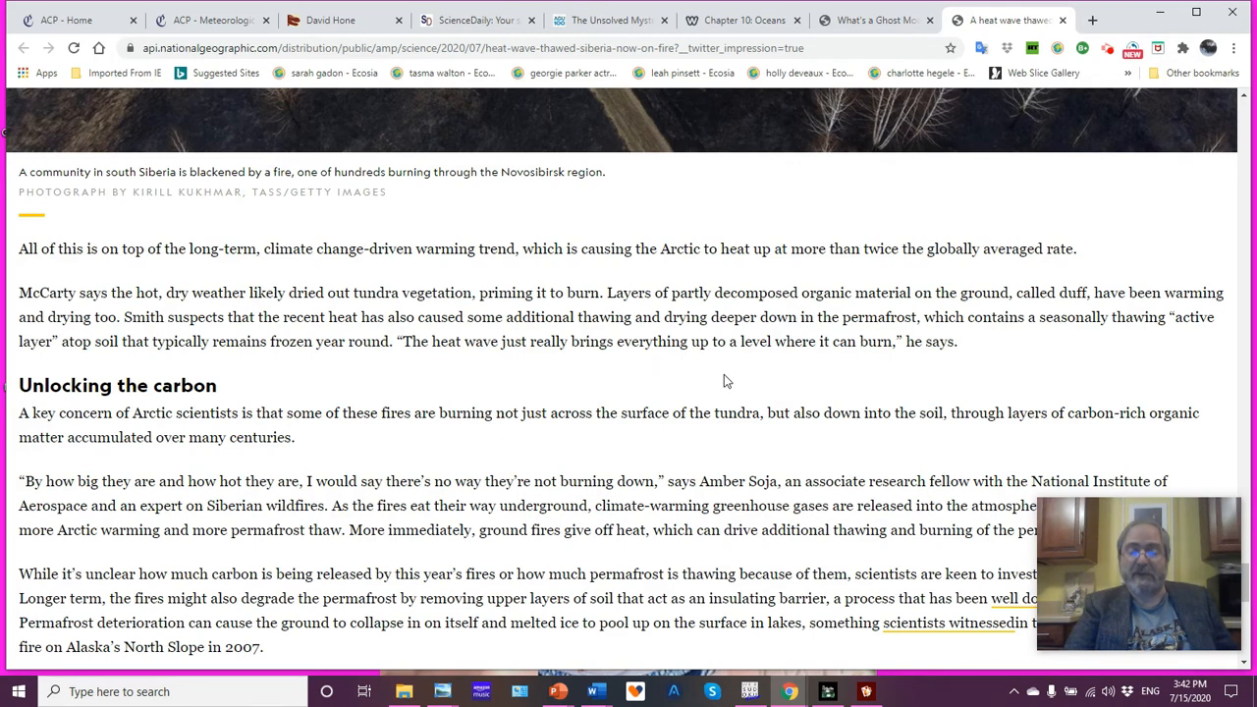
mouse_move(786, 390)
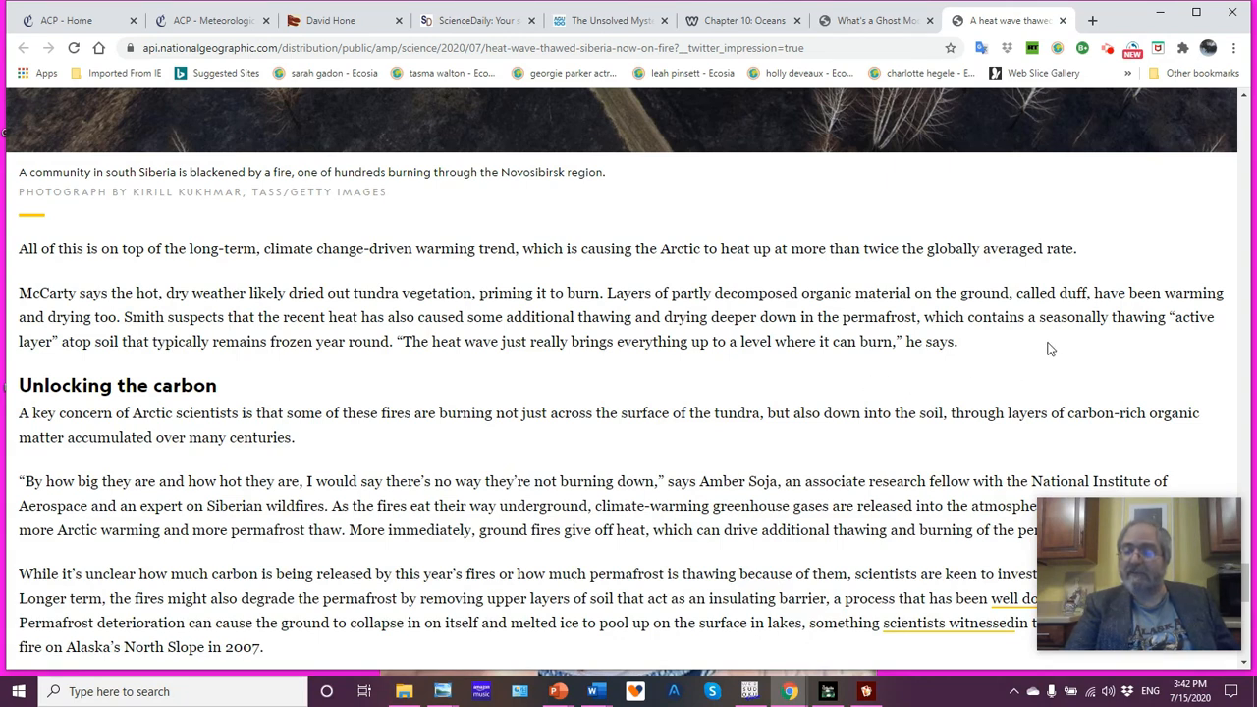
mouse_move(801, 393)
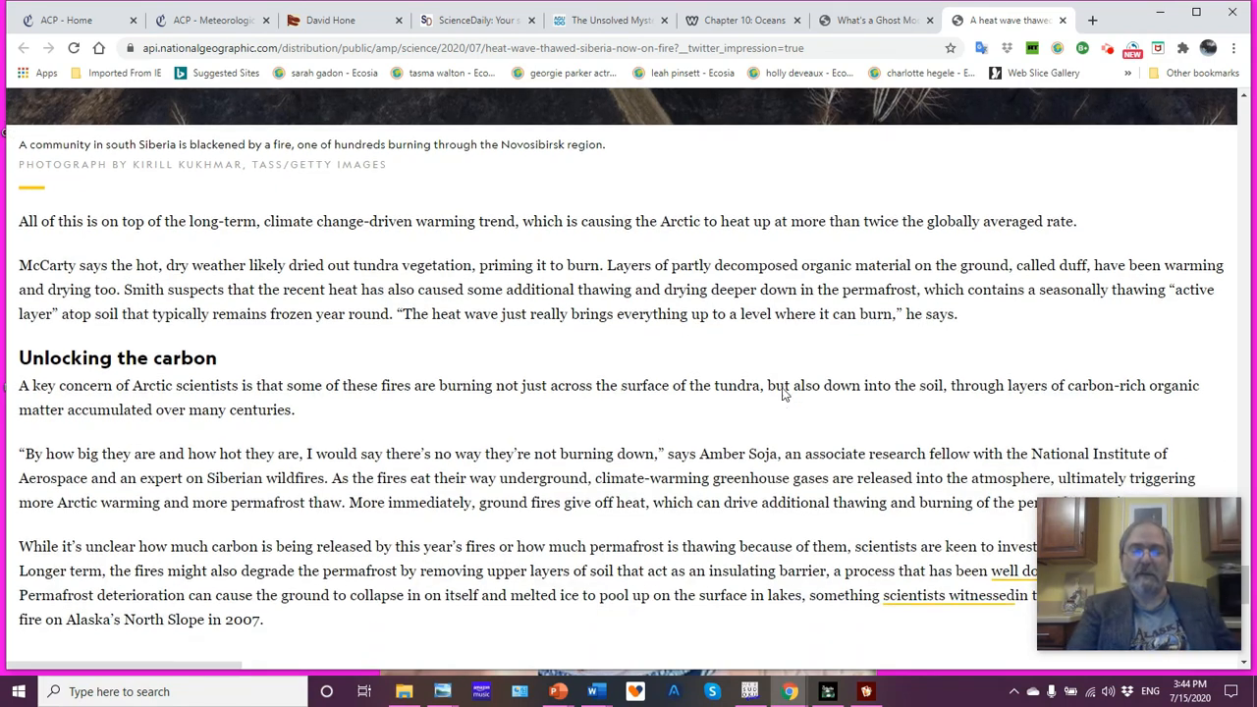
scroll(down, 3)
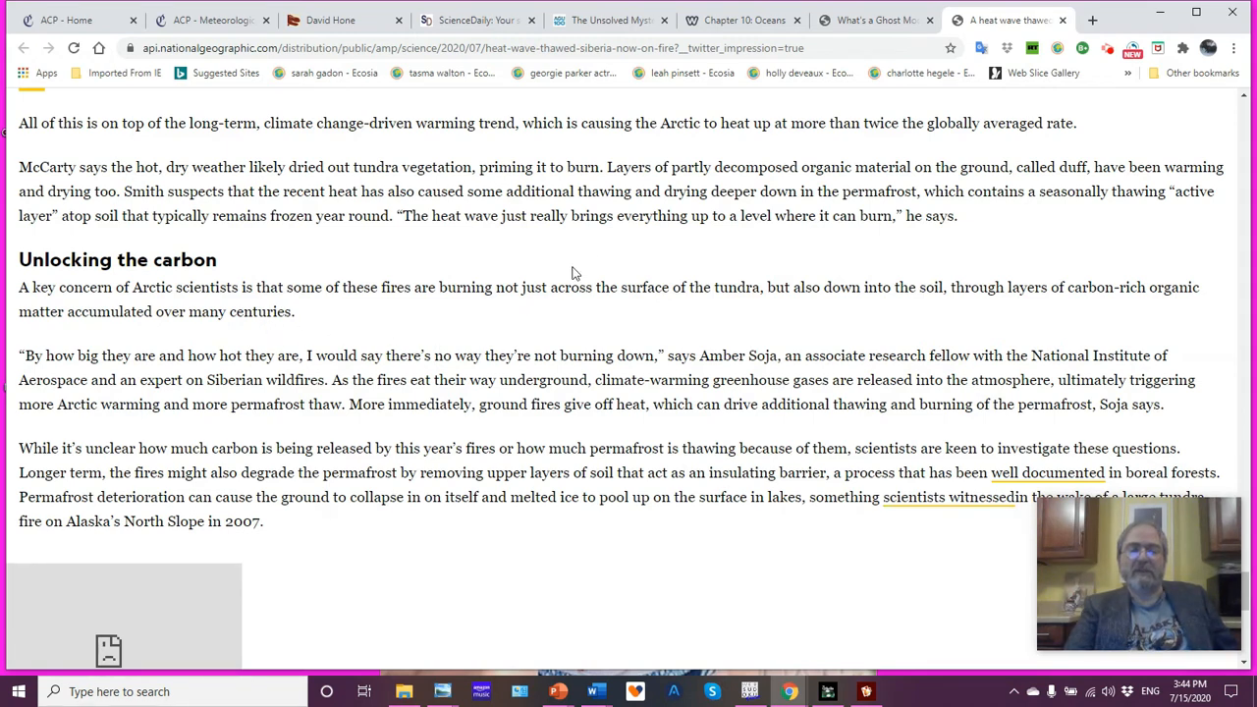
mouse_move(604, 242)
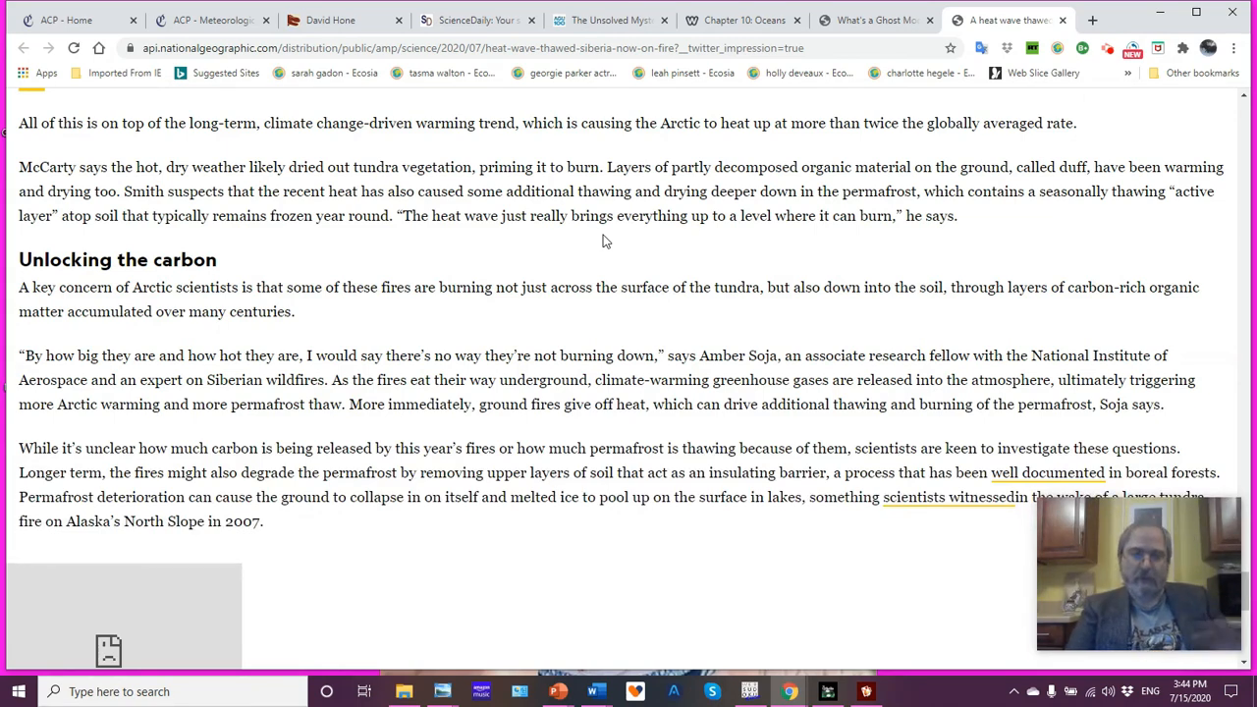
scroll(down, 3)
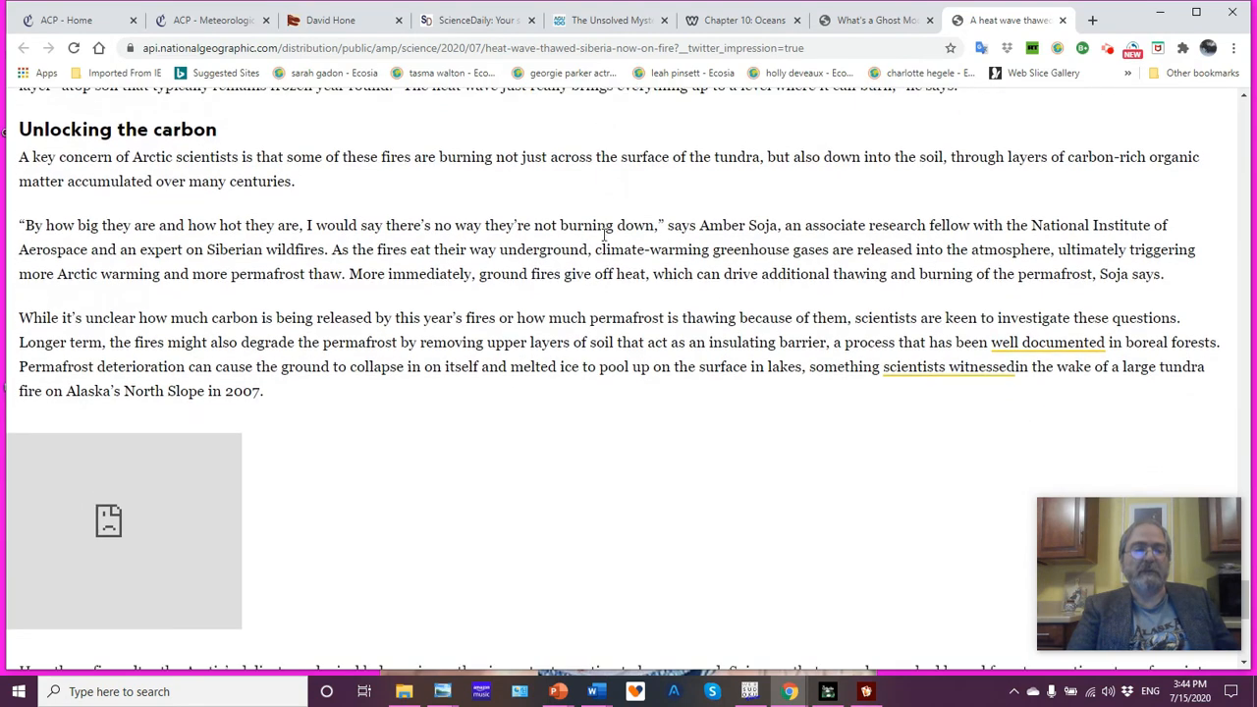
scroll(down, 3)
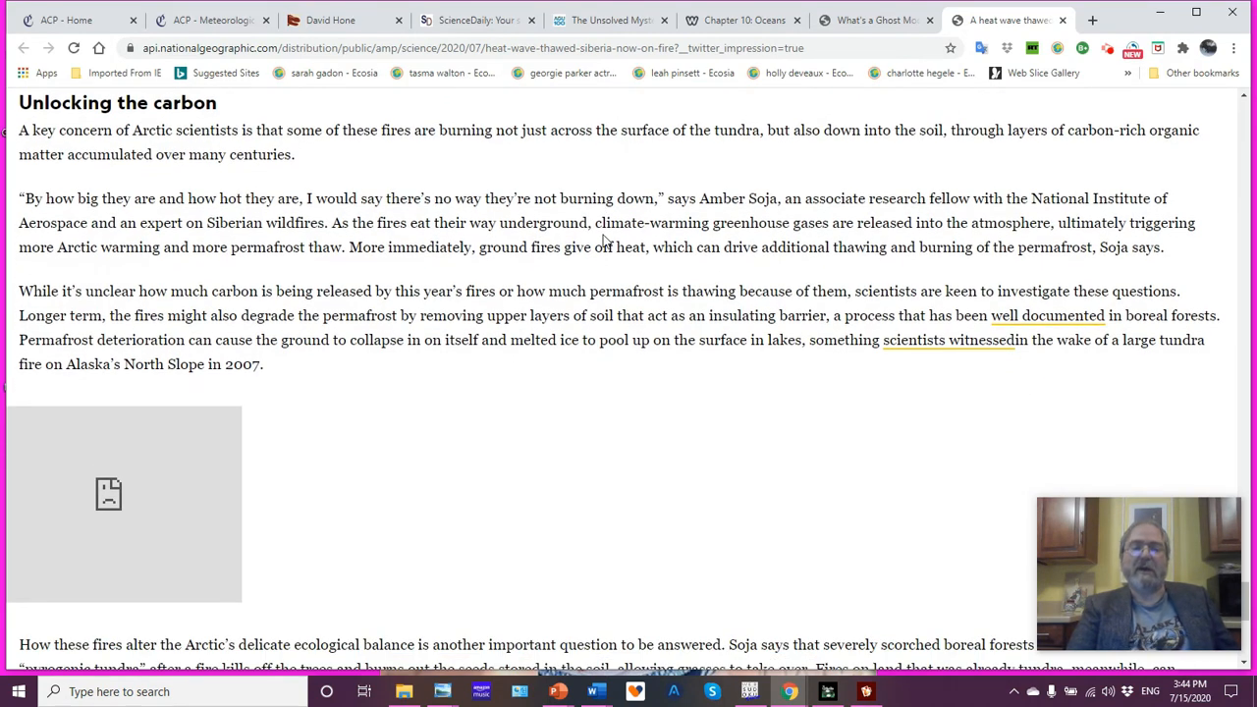
mouse_move(655, 398)
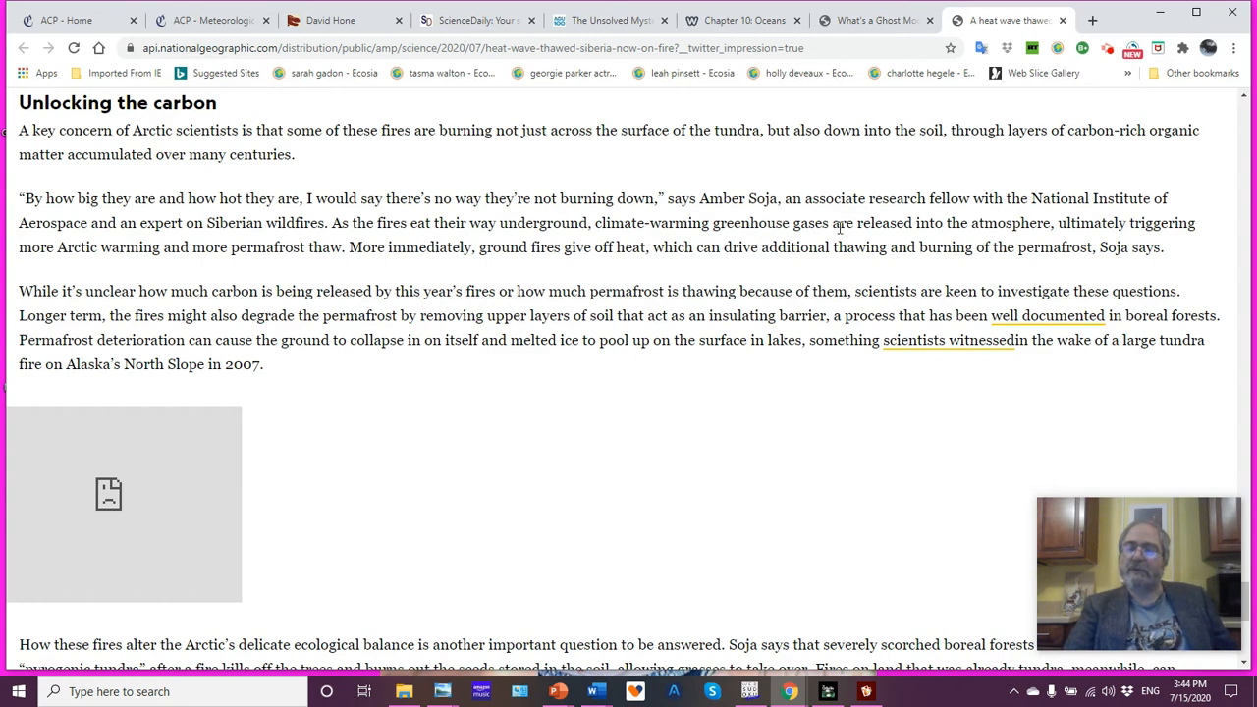
mouse_move(838, 173)
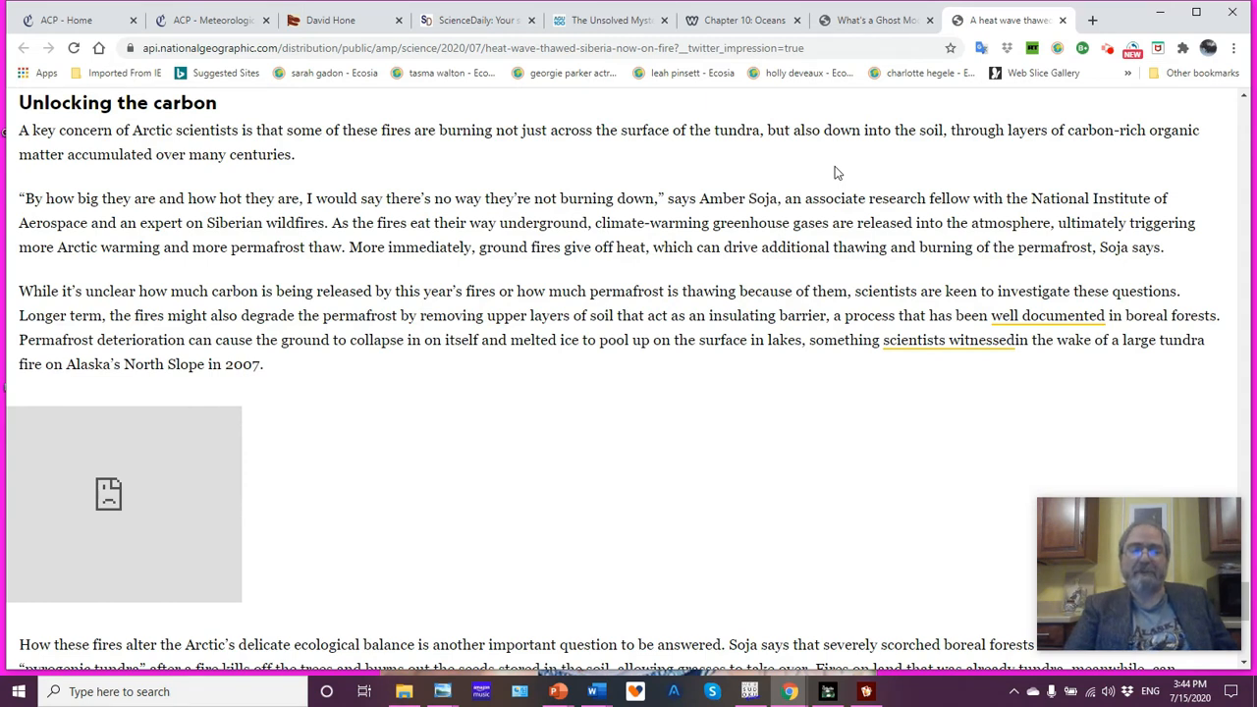
mouse_move(726, 220)
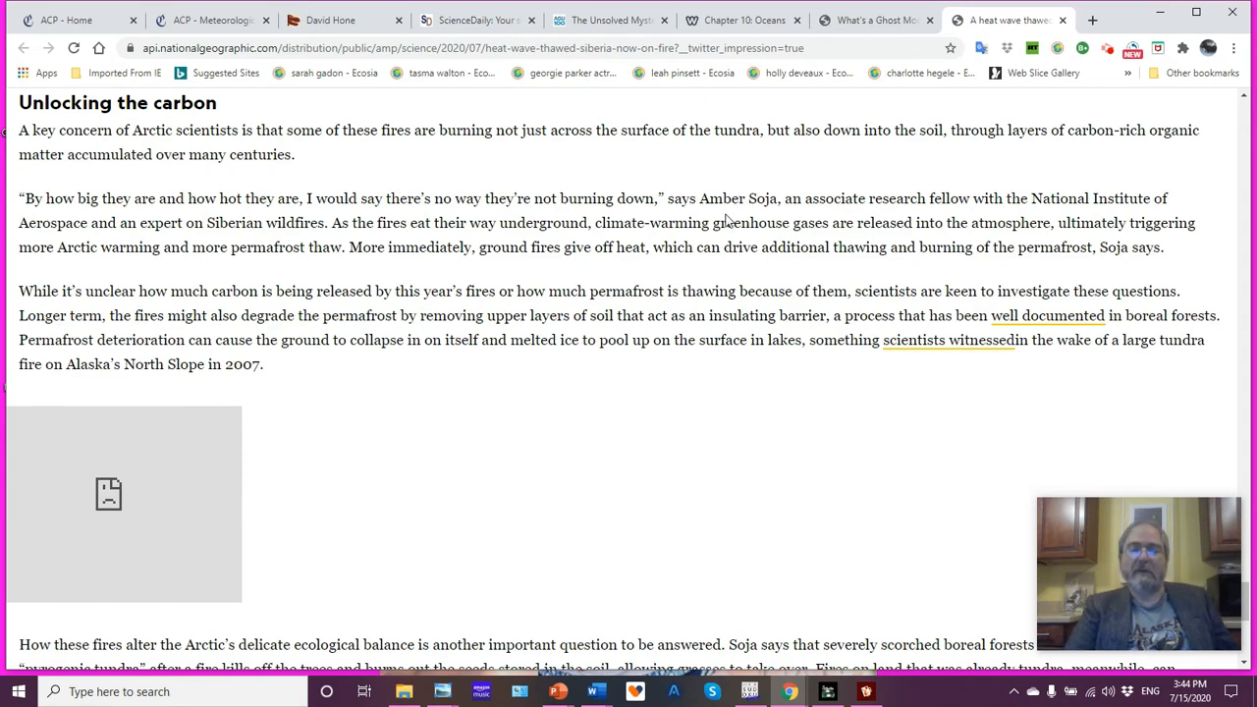
mouse_move(660, 398)
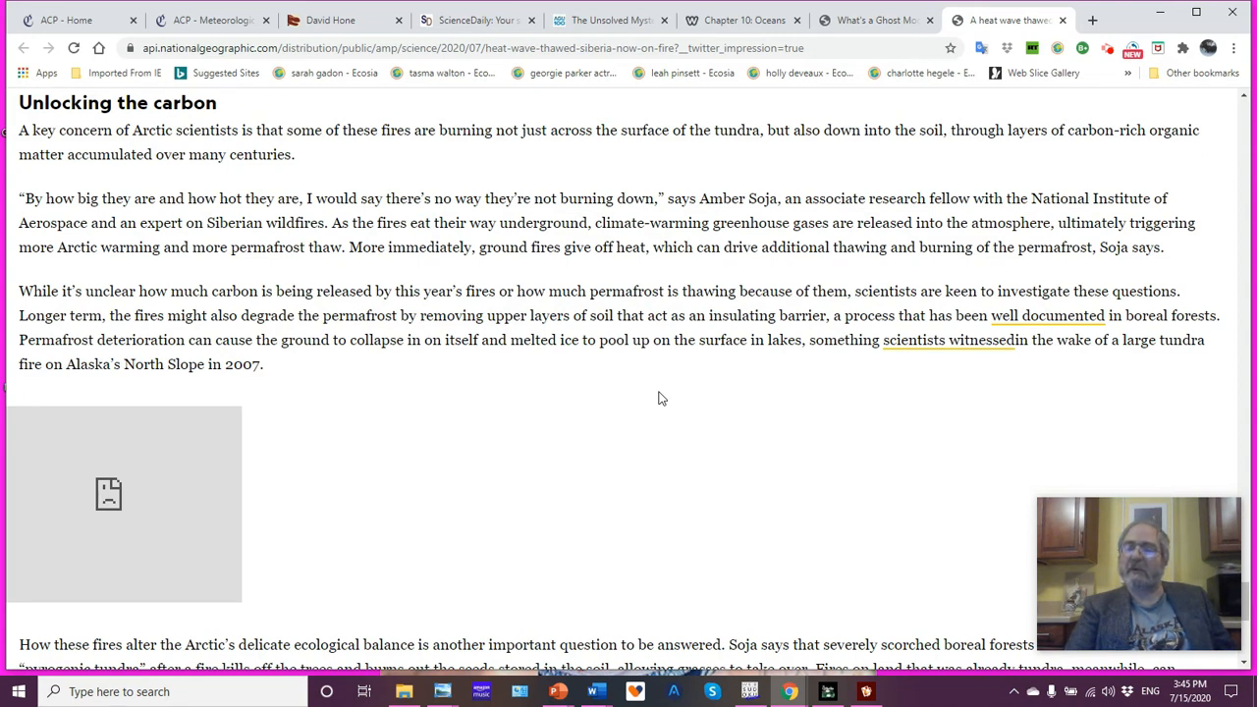
scroll(down, 3)
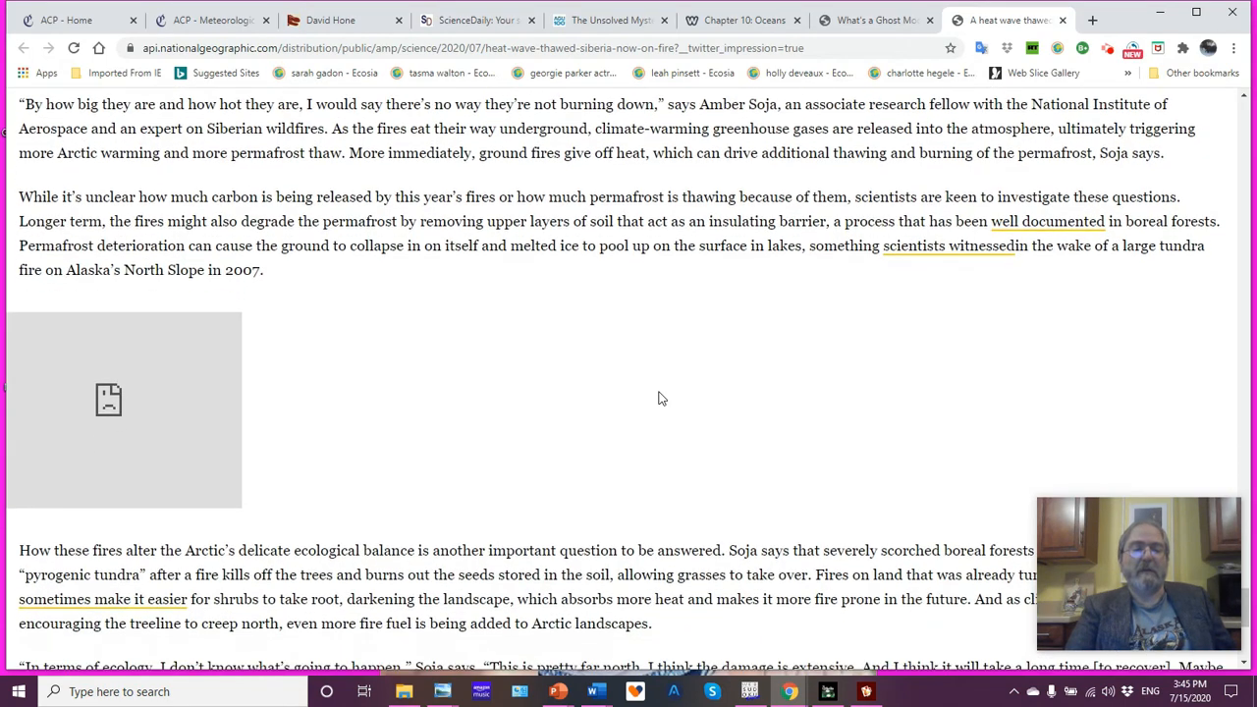
scroll(down, 3)
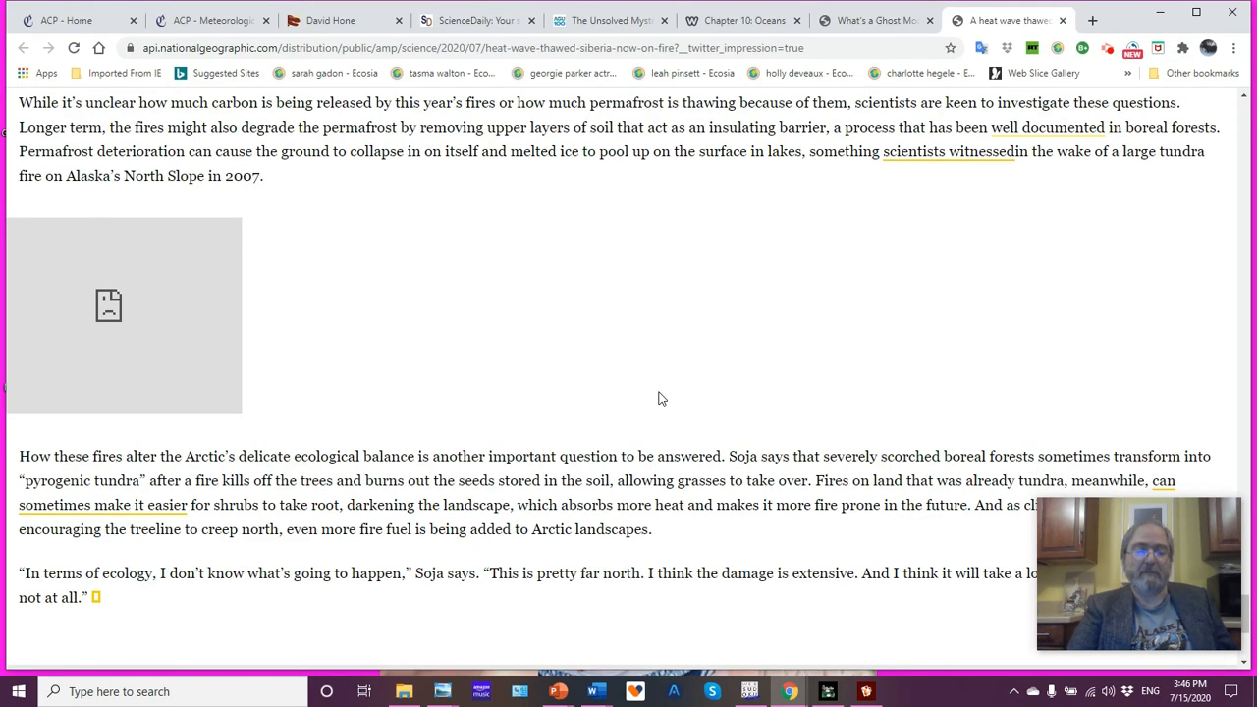
scroll(down, 3)
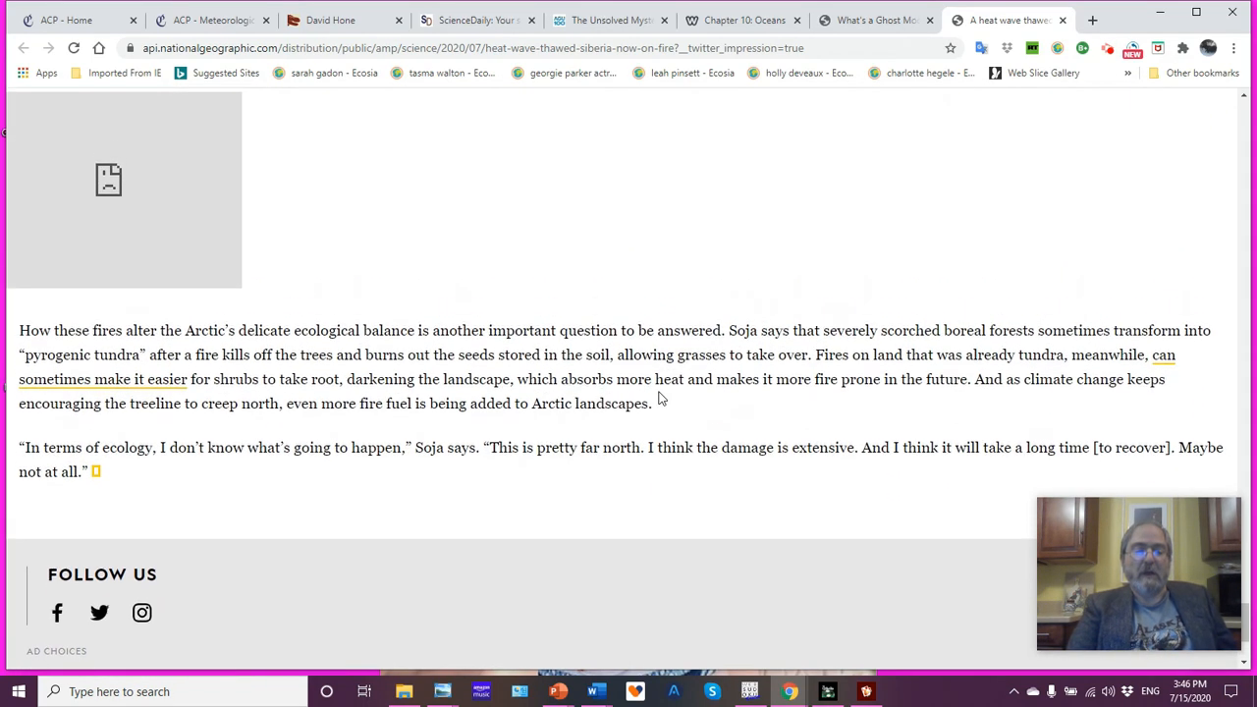
scroll(down, 3)
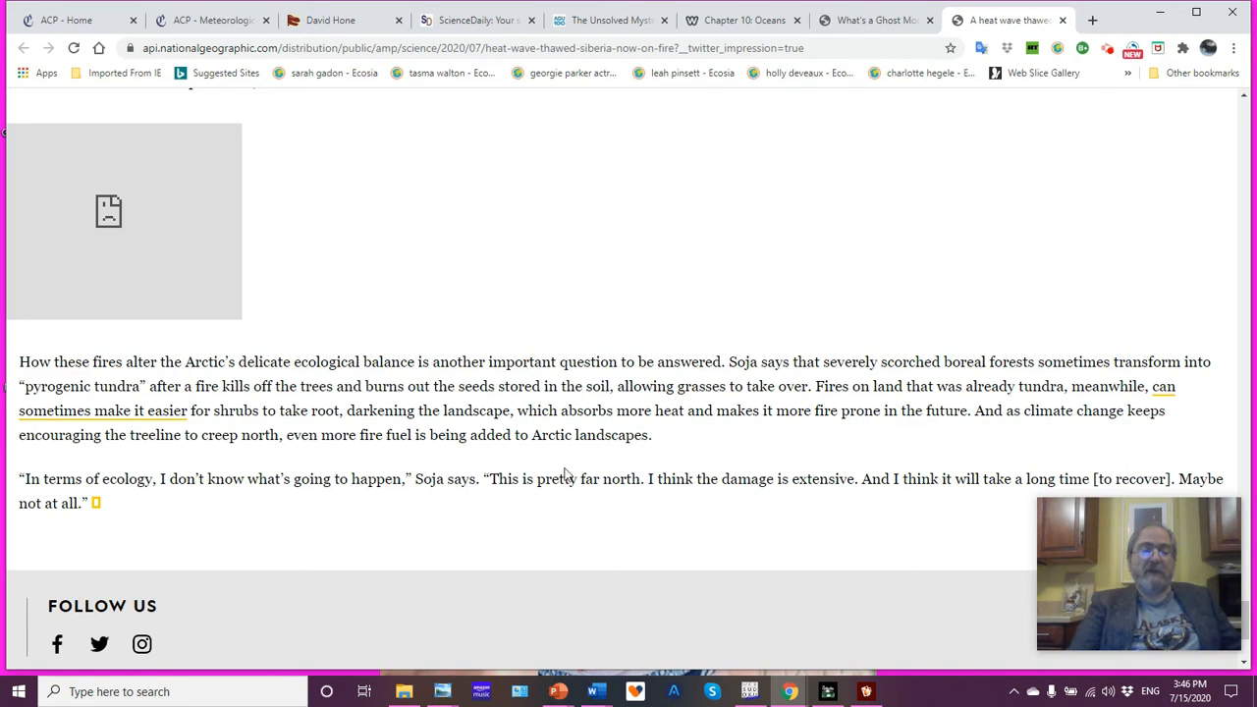
mouse_move(391, 463)
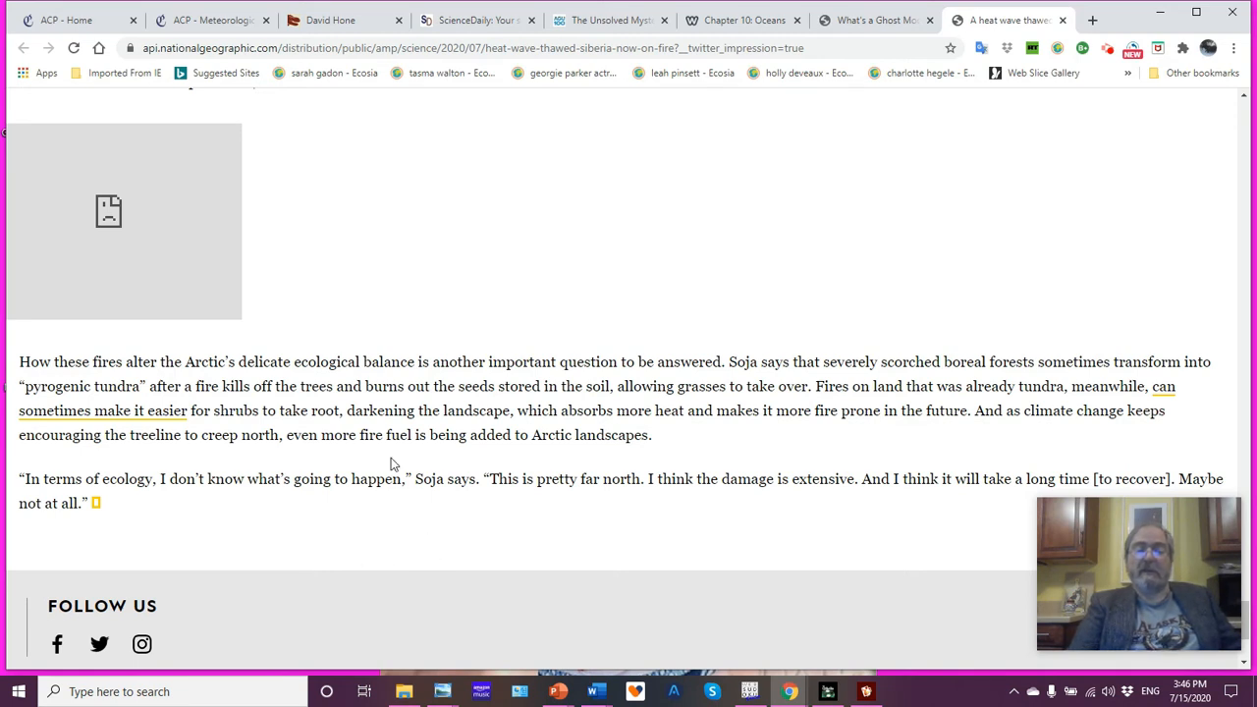
mouse_move(613, 301)
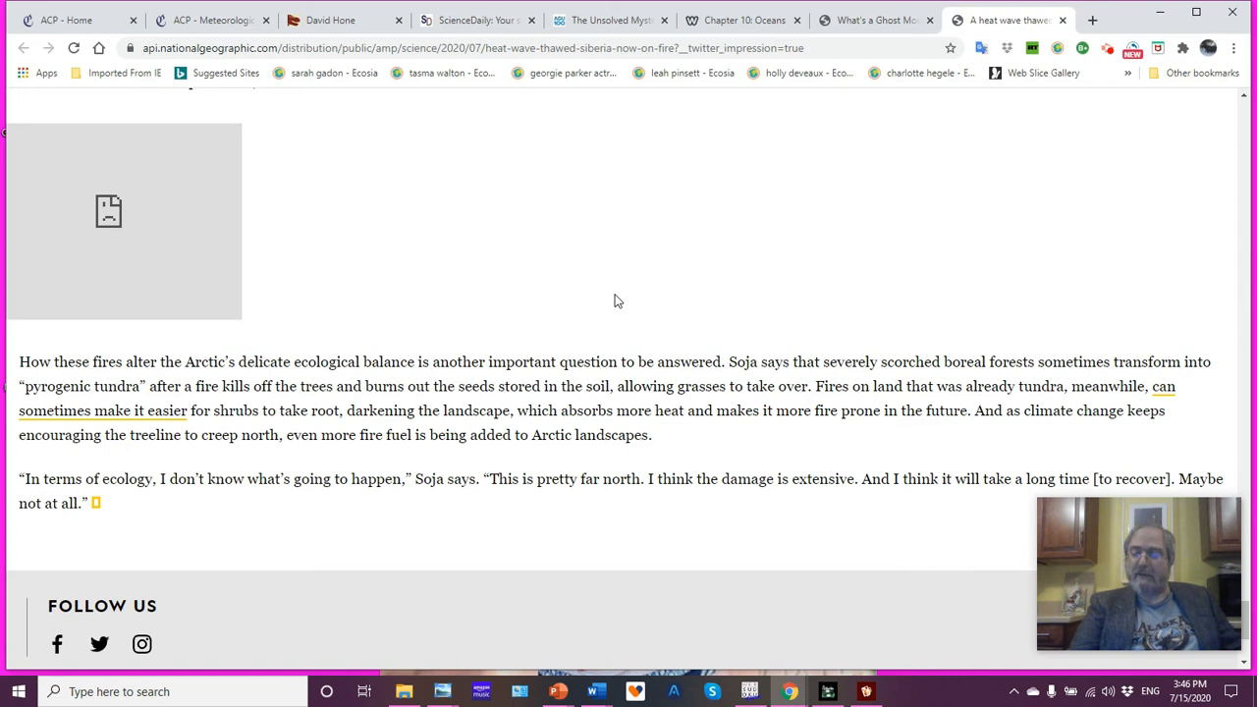
mouse_move(709, 309)
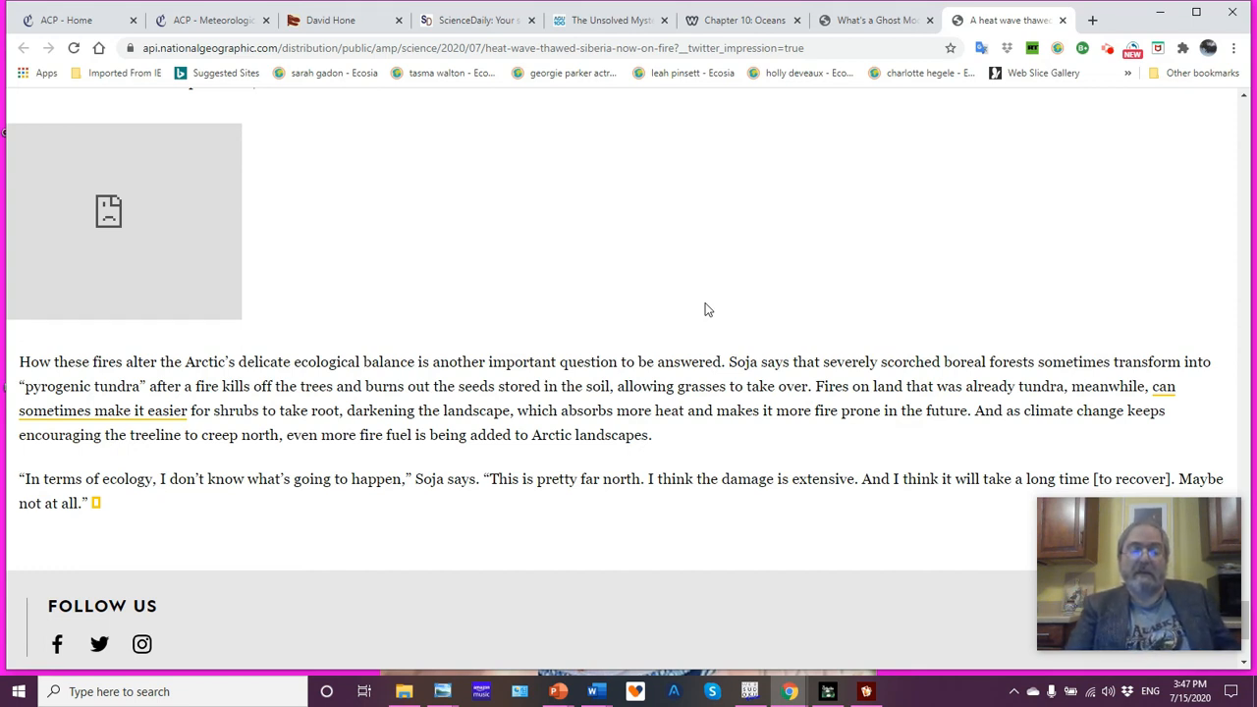
mouse_move(440, 452)
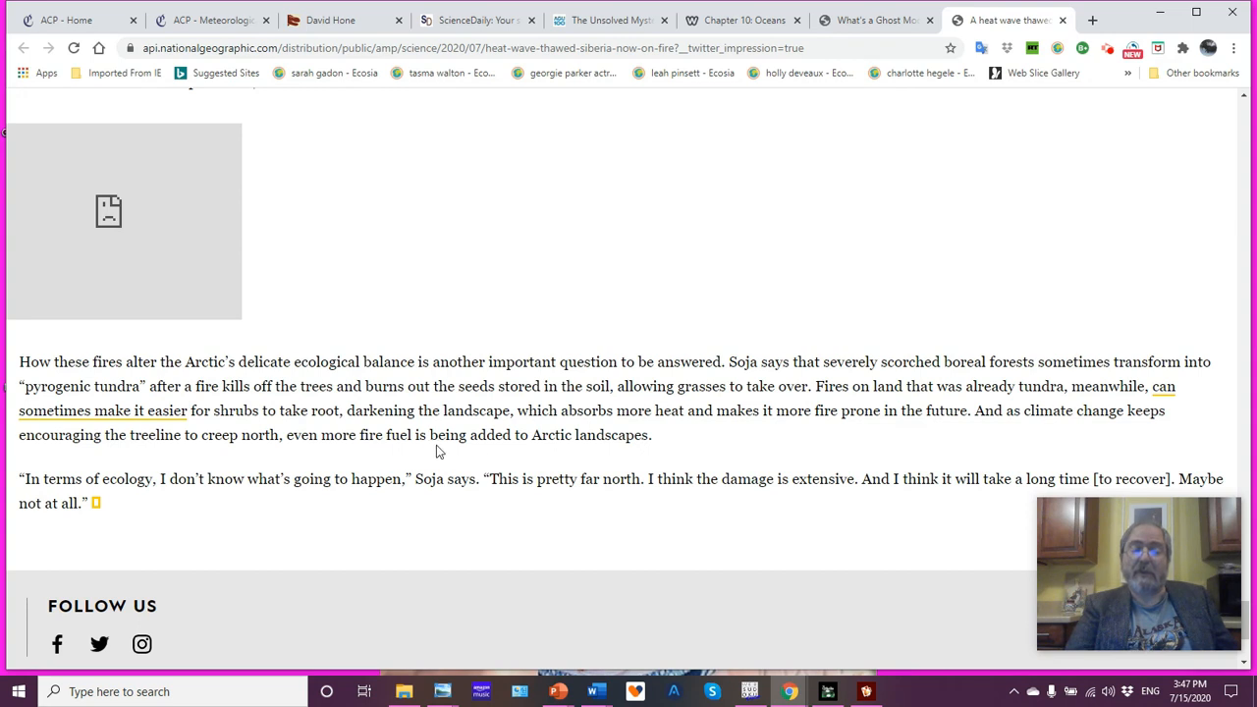
mouse_move(714, 452)
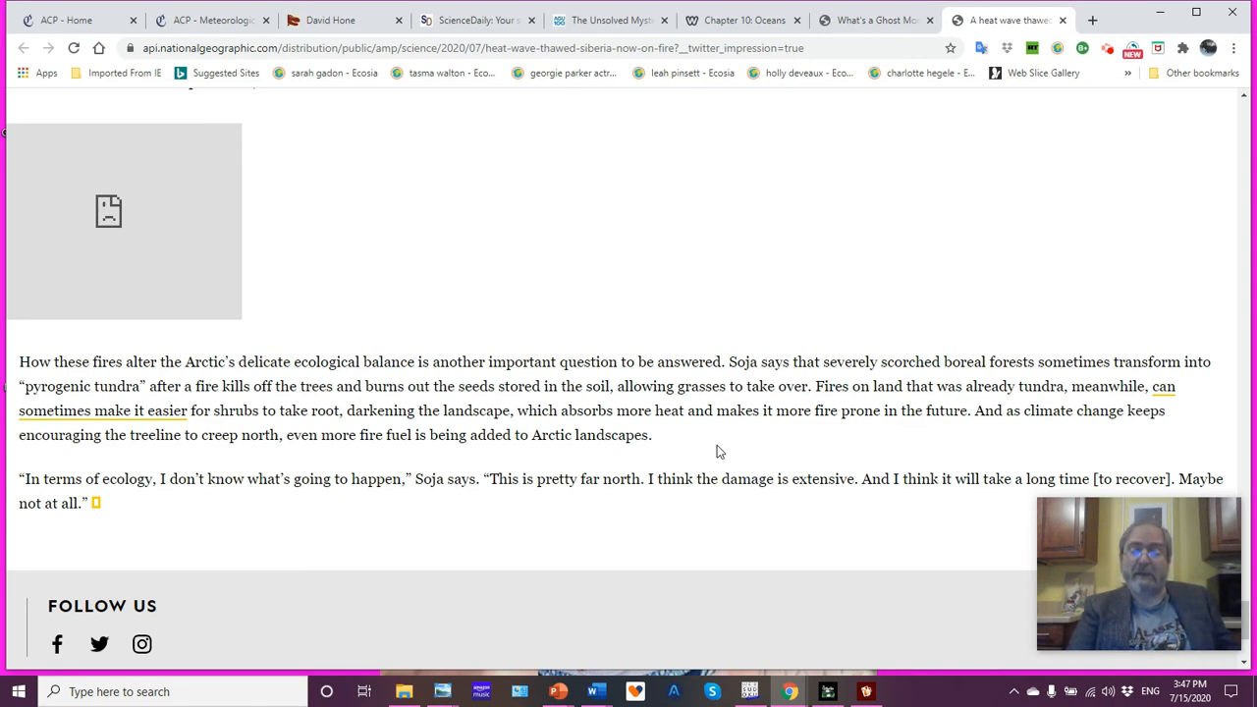
mouse_move(770, 447)
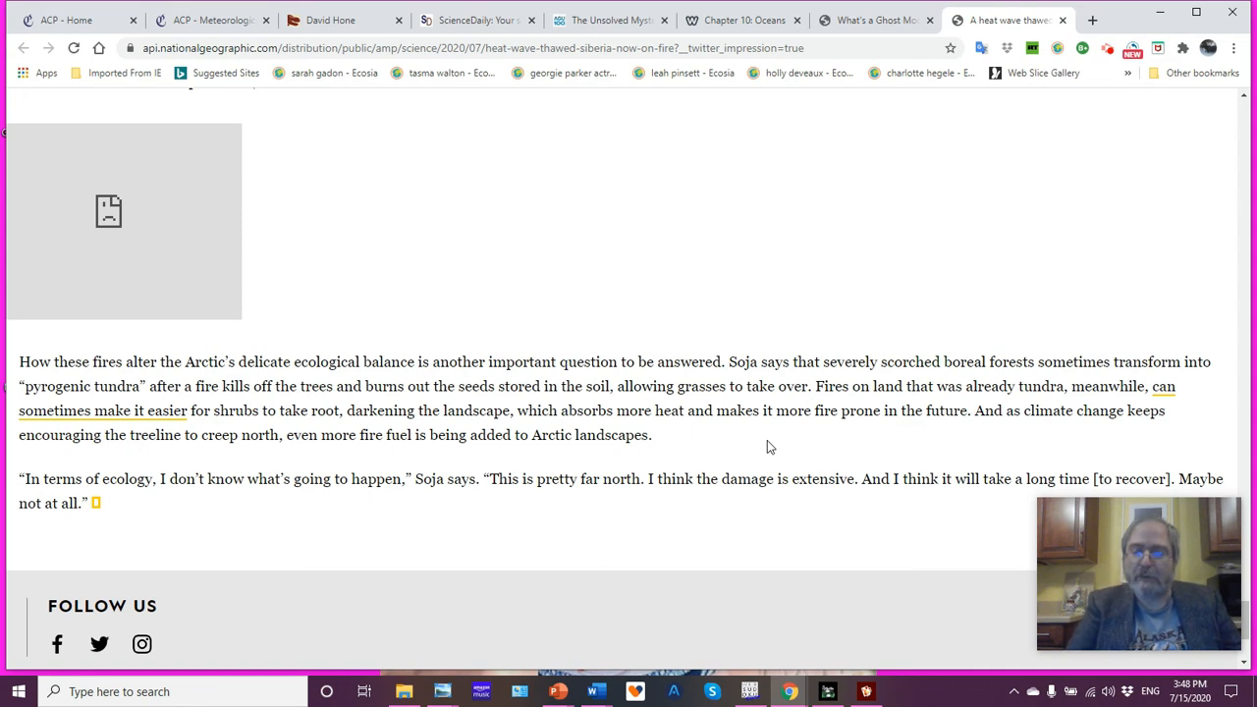
mouse_move(786, 240)
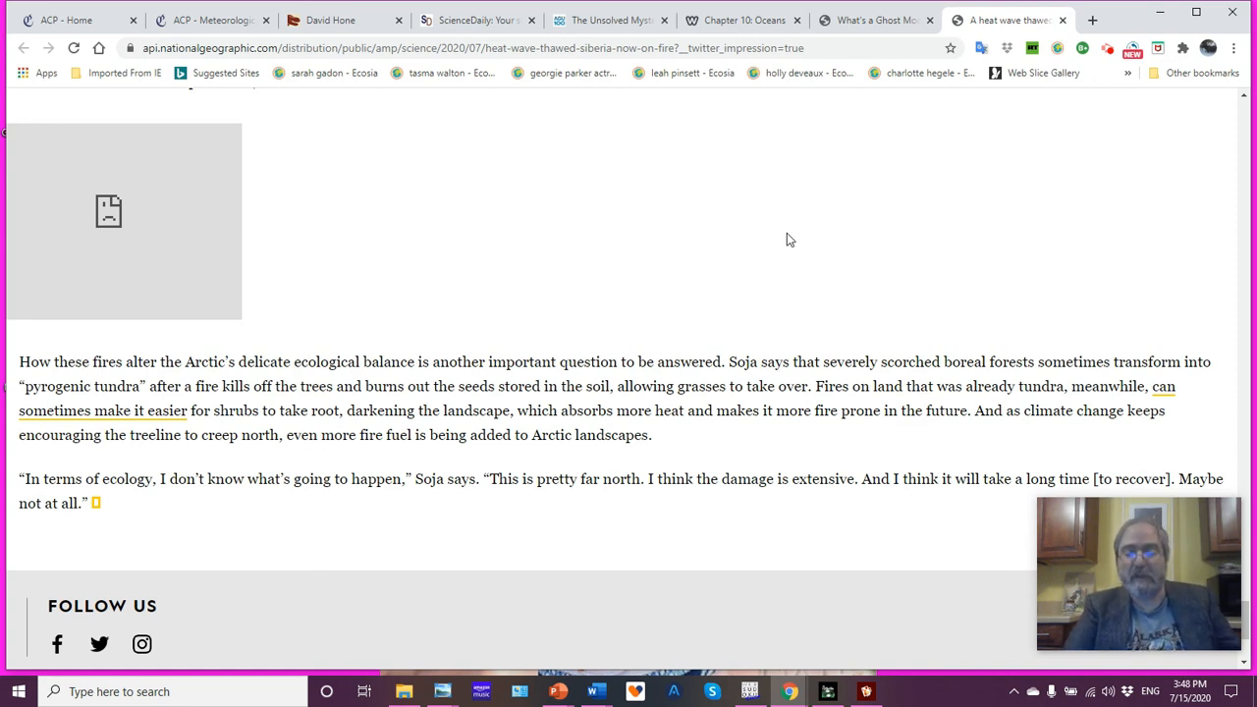
mouse_move(847, 528)
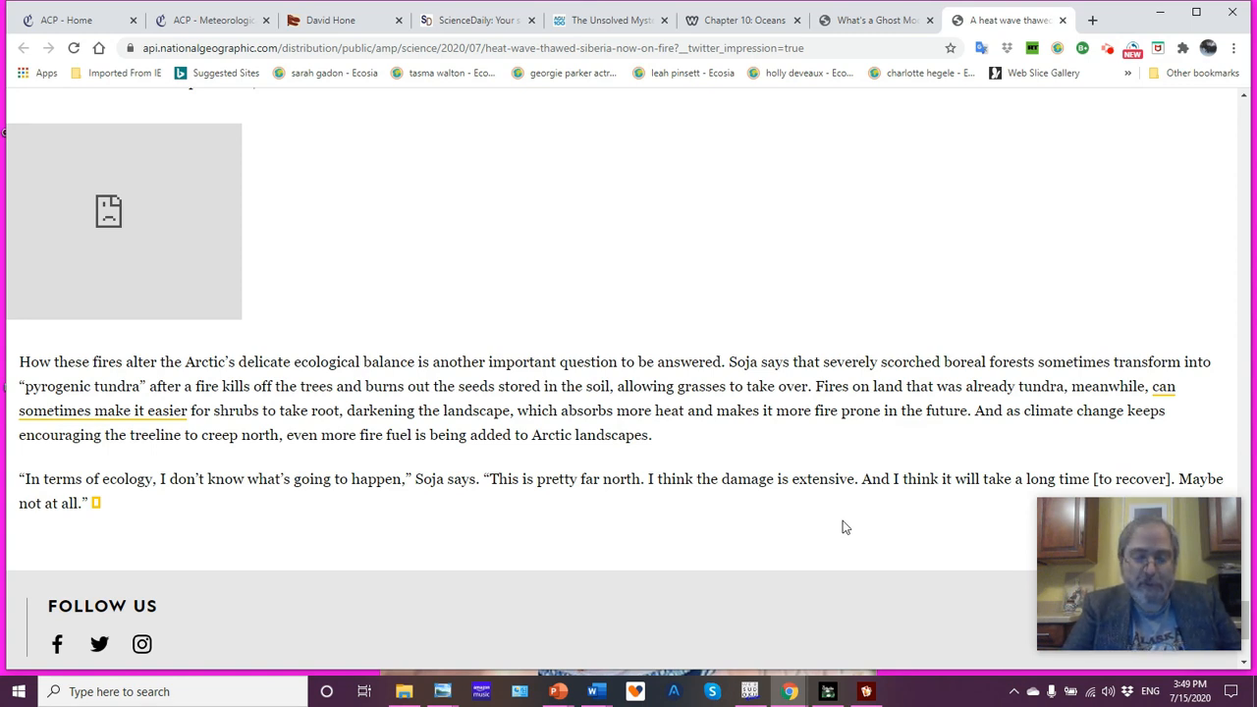
mouse_move(856, 554)
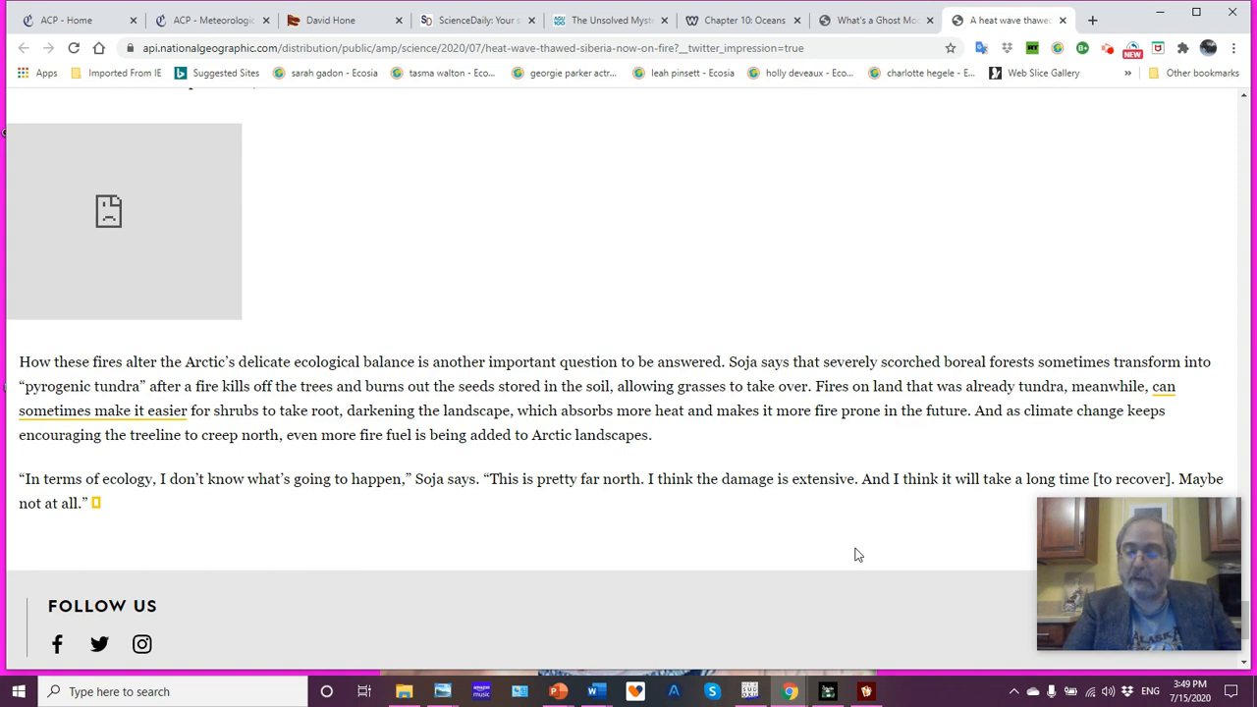
mouse_move(850, 605)
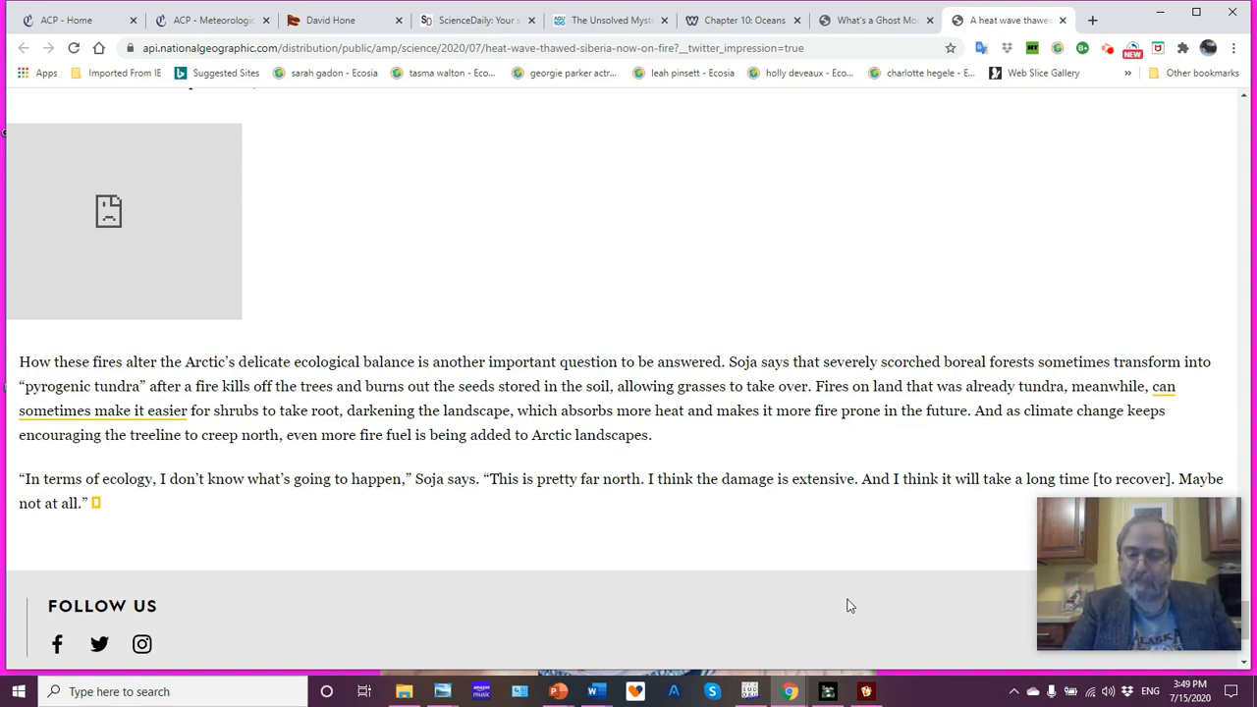